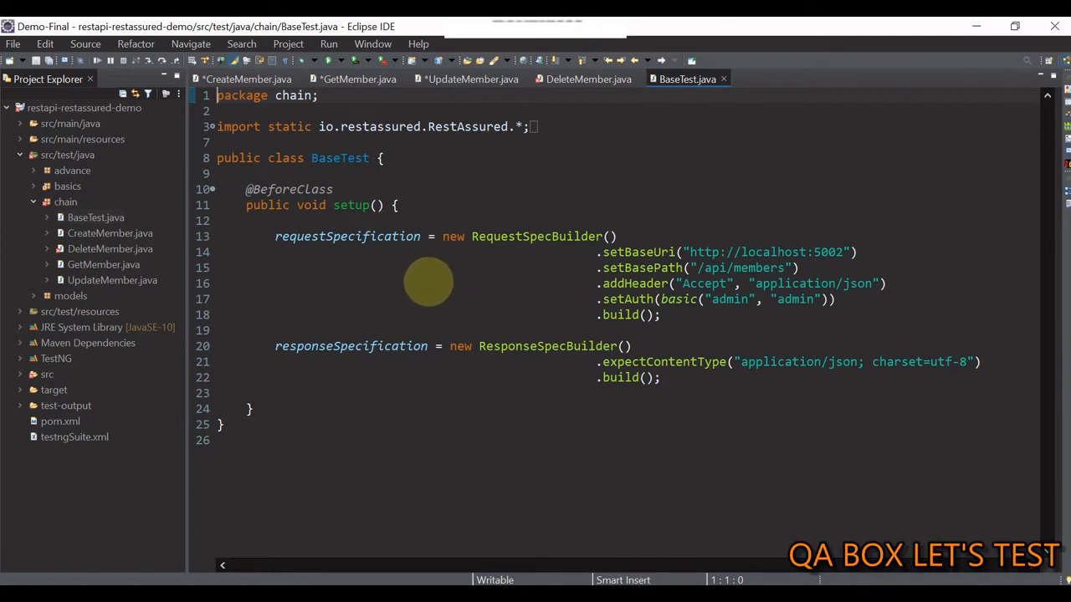
# Bring up CreateMember.java to see how the created member's id is extracted
pyautogui.doubleClick(377, 347)
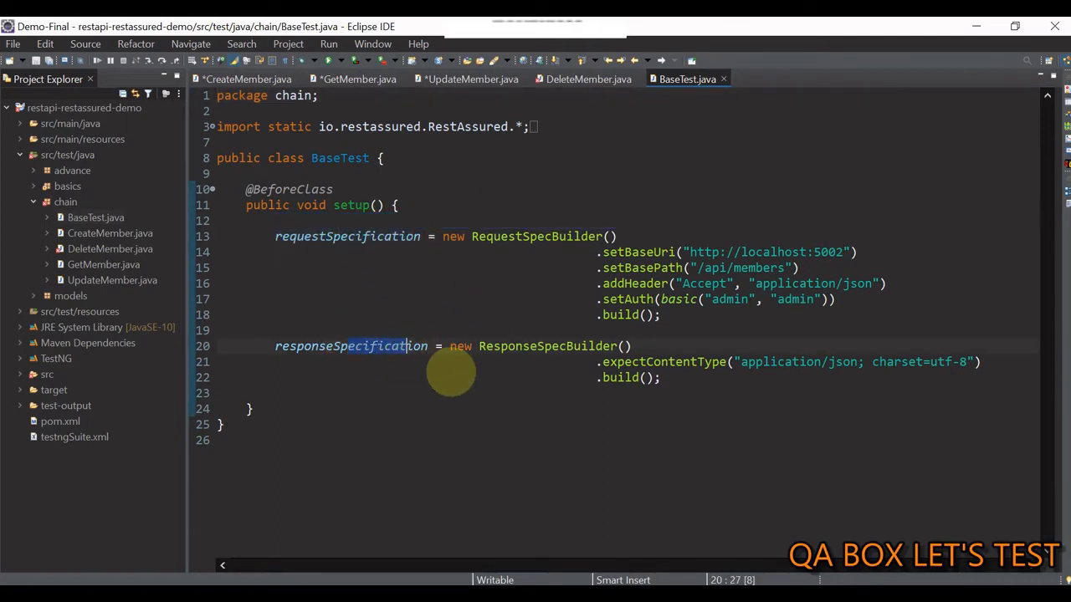
pyautogui.doubleClick(351, 345)
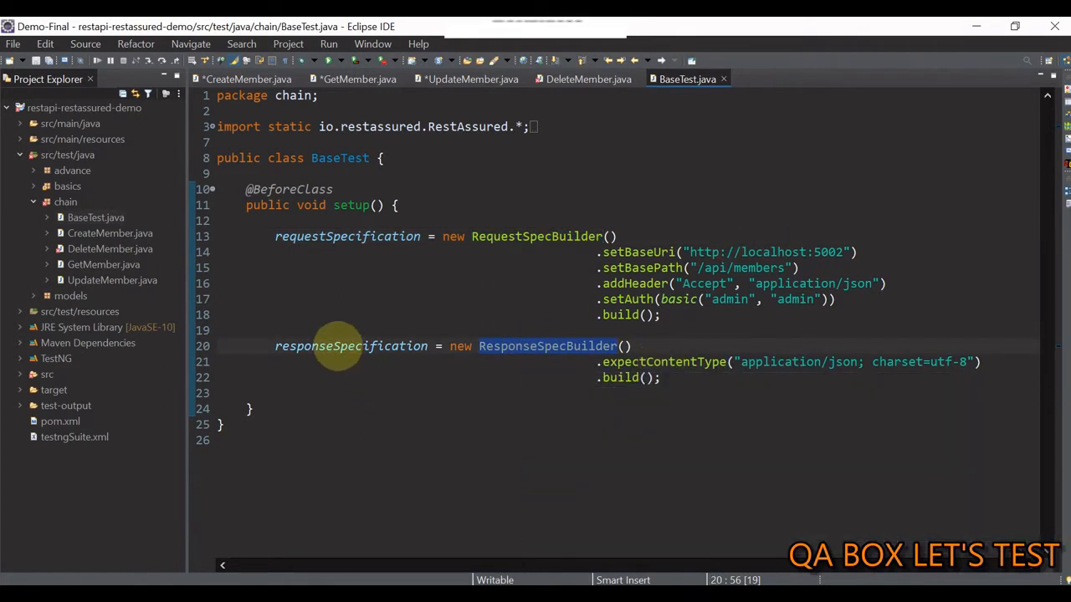
pyautogui.moveTo(351, 344)
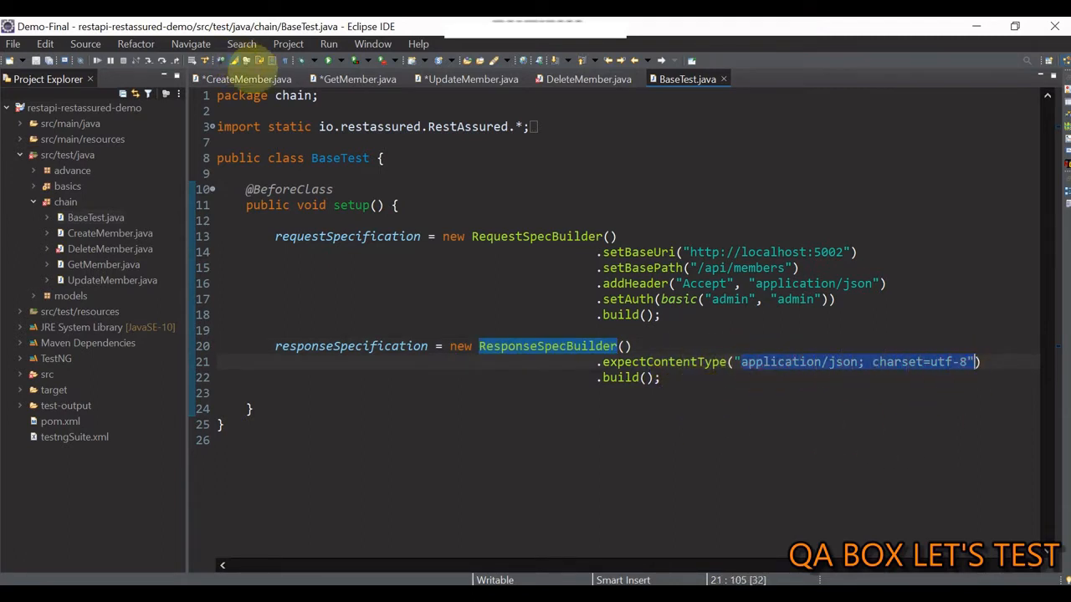
pyautogui.click(251, 78)
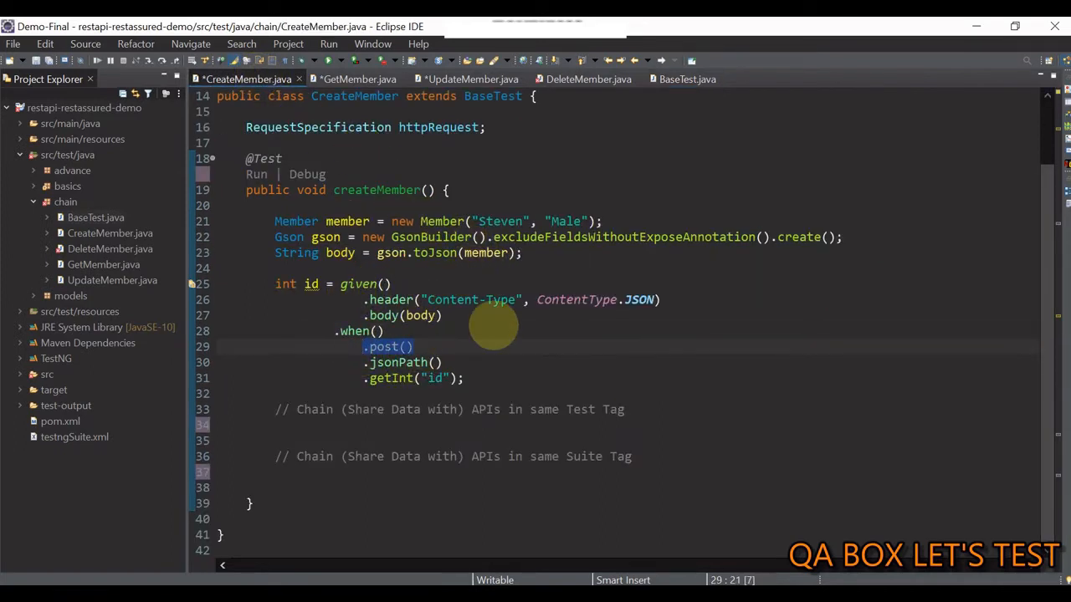
pyautogui.moveTo(484, 382)
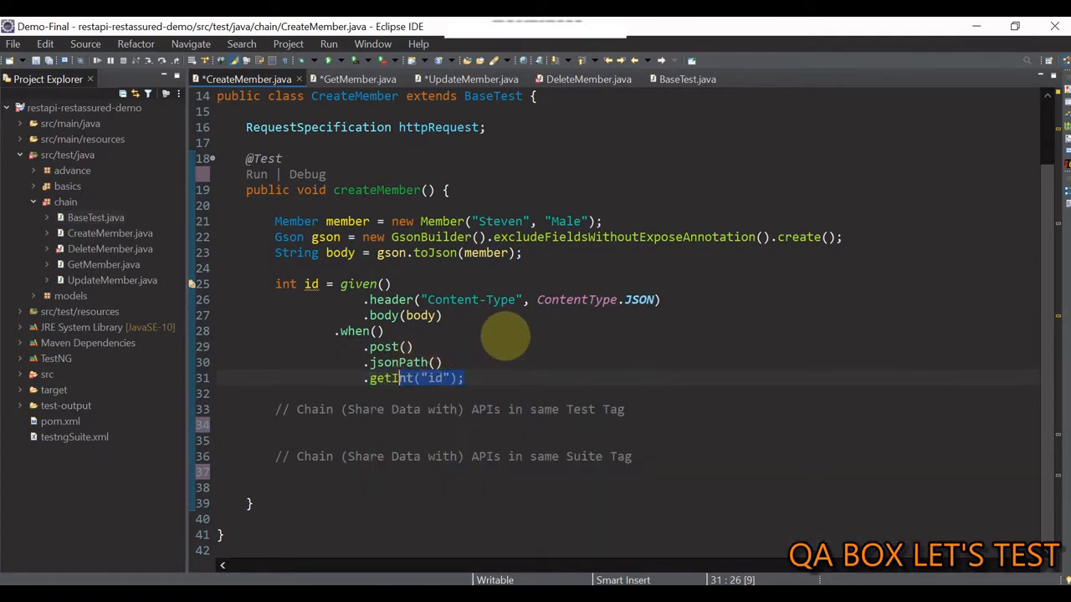
pyautogui.moveTo(495, 361)
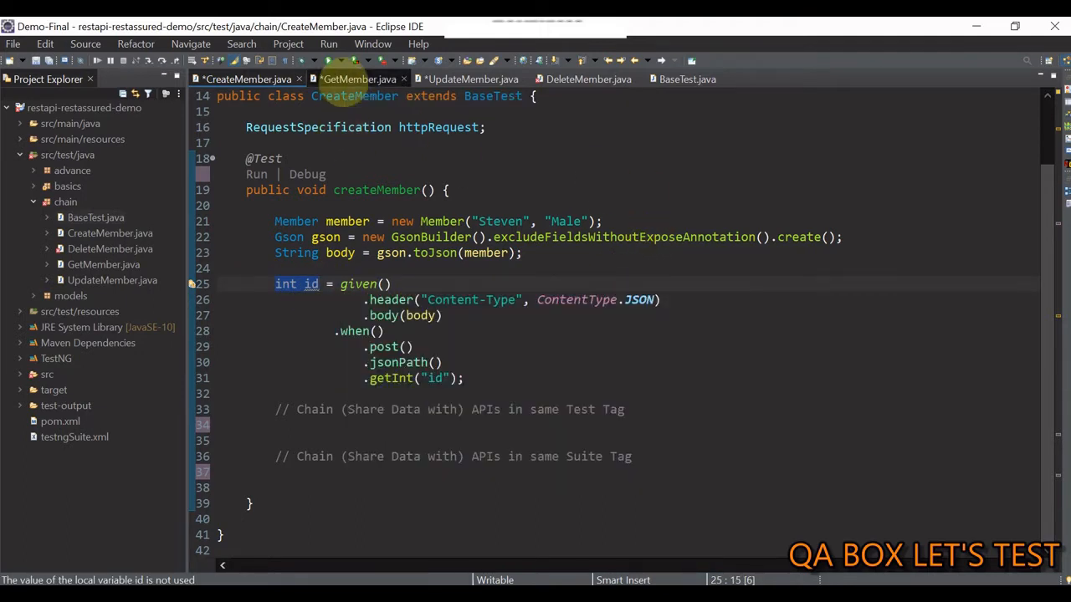
# Review GetMember's id path parameter, then scroll through UpdateMember's updateMember method
pyautogui.click(358, 79)
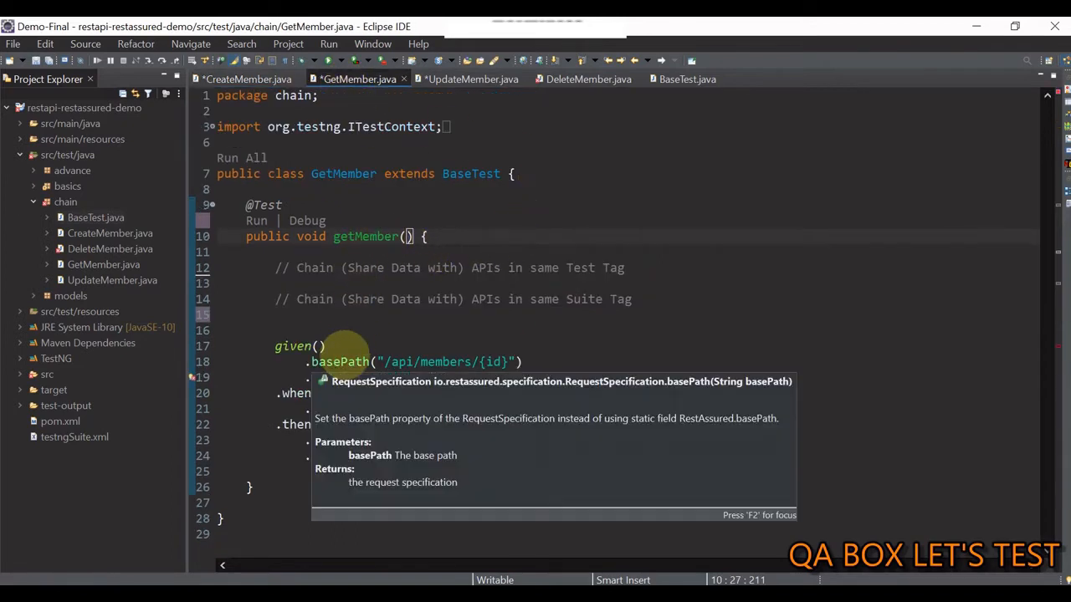
pyautogui.moveTo(377, 482)
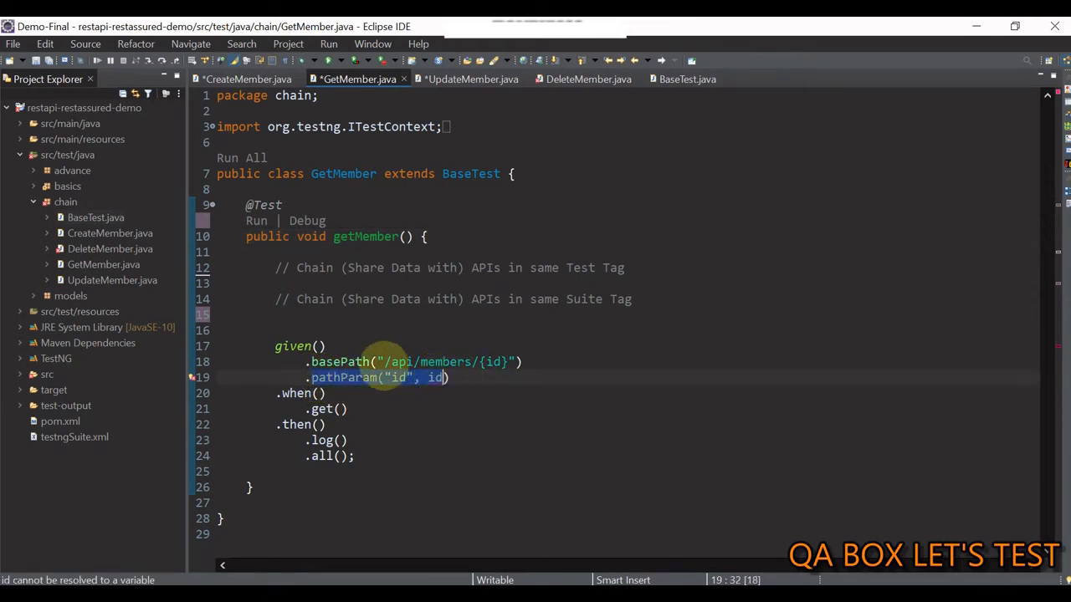
pyautogui.moveTo(528, 384)
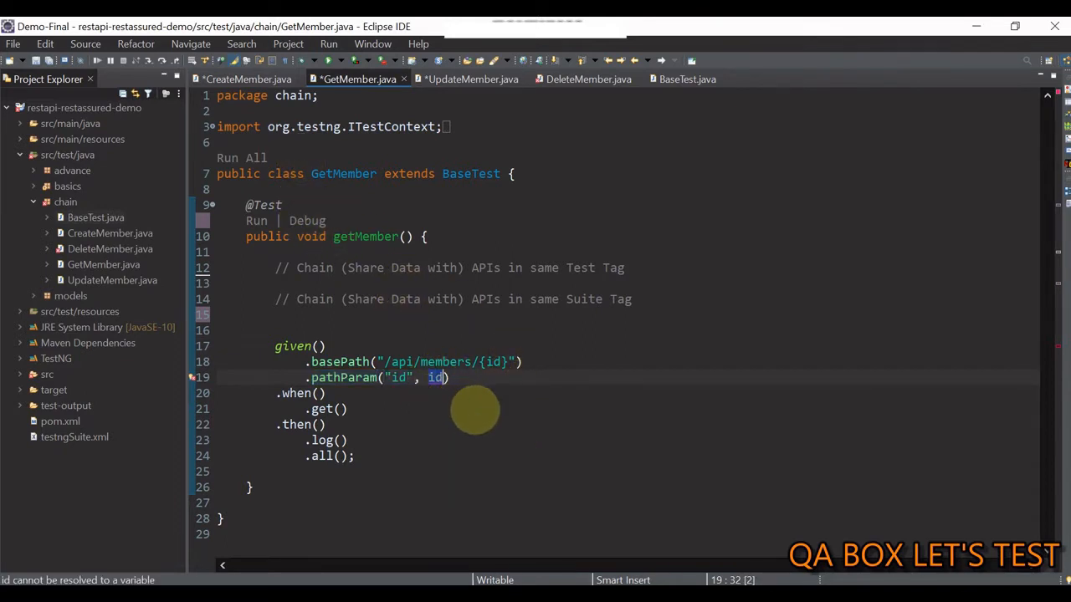
pyautogui.click(246, 79)
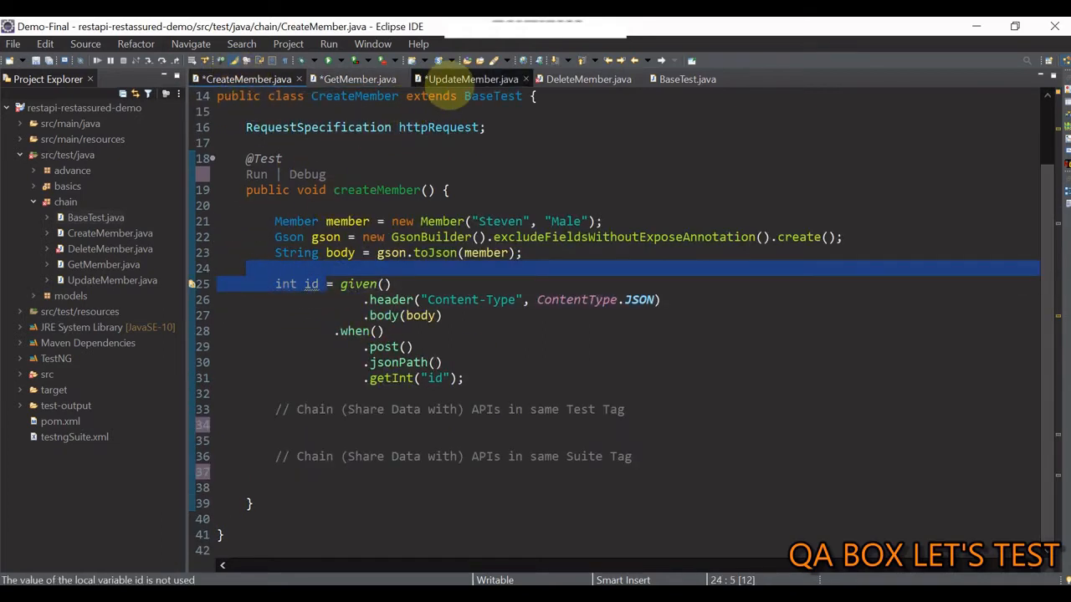
pyautogui.click(472, 78)
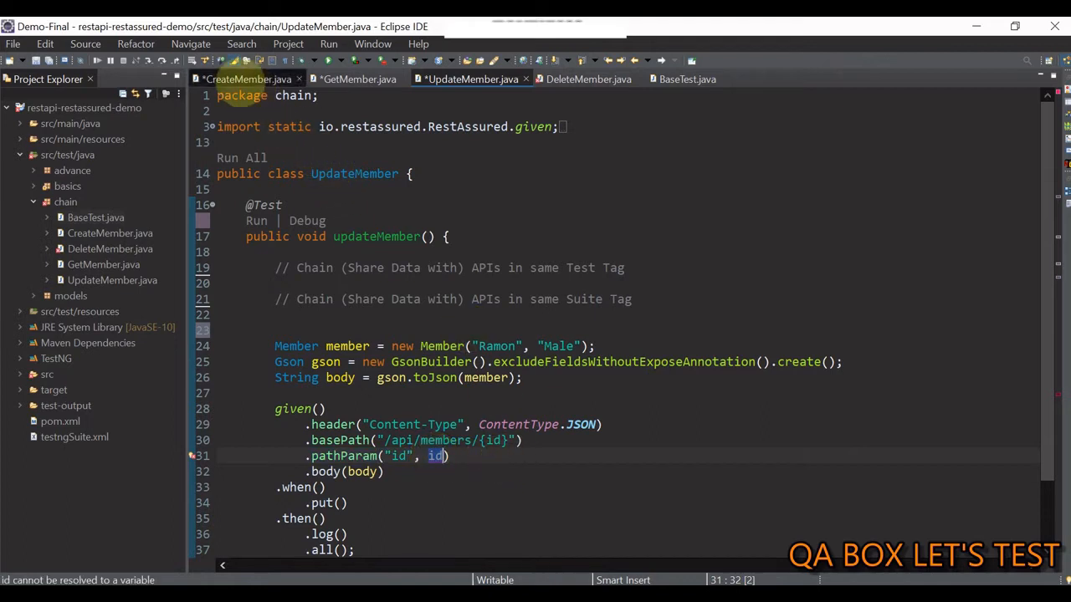
pyautogui.moveTo(248, 79)
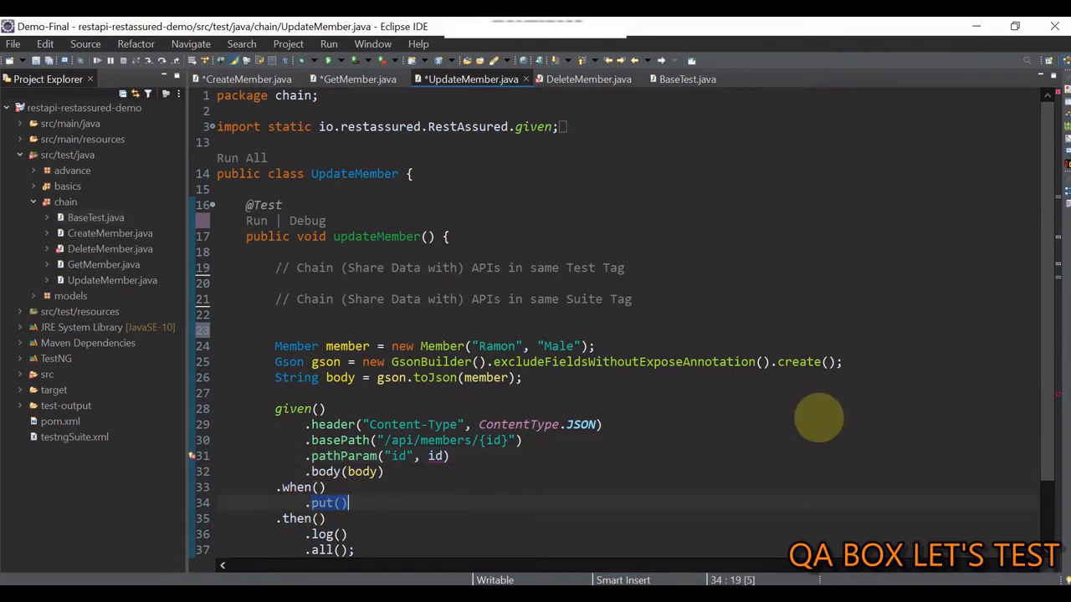
pyautogui.scroll(-3)
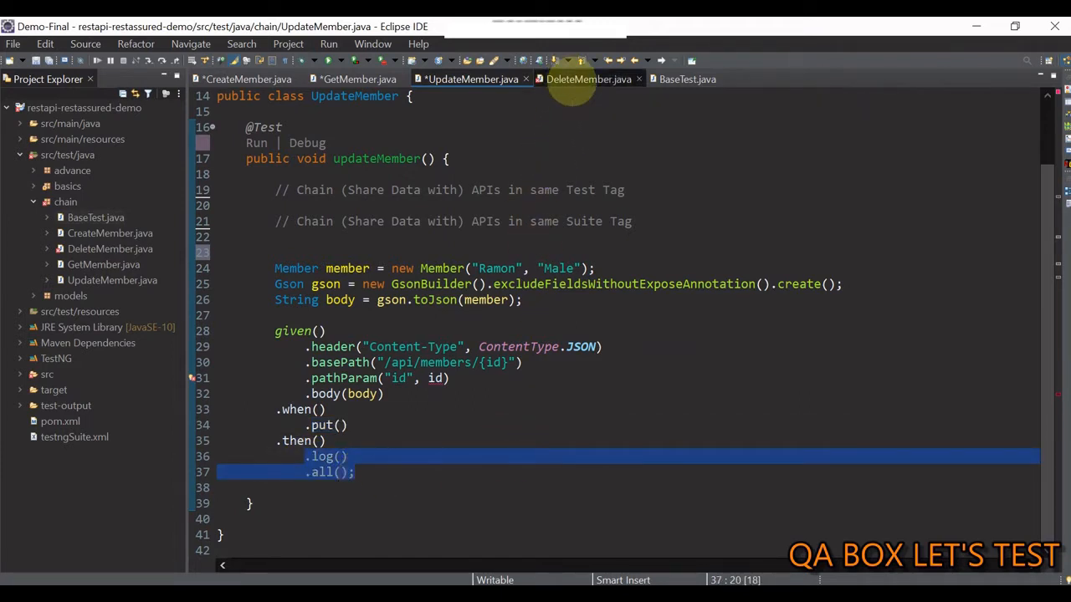
# Review DeleteMember's pathParam id usage and return to CreateMember.java
pyautogui.click(589, 79)
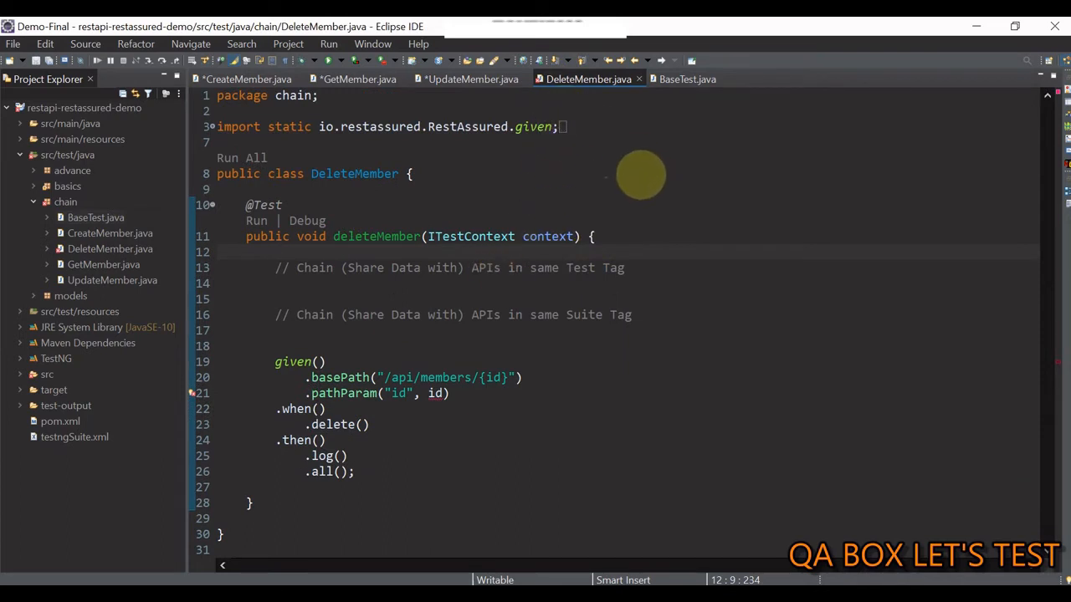
pyautogui.moveTo(381, 432)
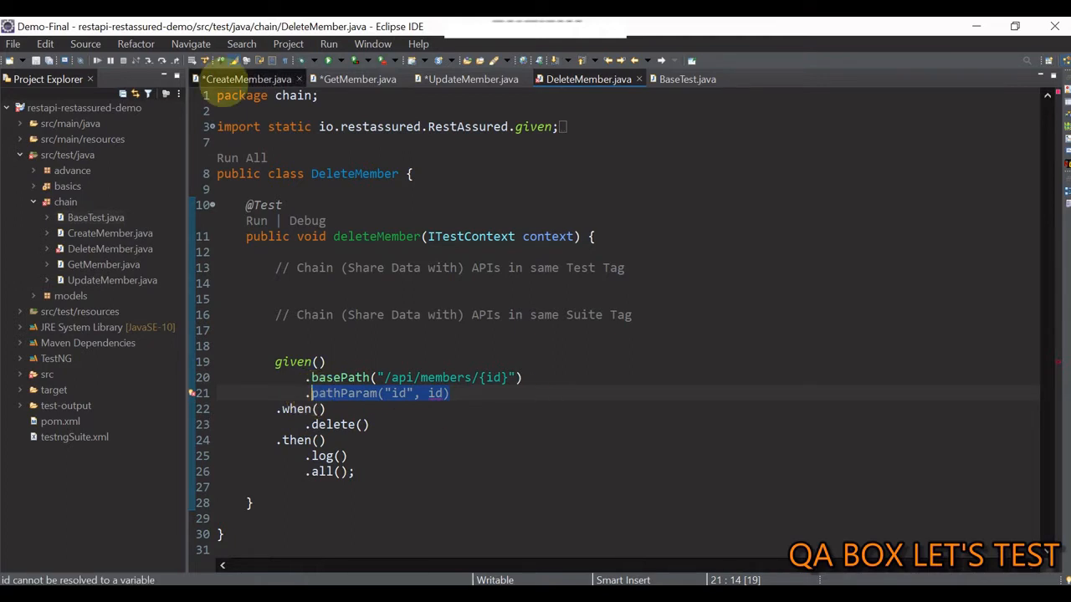
pyautogui.click(248, 78)
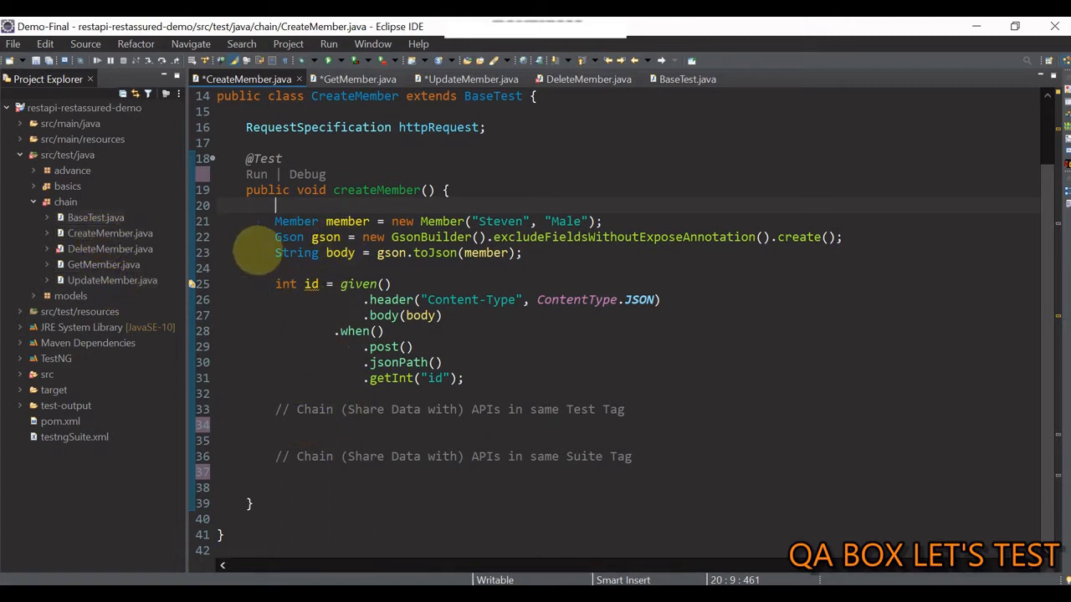
pyautogui.moveTo(362, 389)
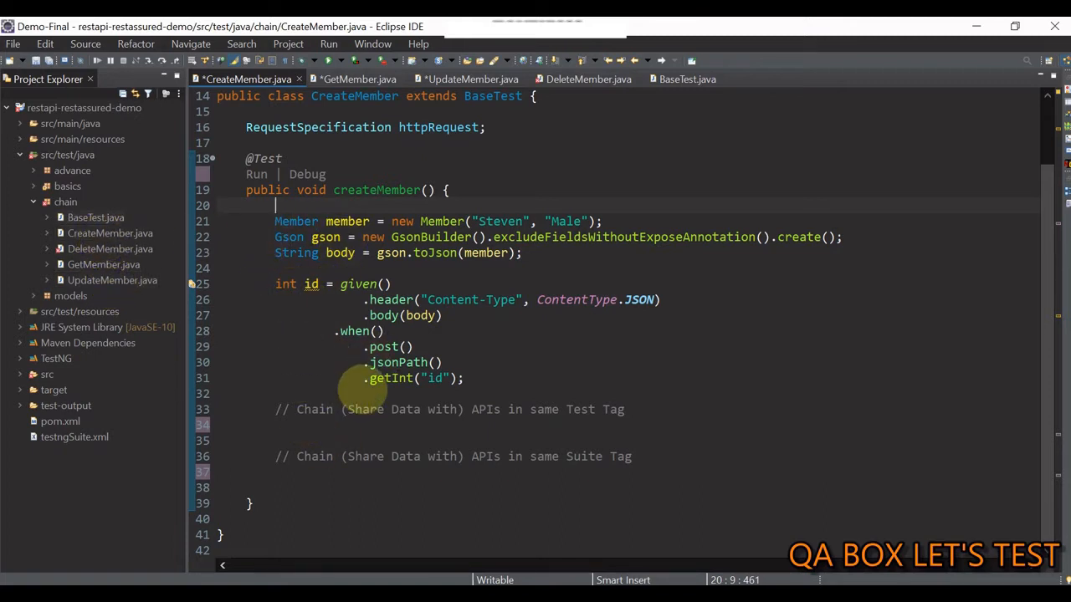
pyautogui.moveTo(399, 355)
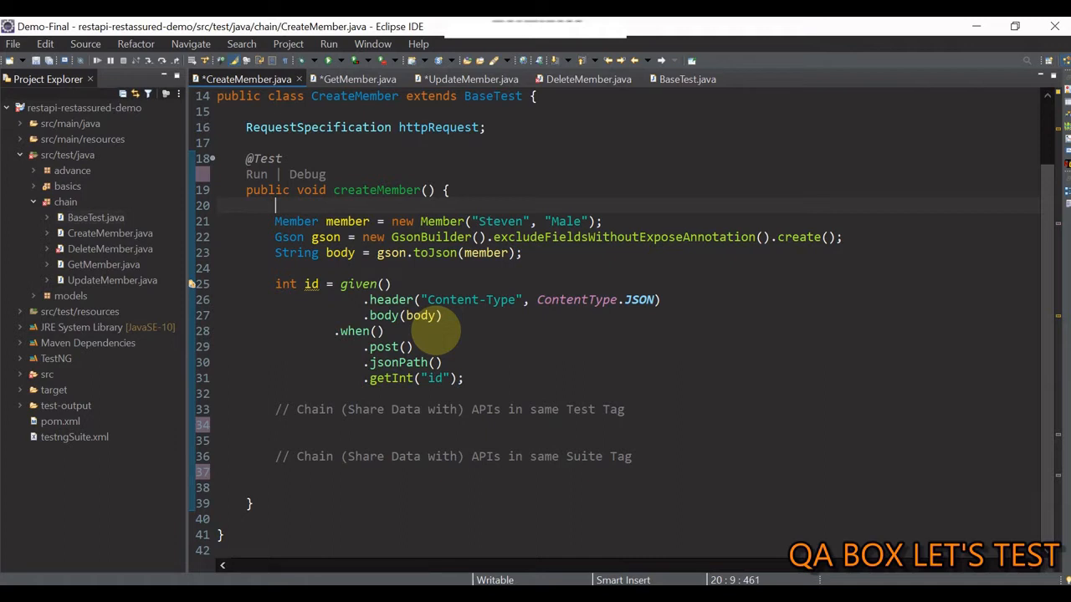
pyautogui.moveTo(311, 284)
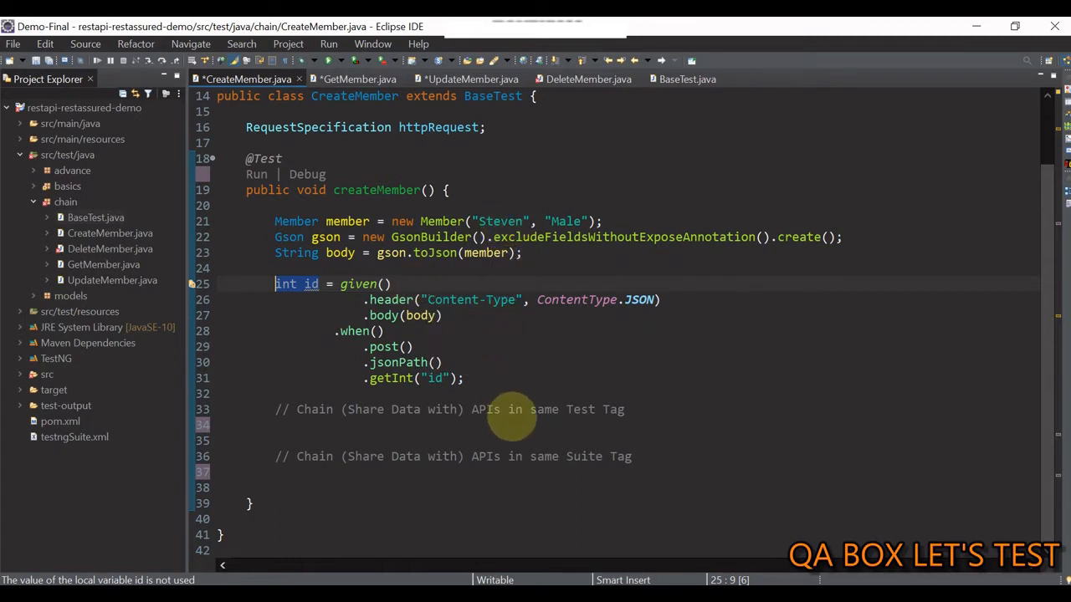
pyautogui.moveTo(528, 448)
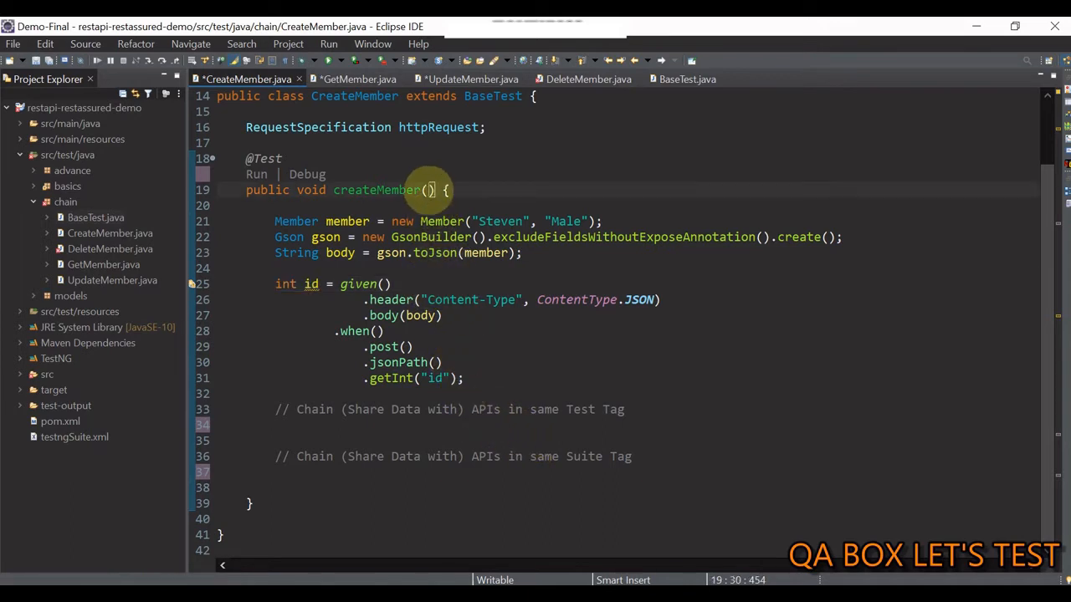
# Add an ITestContext context parameter to createMember and fix the type's capitalization
pyautogui.doubleClick(377, 191)
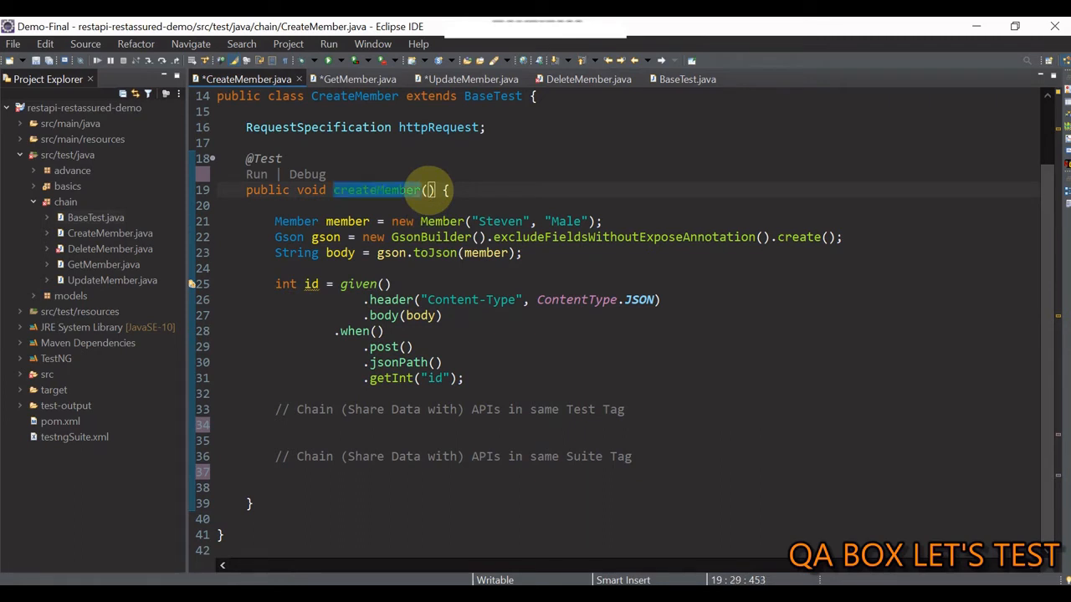
pyautogui.write('iTest')
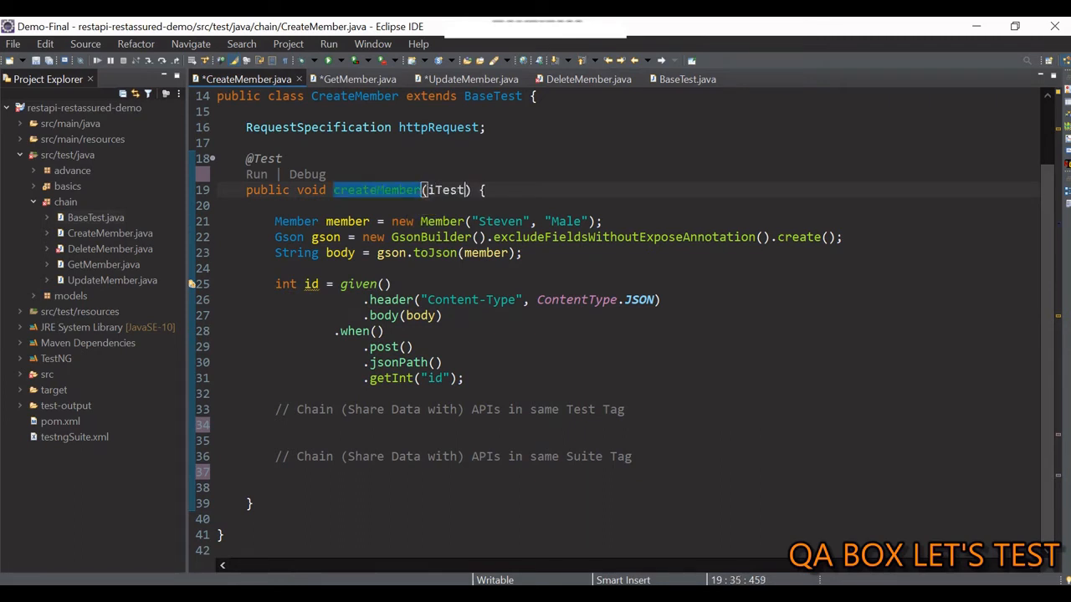
pyautogui.write('Context')
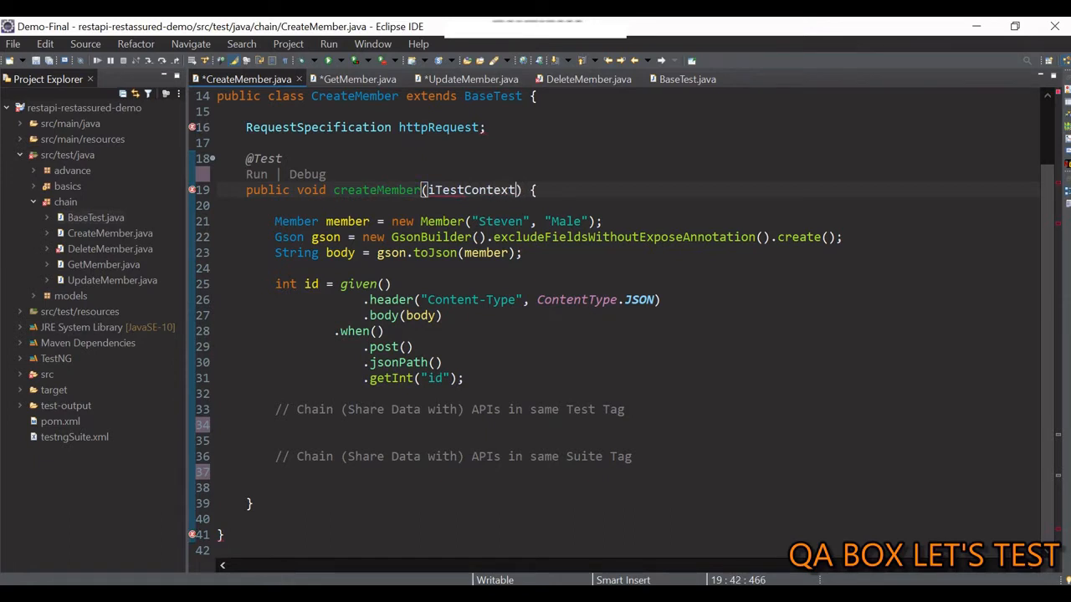
pyautogui.write('context')
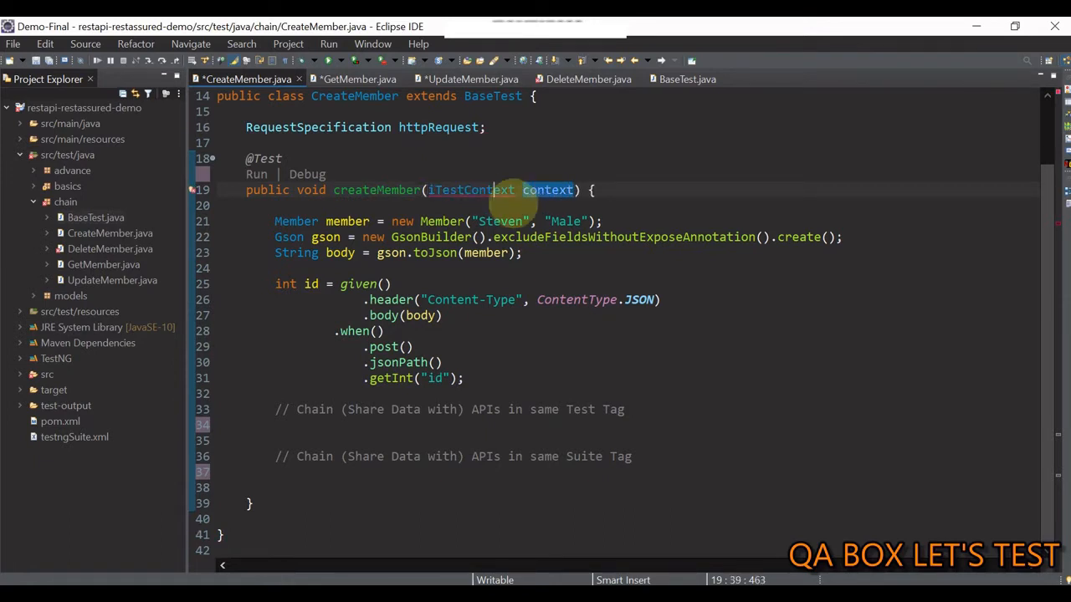
pyautogui.doubleClick(472, 191)
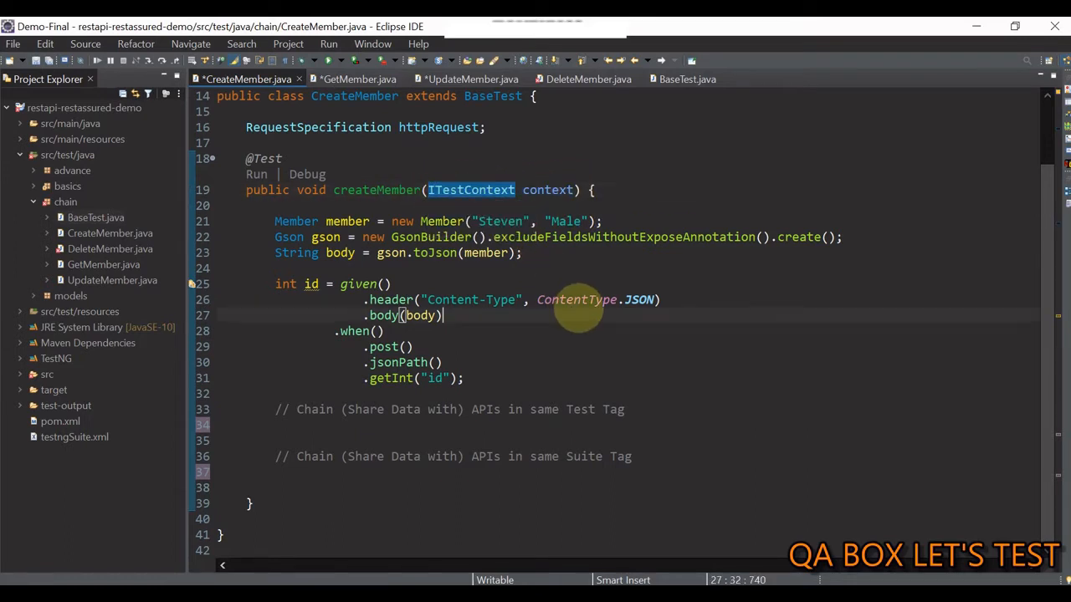
# Add ITestContext context parameters to getMember and updateMember, visiting DeleteMember too
pyautogui.click(358, 79)
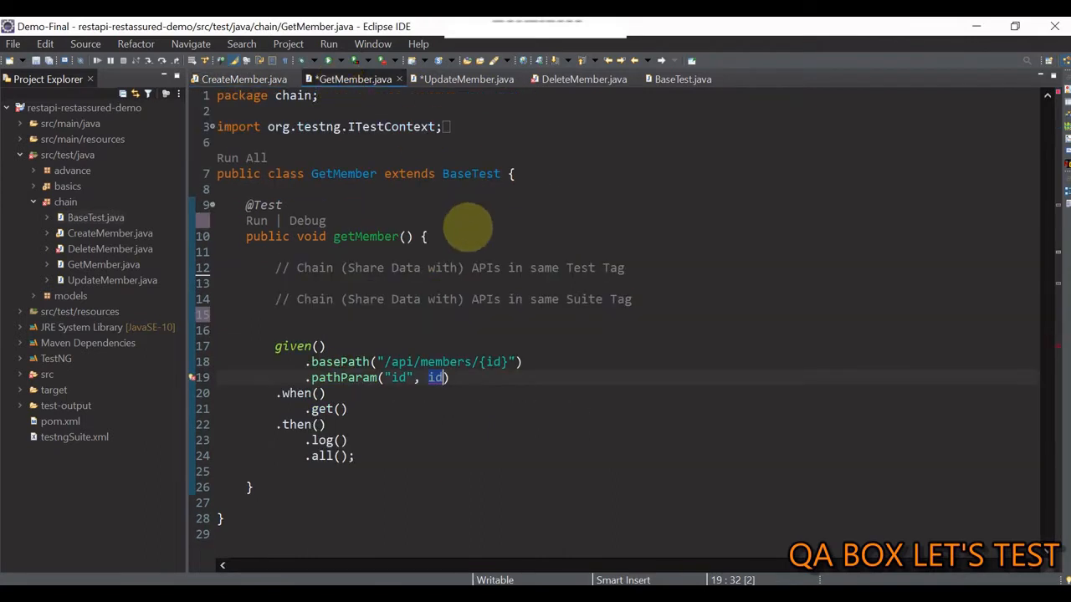
pyautogui.write('ITestContext context')
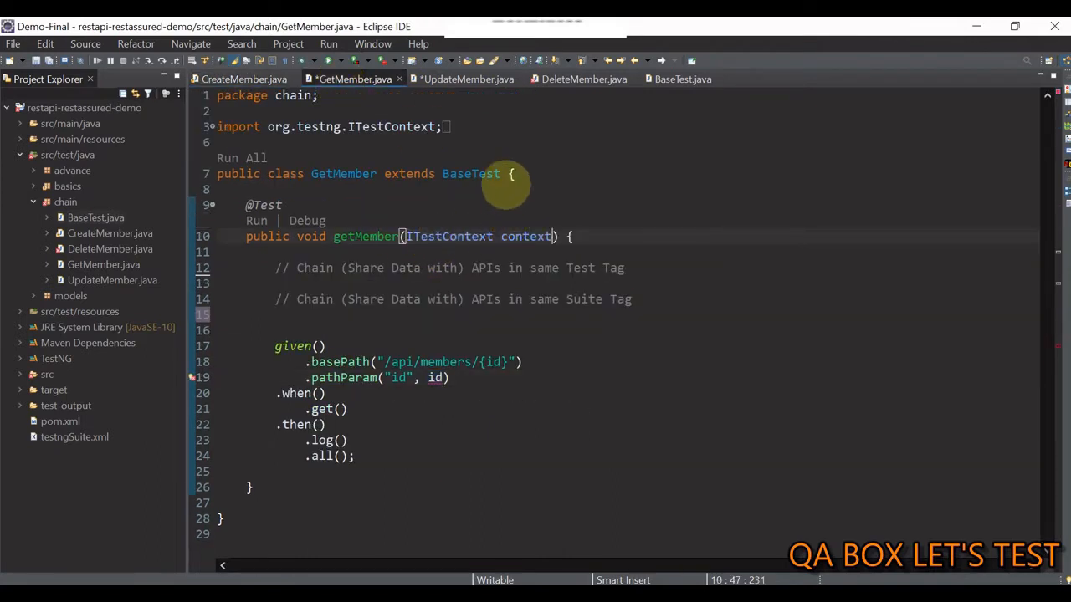
pyautogui.click(462, 78)
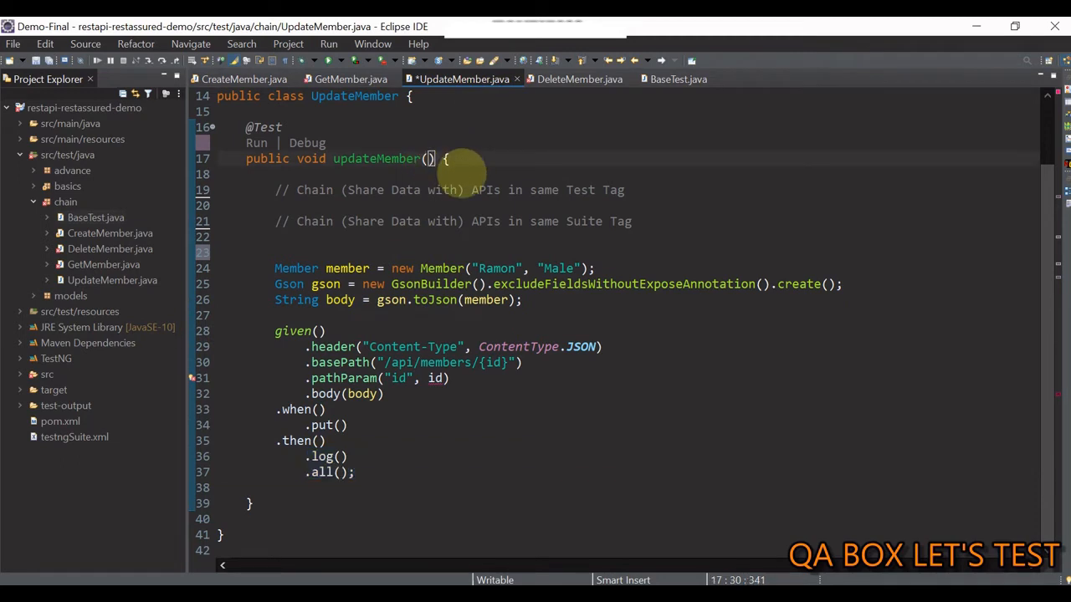
pyautogui.write('ITestContext context')
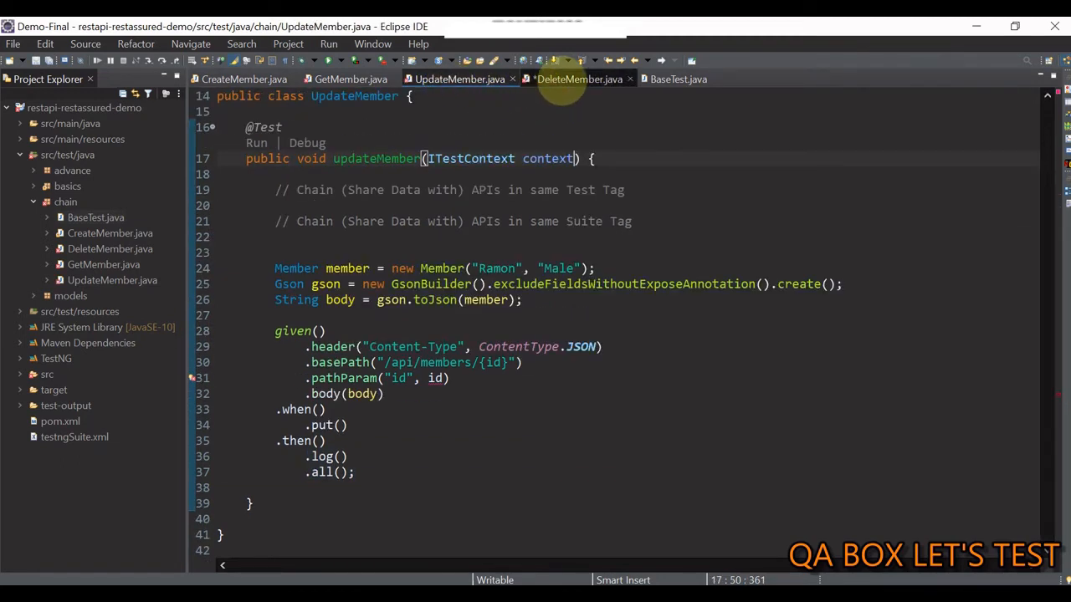
pyautogui.click(579, 78)
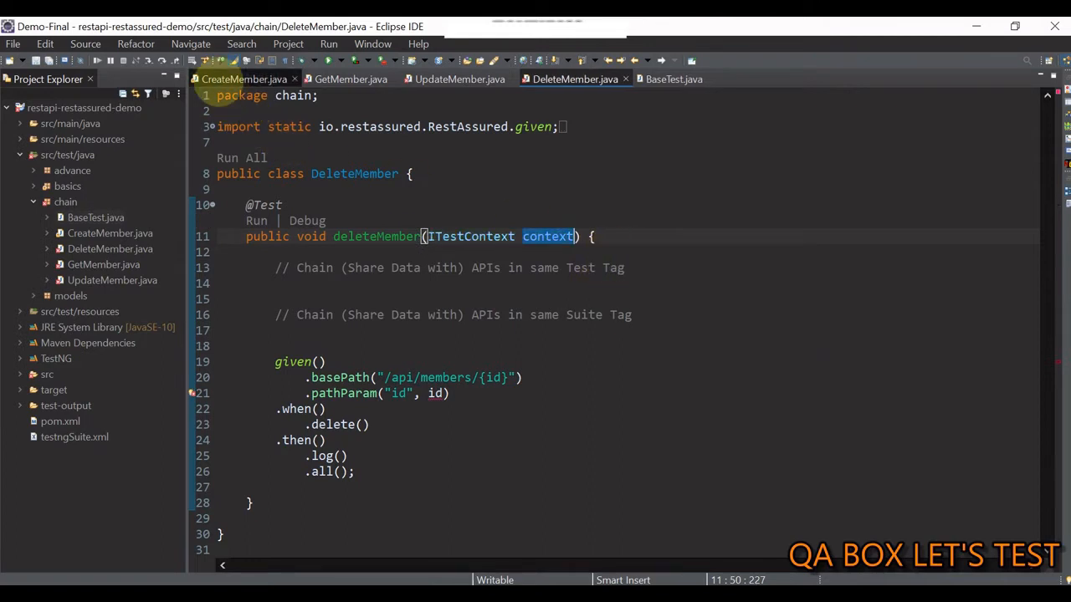
pyautogui.click(243, 79)
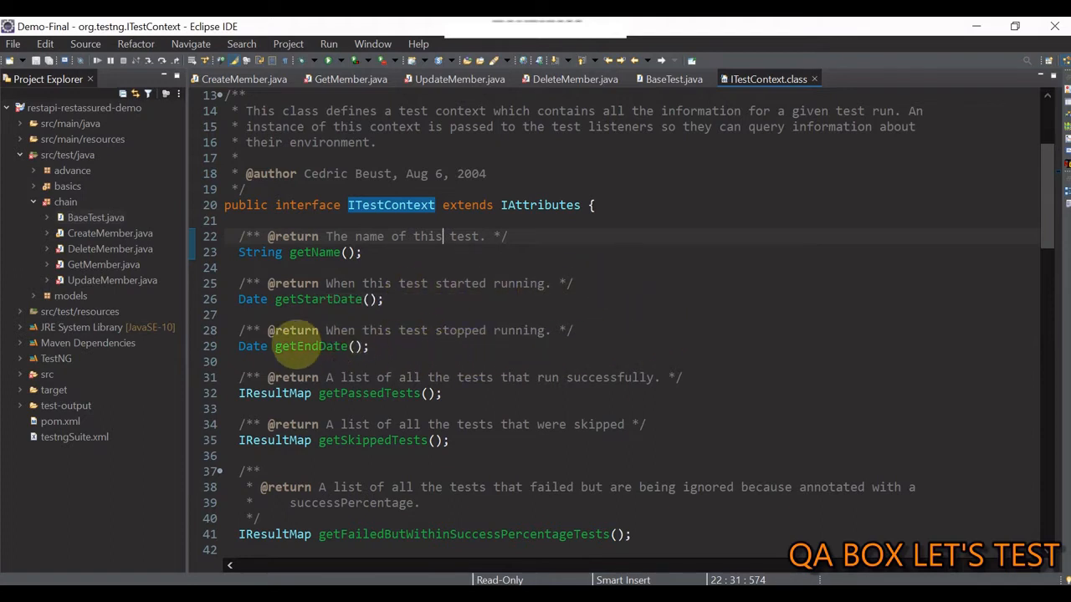
pyautogui.moveTo(653, 340)
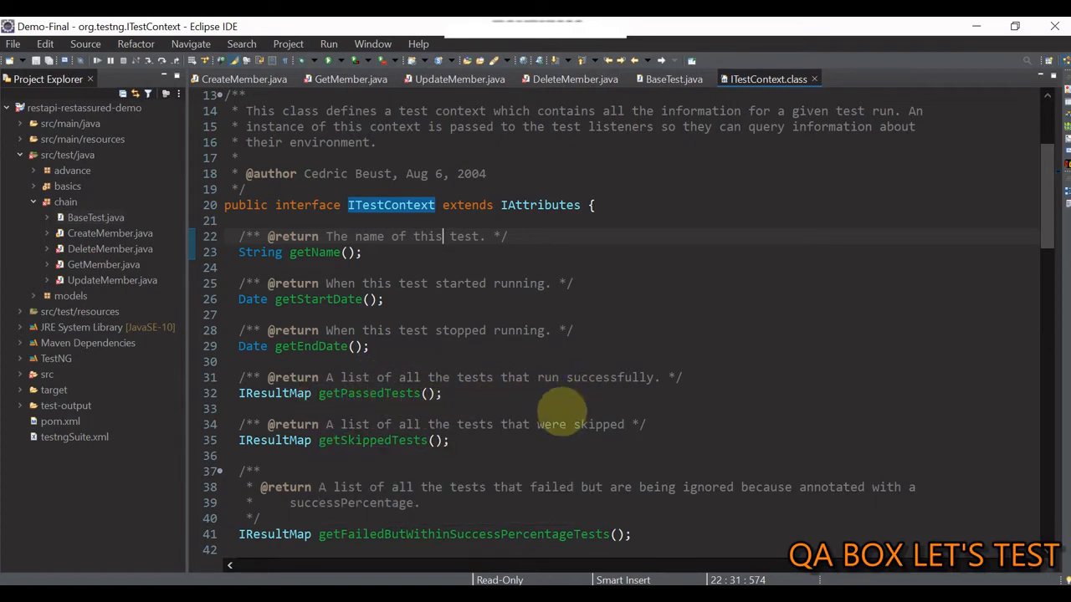
pyautogui.moveTo(629, 318)
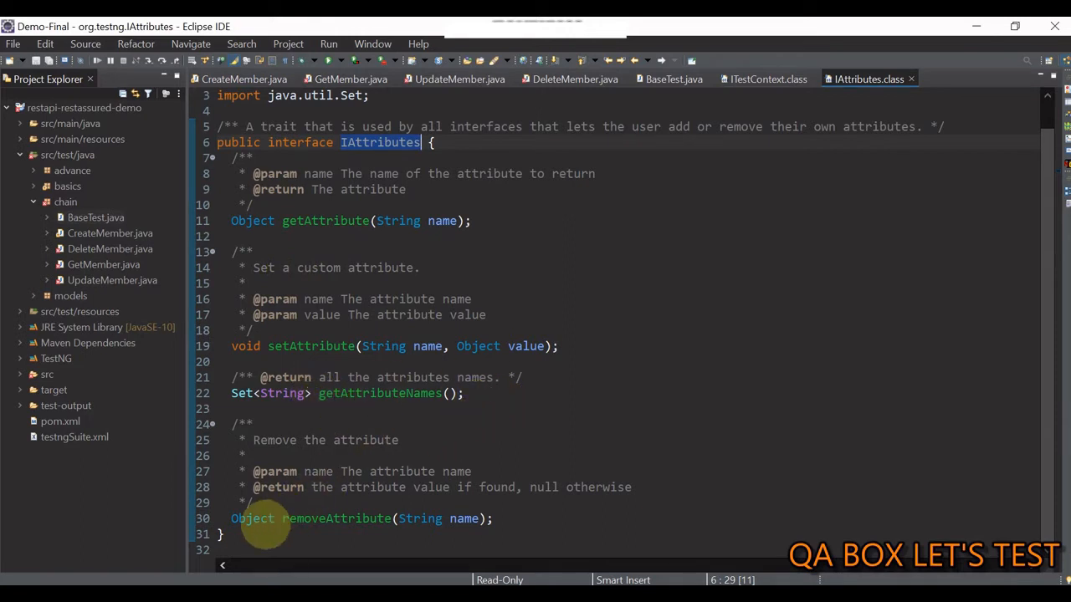
pyautogui.moveTo(395, 247)
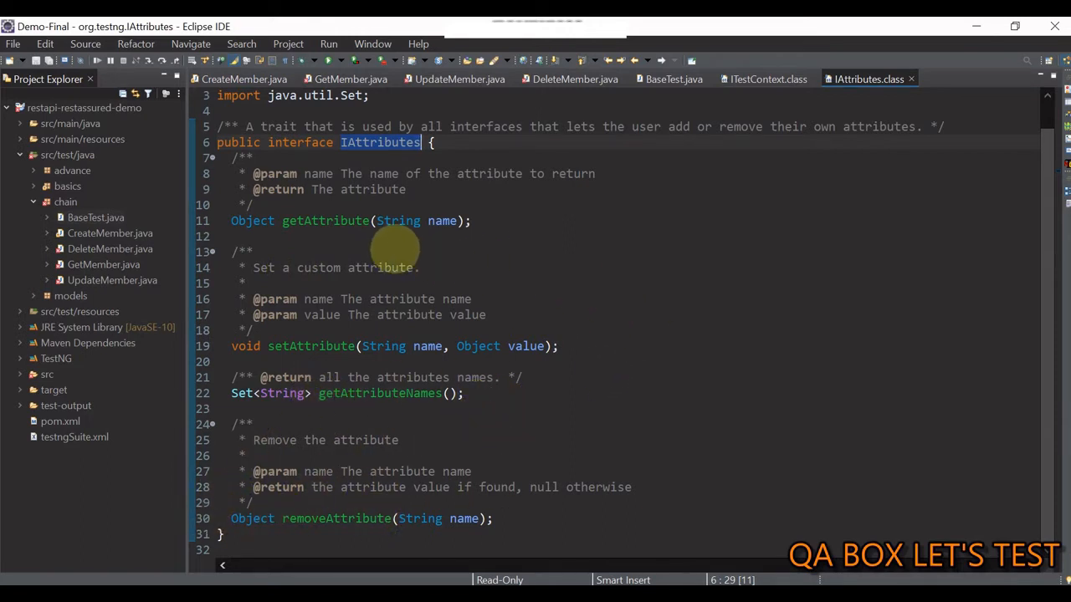
pyautogui.moveTo(303, 253)
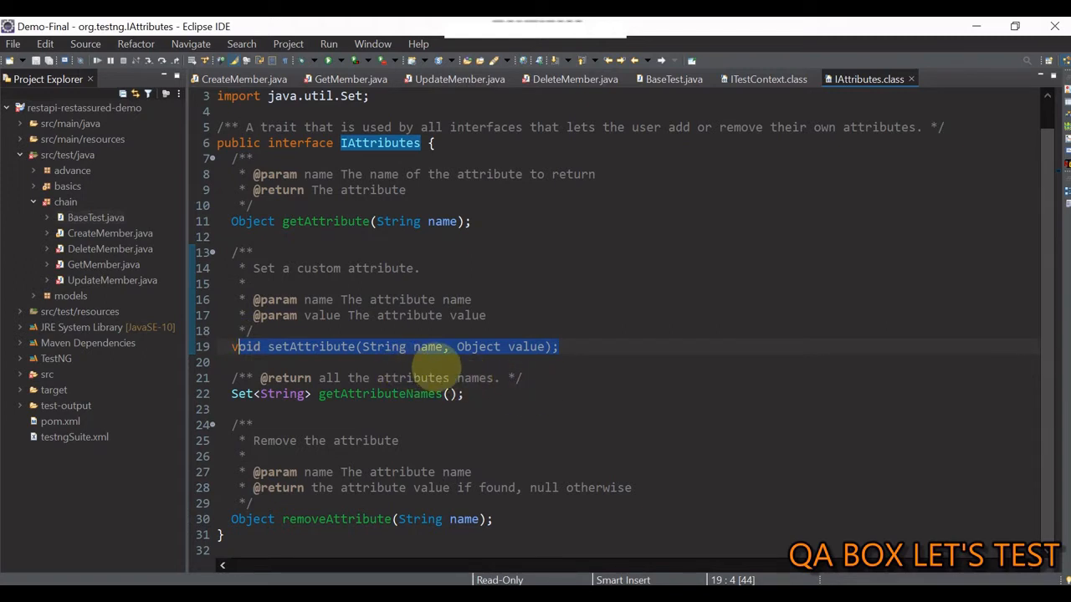
pyautogui.moveTo(465, 399)
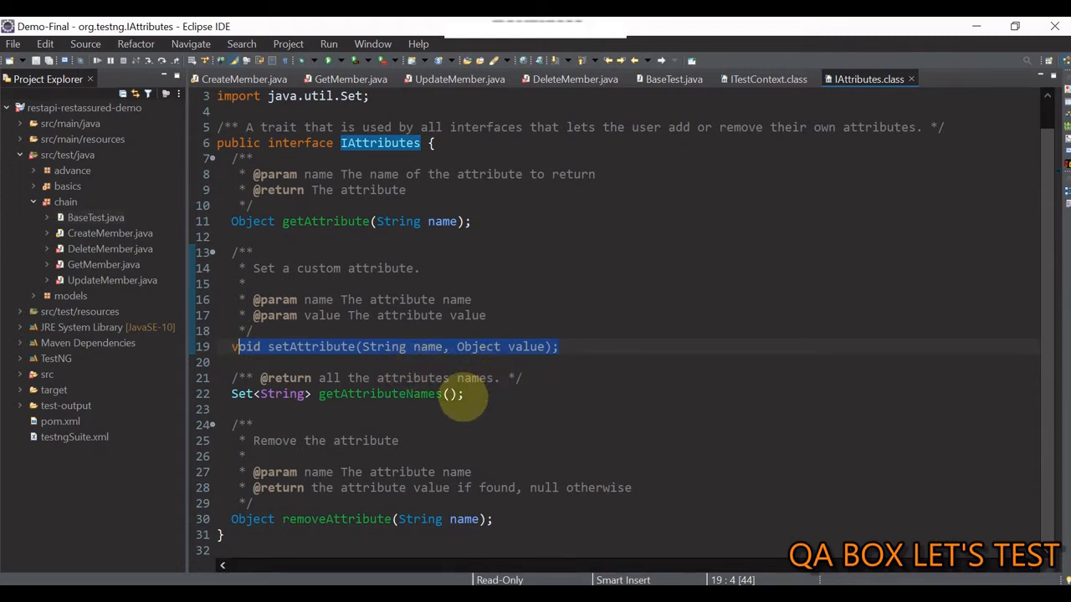
# Inspect the IAttributes attribute value type and return to CreateMember.java
pyautogui.click(477, 378)
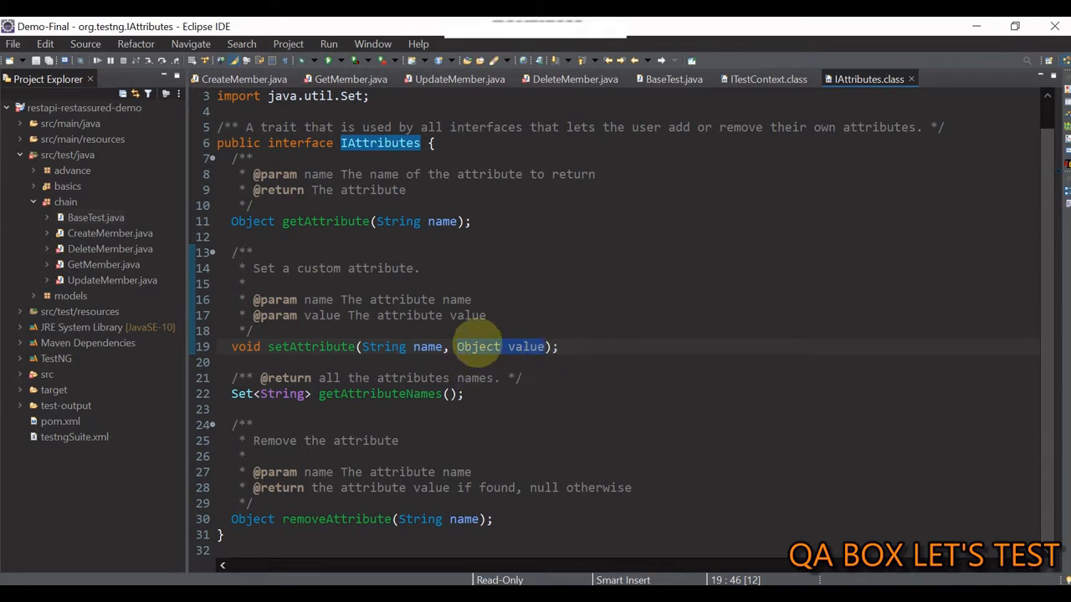
pyautogui.moveTo(479, 346)
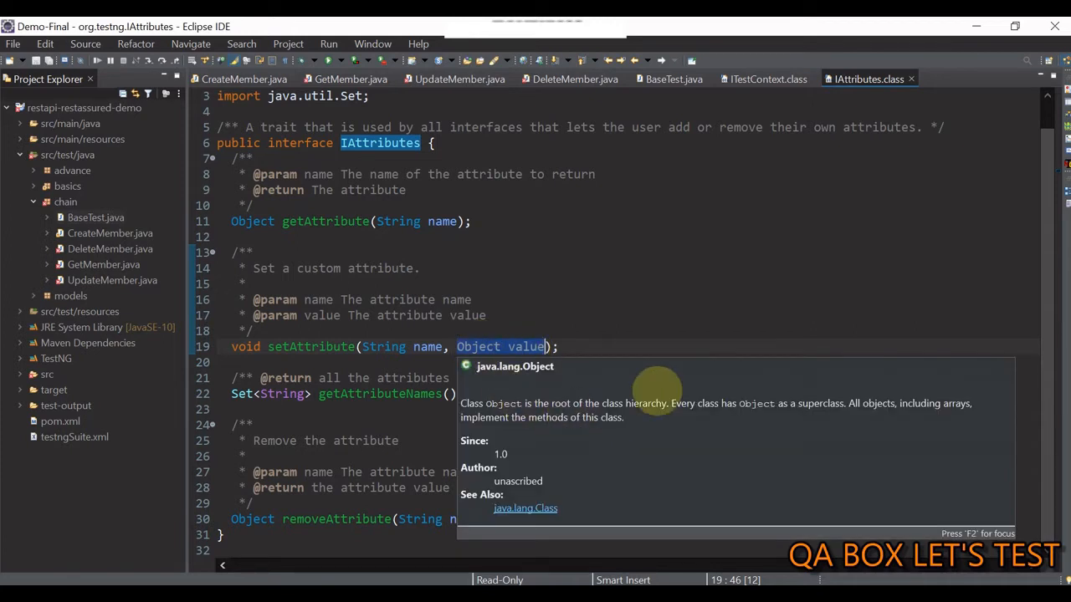
pyautogui.moveTo(288, 237)
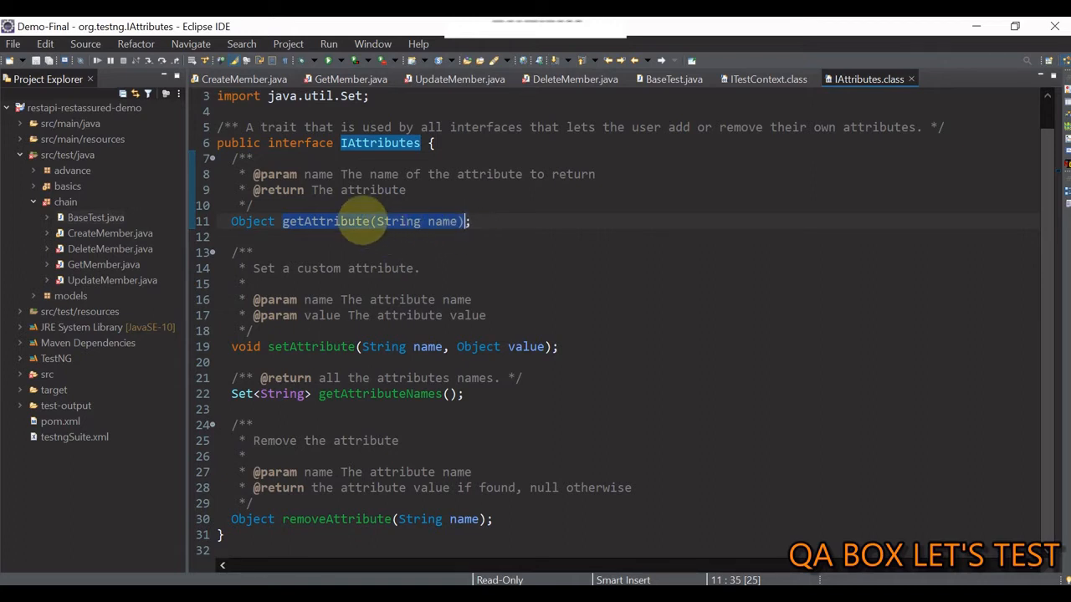
pyautogui.moveTo(251, 220)
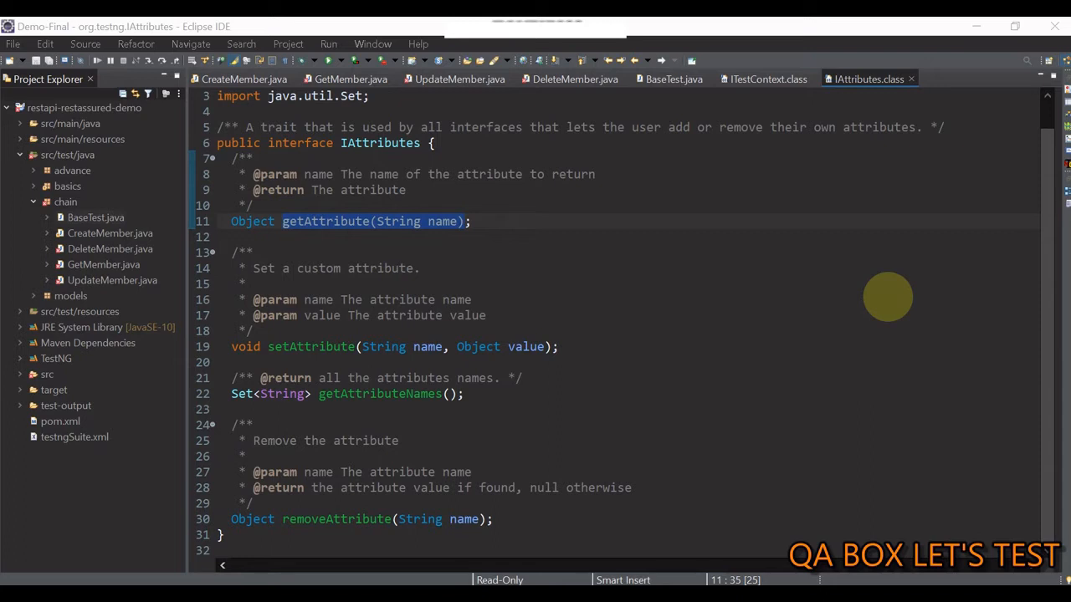
pyautogui.moveTo(573, 233)
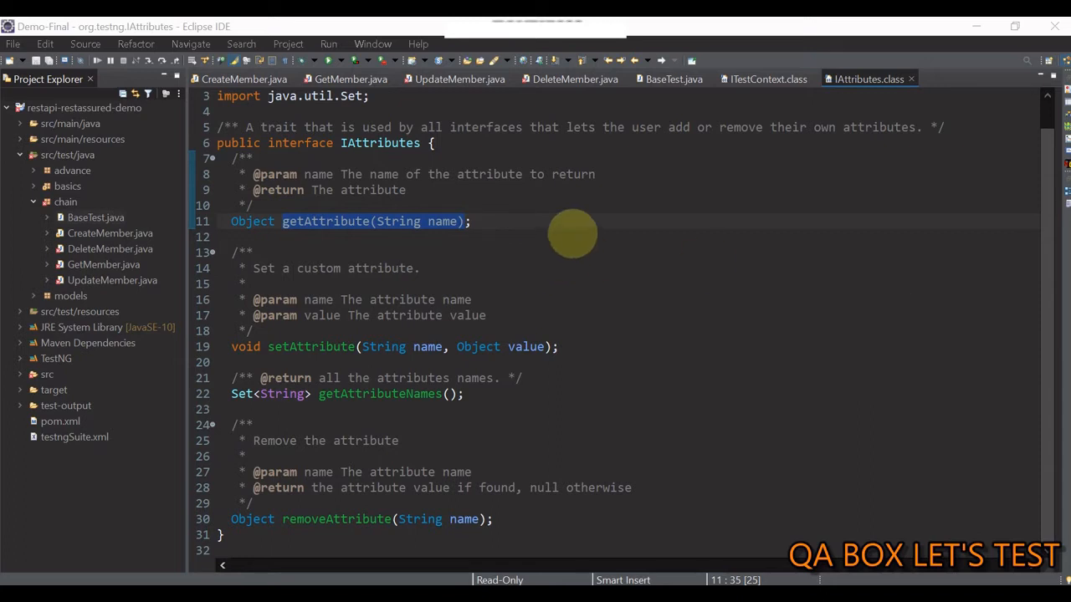
pyautogui.click(244, 78)
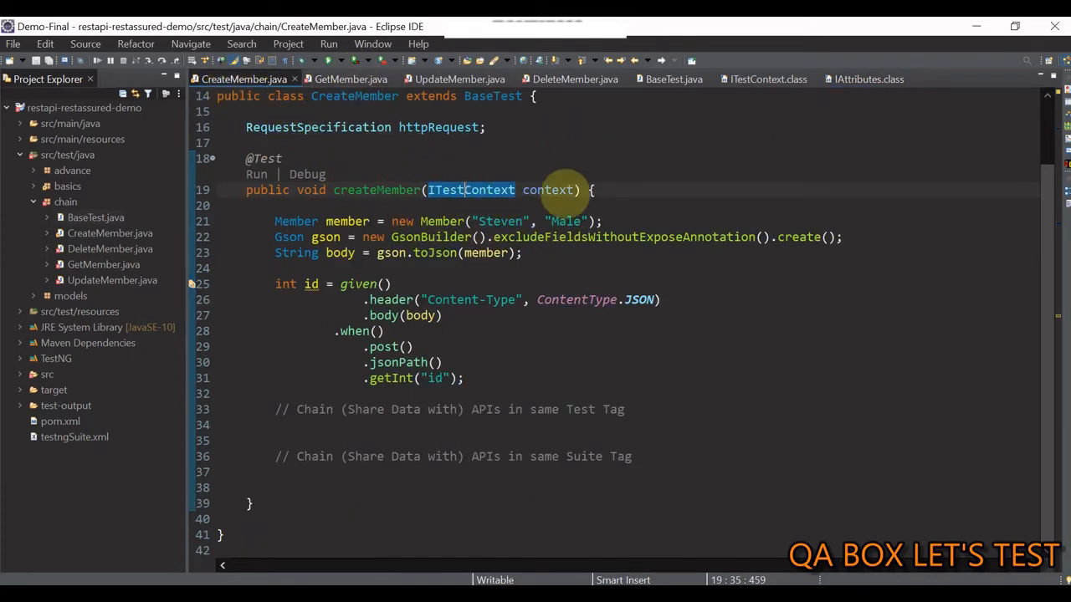
pyautogui.moveTo(542, 164)
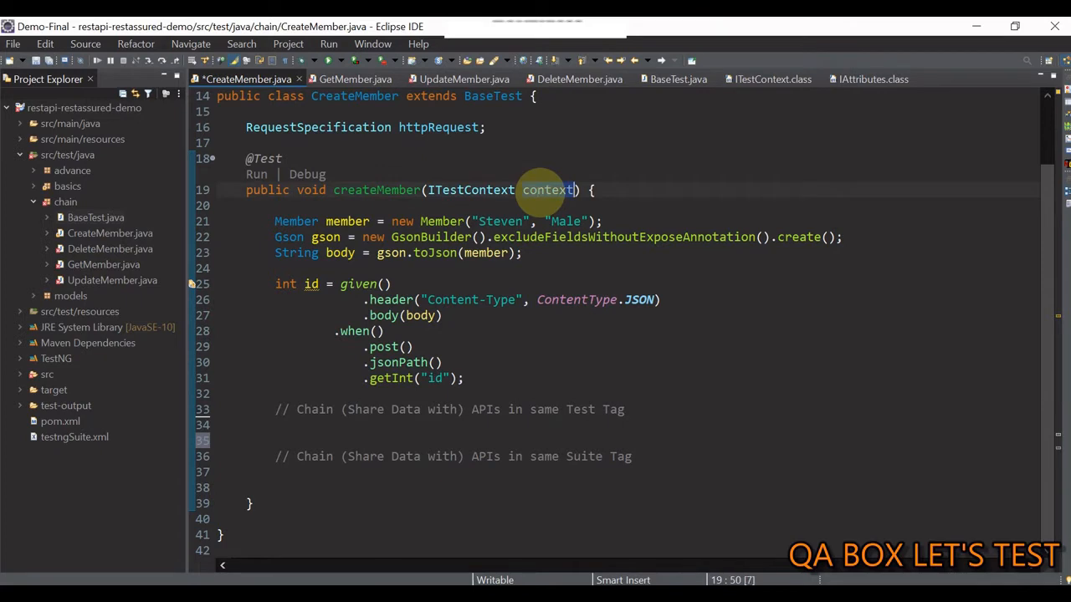
# Write context.setAttribute("memeber_id", id); under the Test Tag comment
pyautogui.write('context')
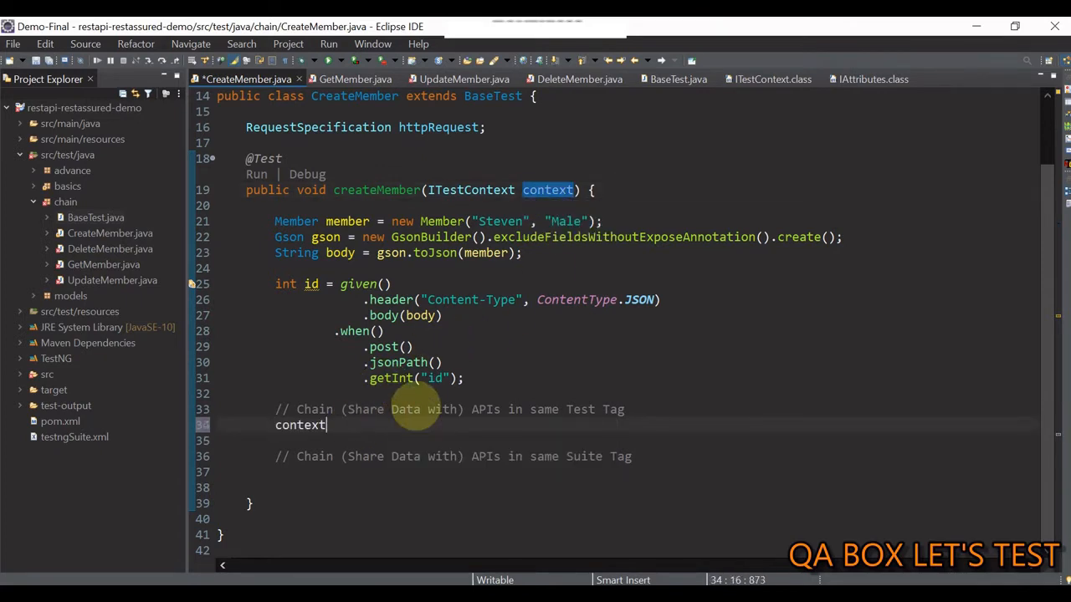
pyautogui.write('.setAttribute("", body);')
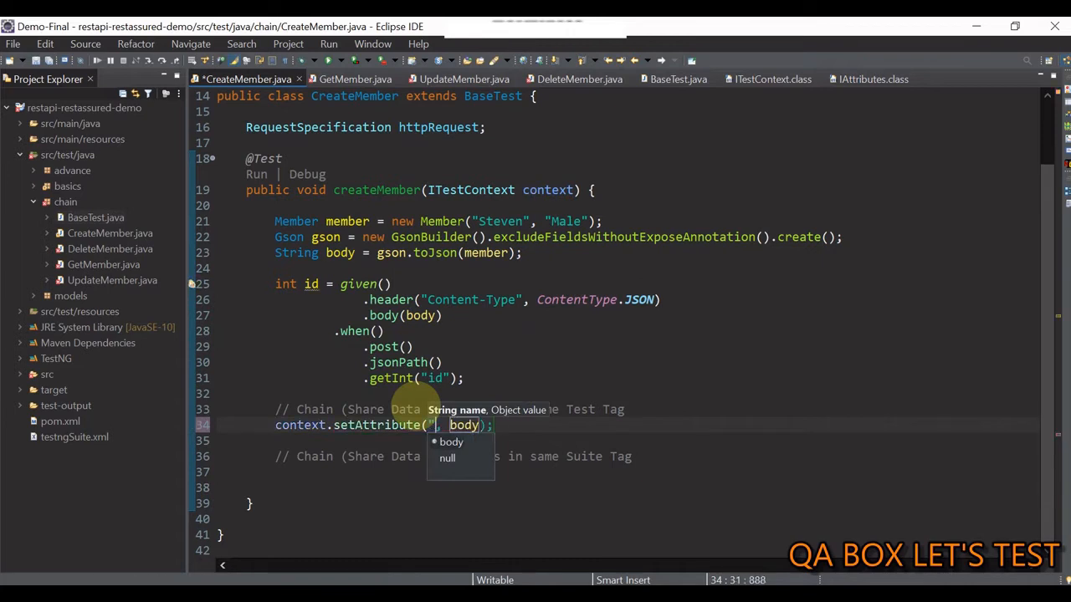
pyautogui.write('memeber_id')
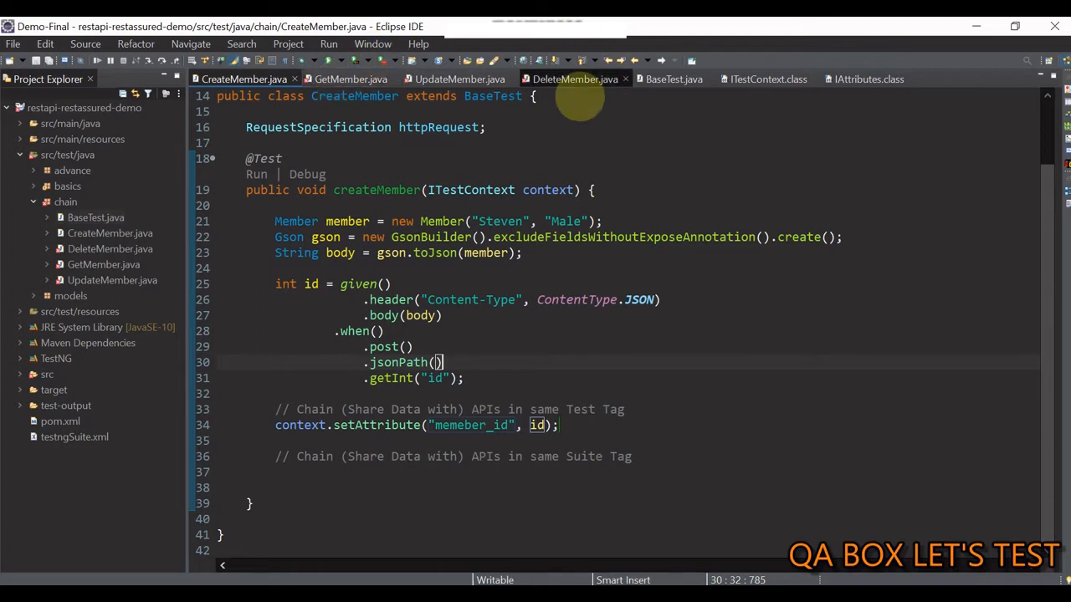
# In GetMember, read int id from context.getAttribute("member_id") with an int cast quick fix
pyautogui.click(351, 78)
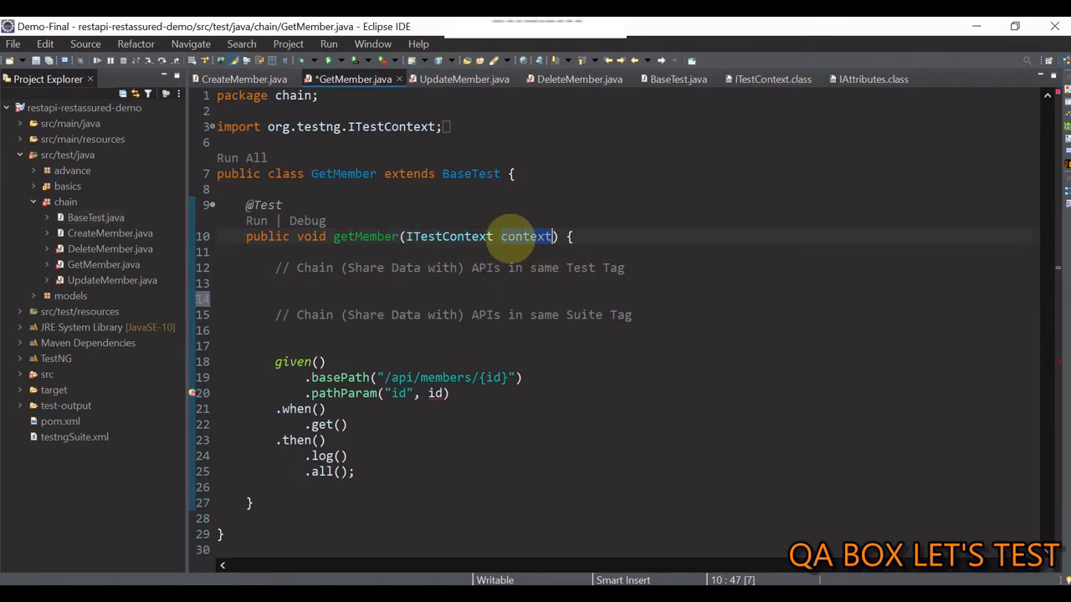
pyautogui.write('context')
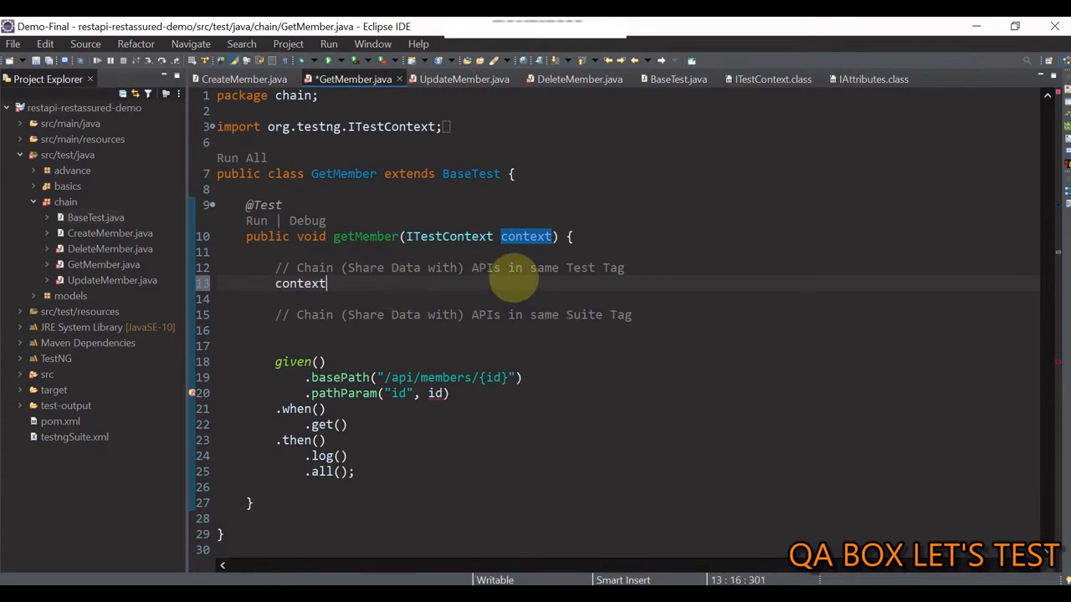
pyautogui.write('.')
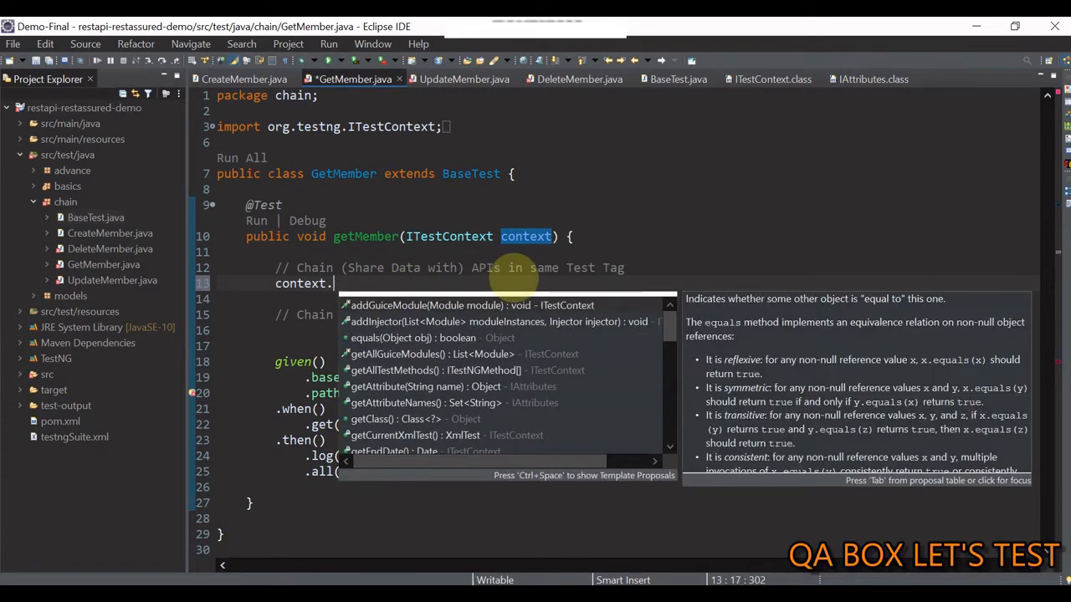
pyautogui.write('getAttribute("')
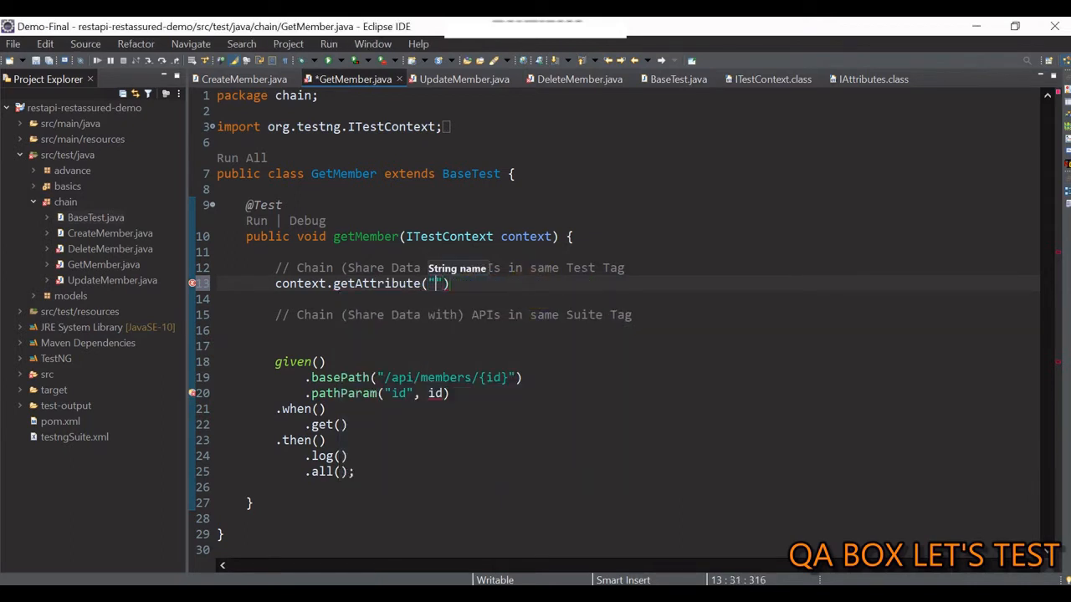
pyautogui.write('member_id')
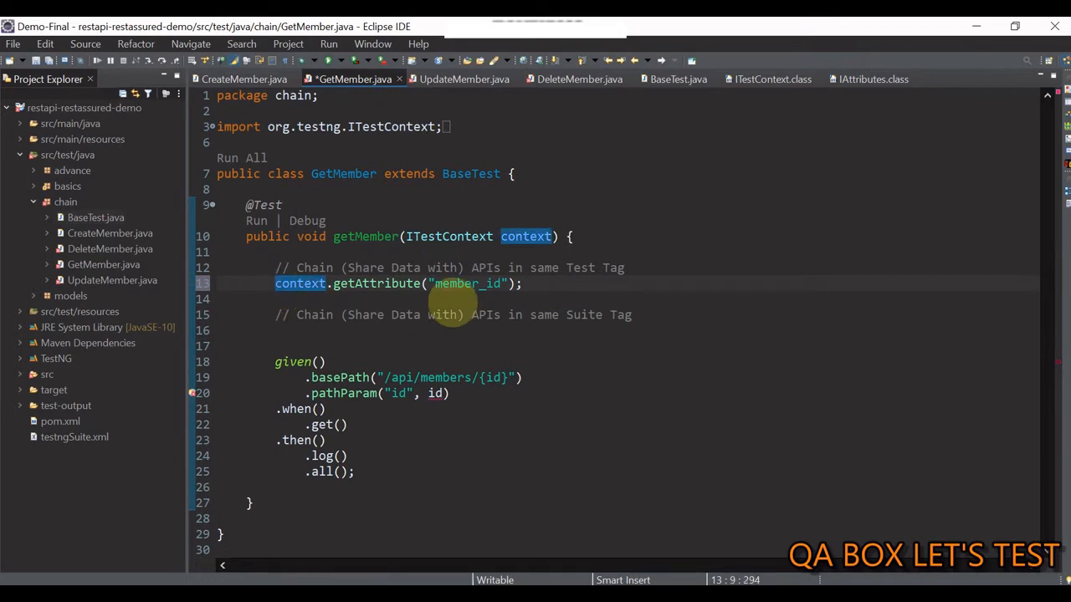
pyautogui.write('int id =')
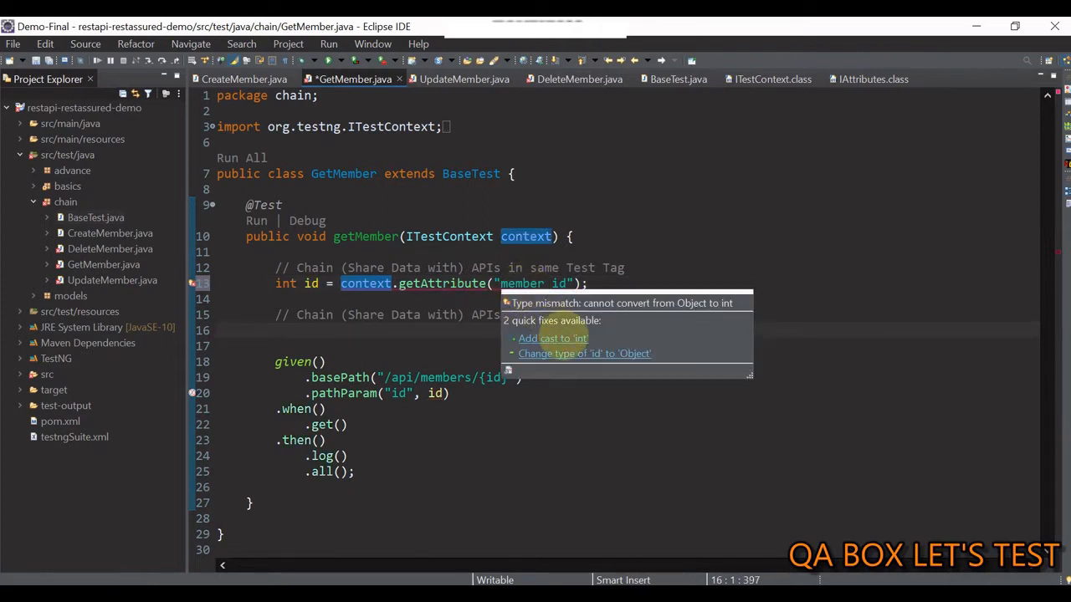
pyautogui.click(552, 338)
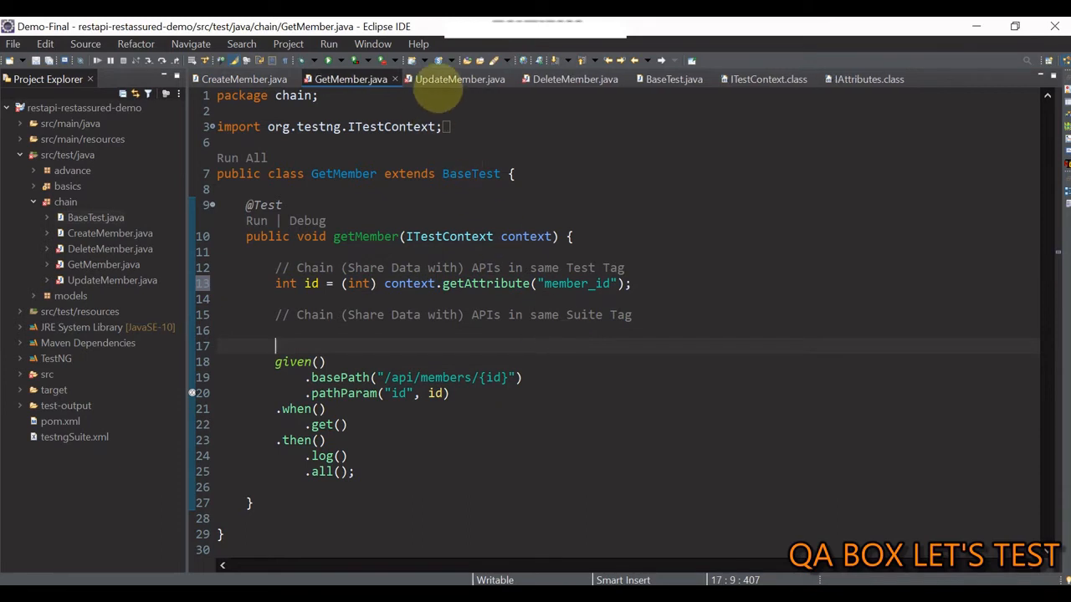
# Add int id = (int) context.getAttribute("member_id"); to UpdateMember and DeleteMember
pyautogui.click(459, 78)
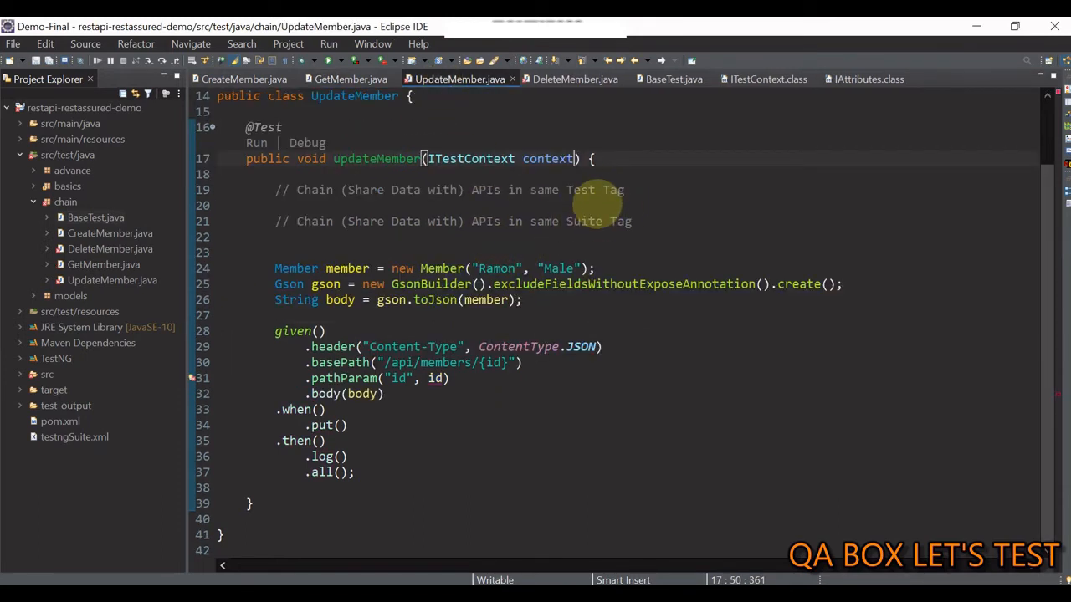
pyautogui.write('int id = (int) context.getAttribute("member_id");')
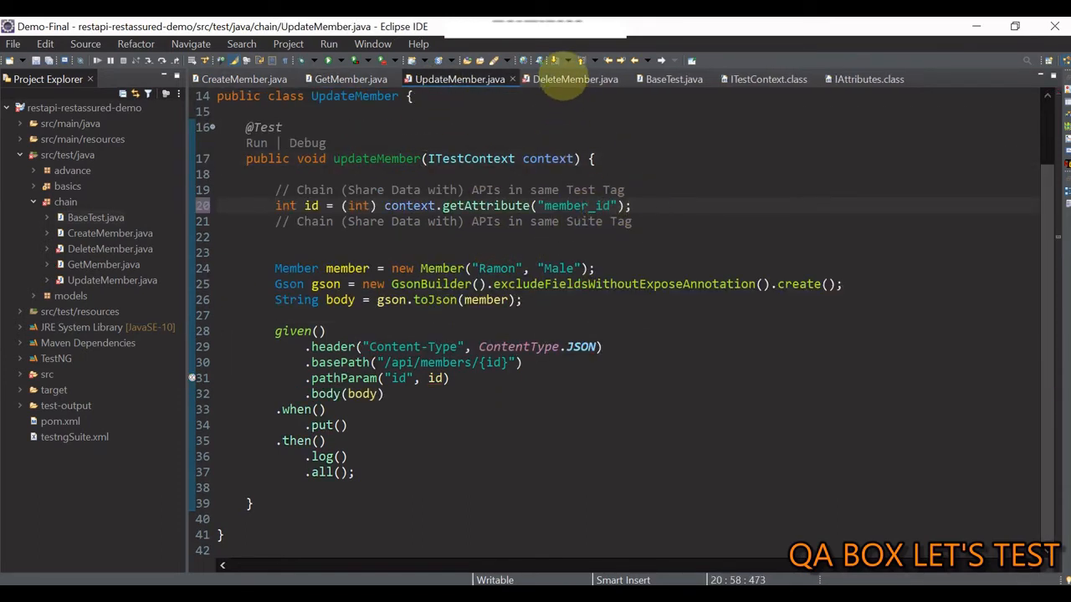
pyautogui.click(573, 79)
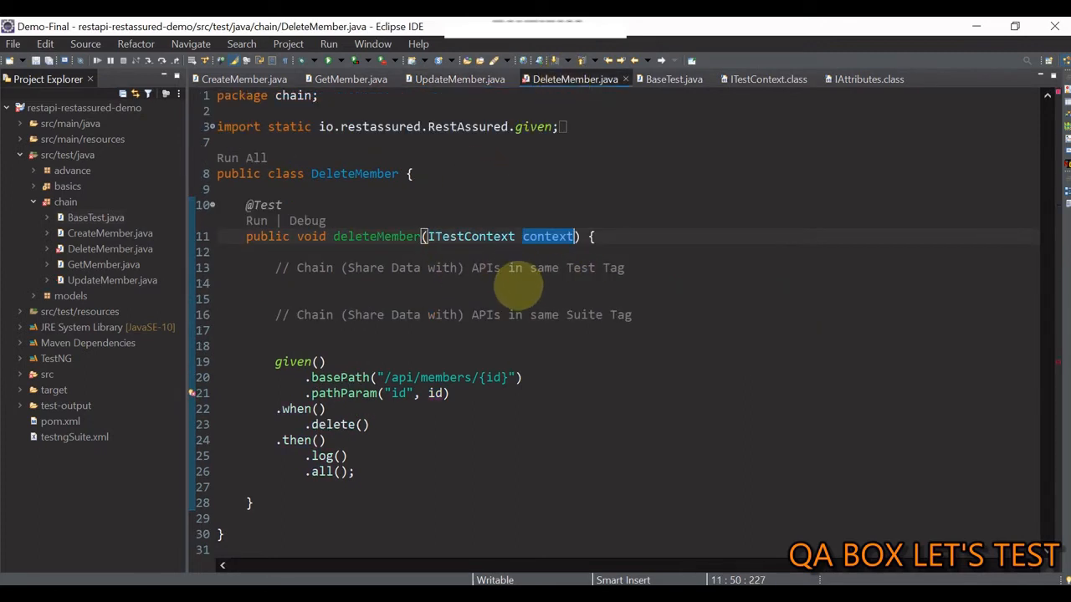
pyautogui.write('int id = (int) context.getAttribute("member_id");')
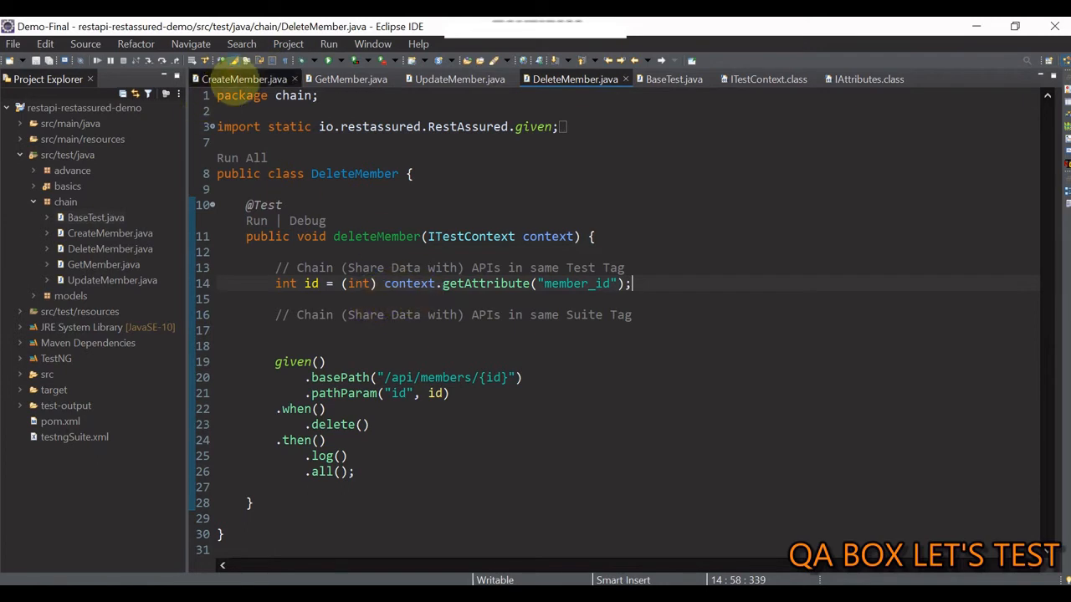
pyautogui.click(245, 78)
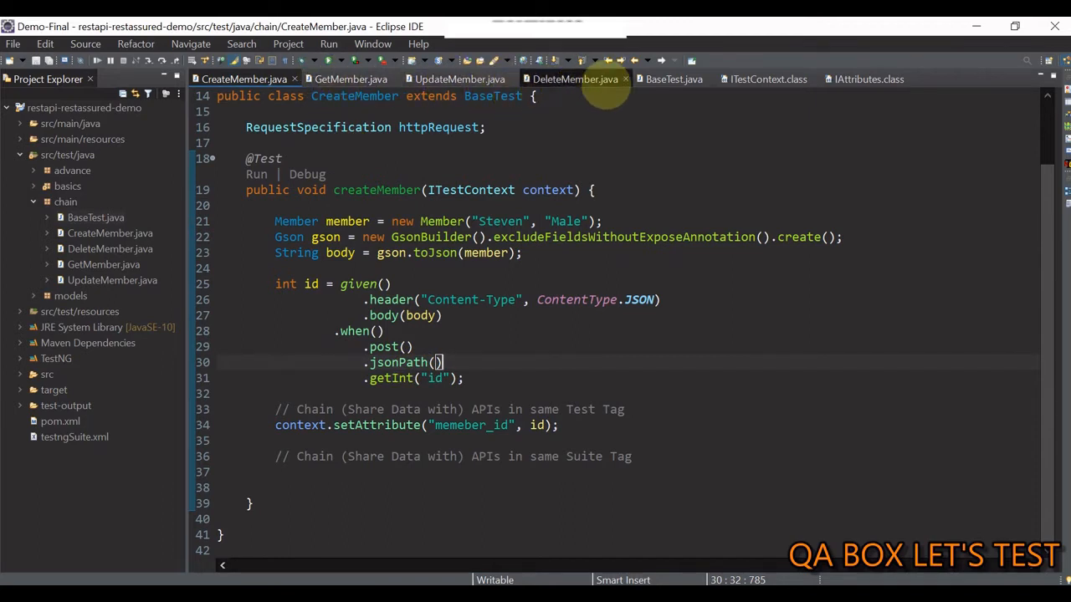
pyautogui.moveTo(389, 159)
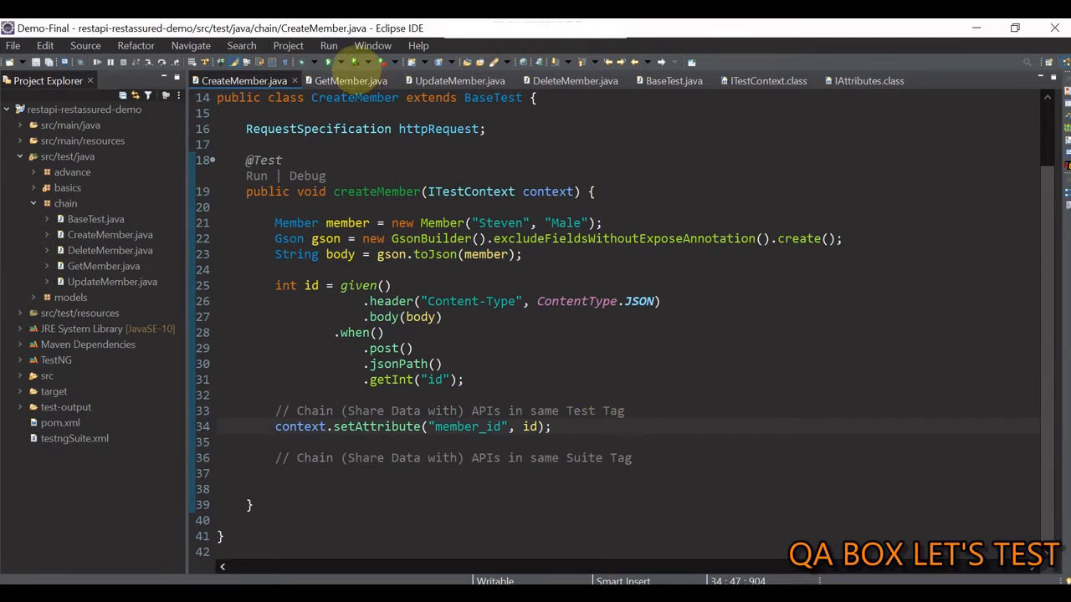
# Run GetMember on its own via Run As > TestNG Test
pyautogui.click(344, 81)
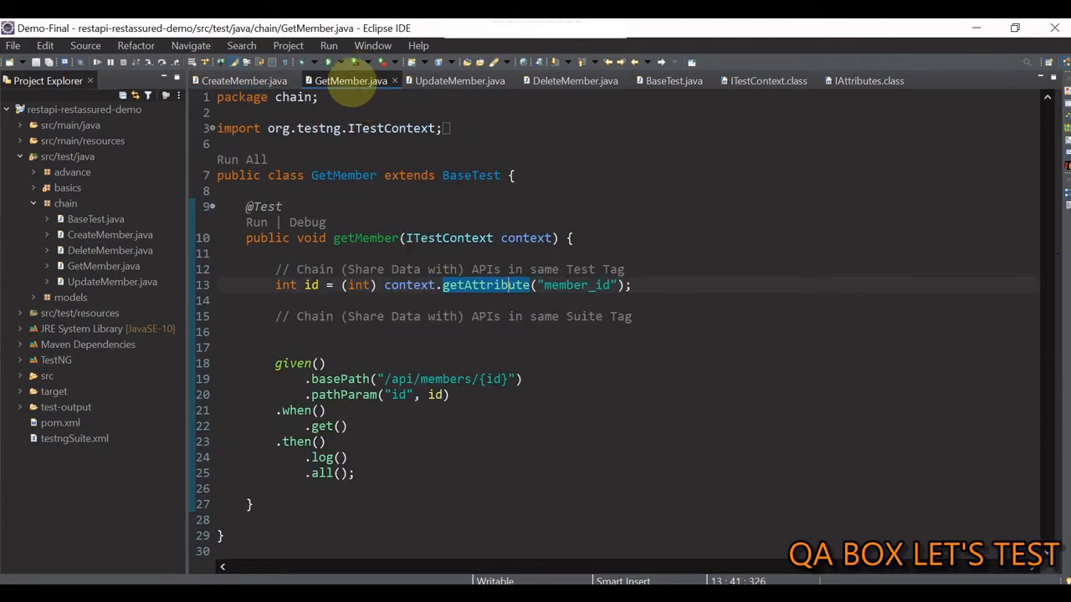
pyautogui.moveTo(576, 81)
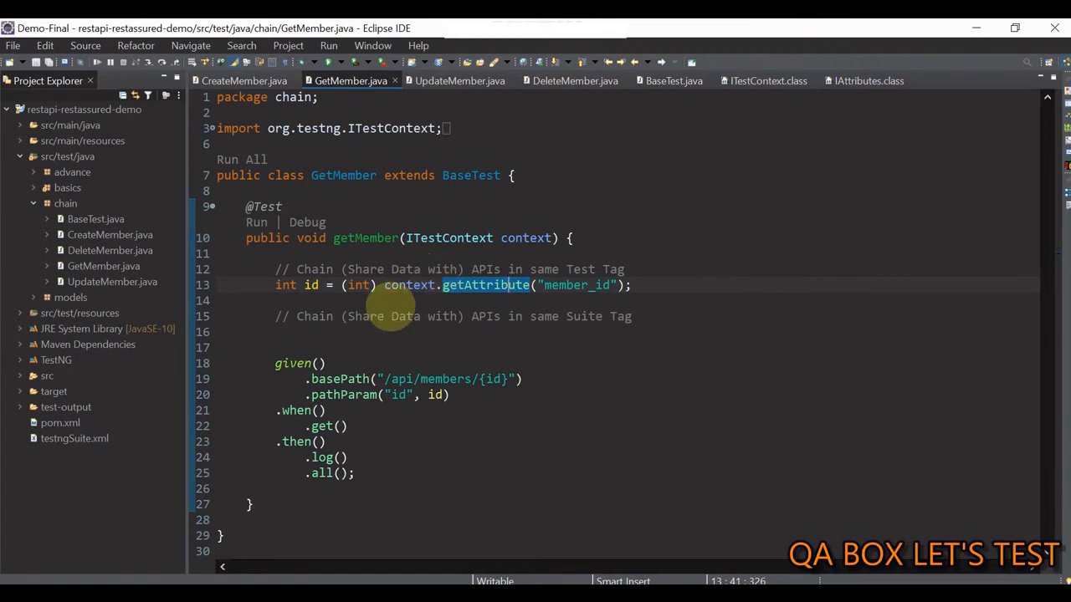
pyautogui.moveTo(432, 251)
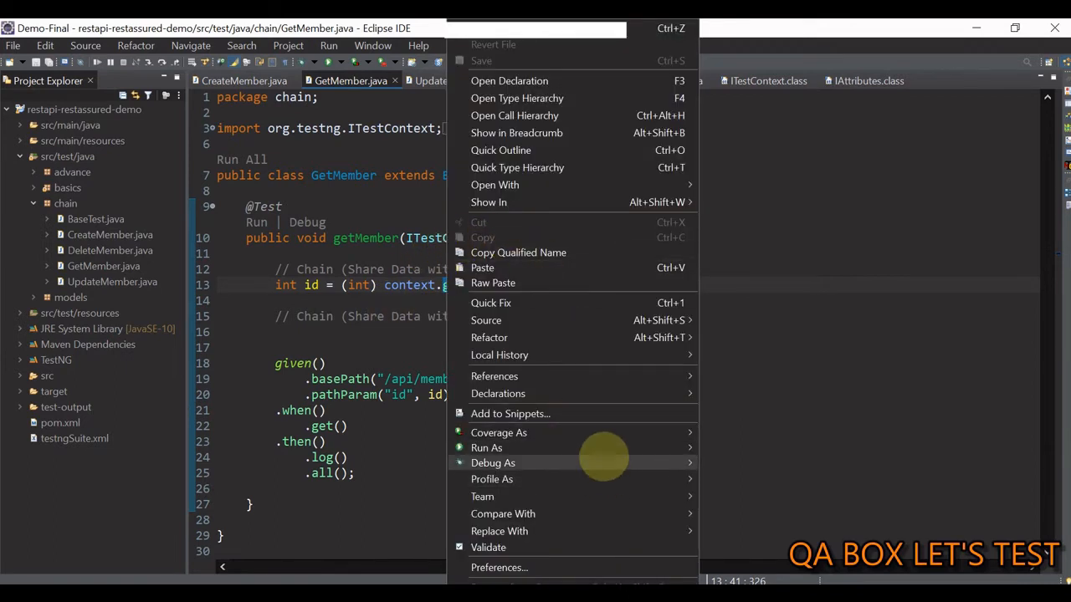
pyautogui.moveTo(487, 448)
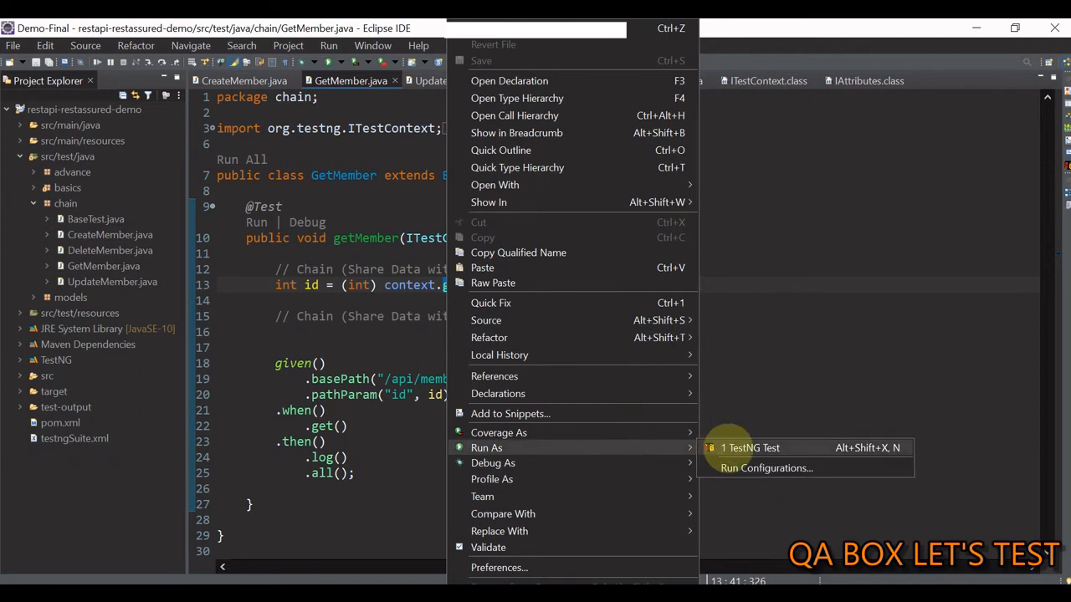
pyautogui.click(750, 448)
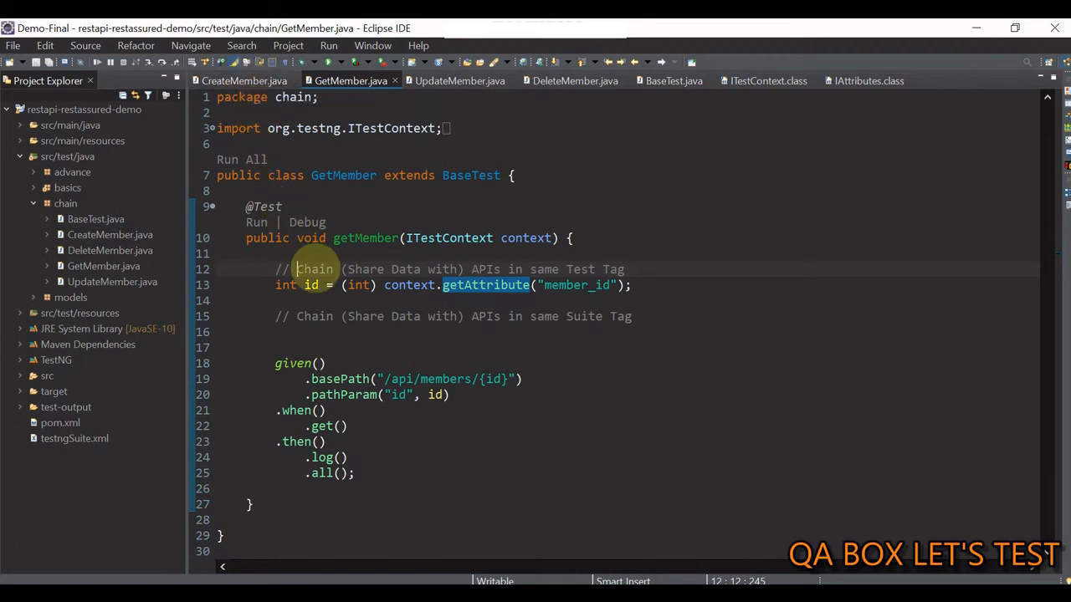
pyautogui.moveTo(701, 308)
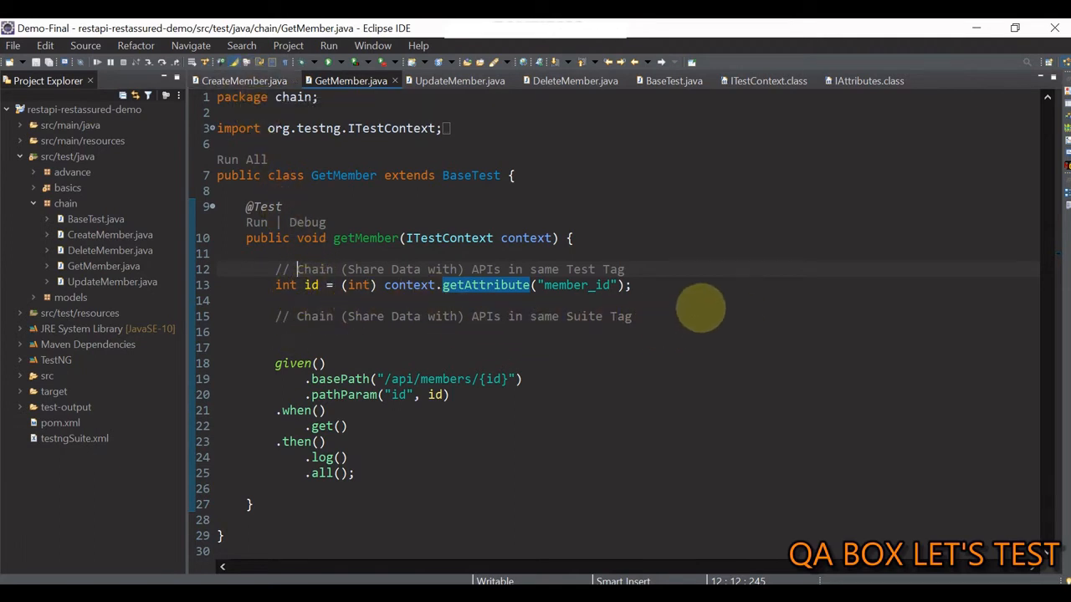
# Convert the four selected chain classes to TestNG, generating testng.xml with all four listed
pyautogui.click(243, 80)
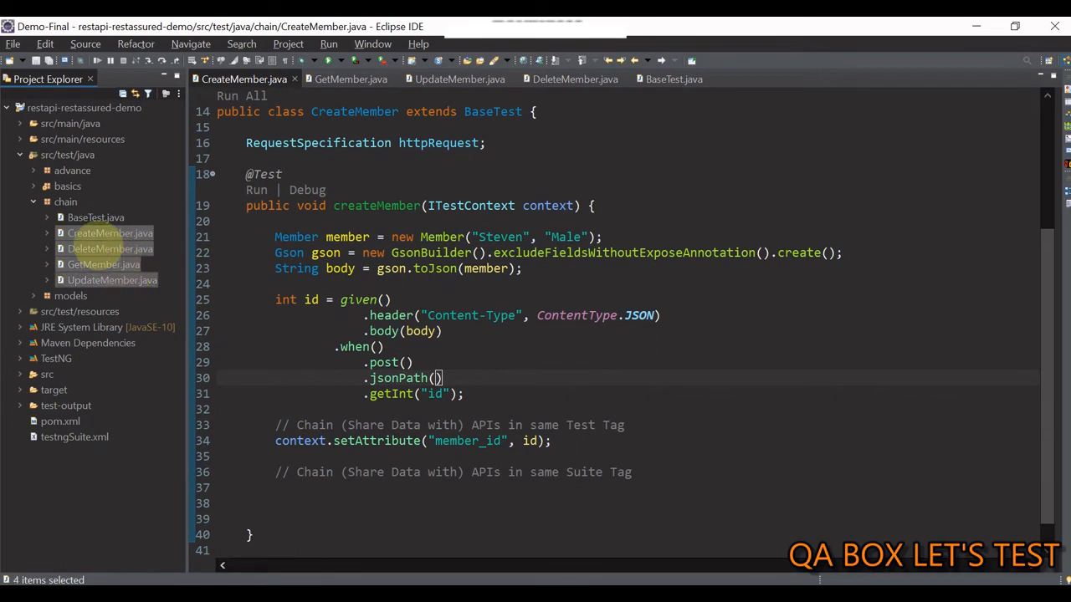
pyautogui.rightClick(109, 233)
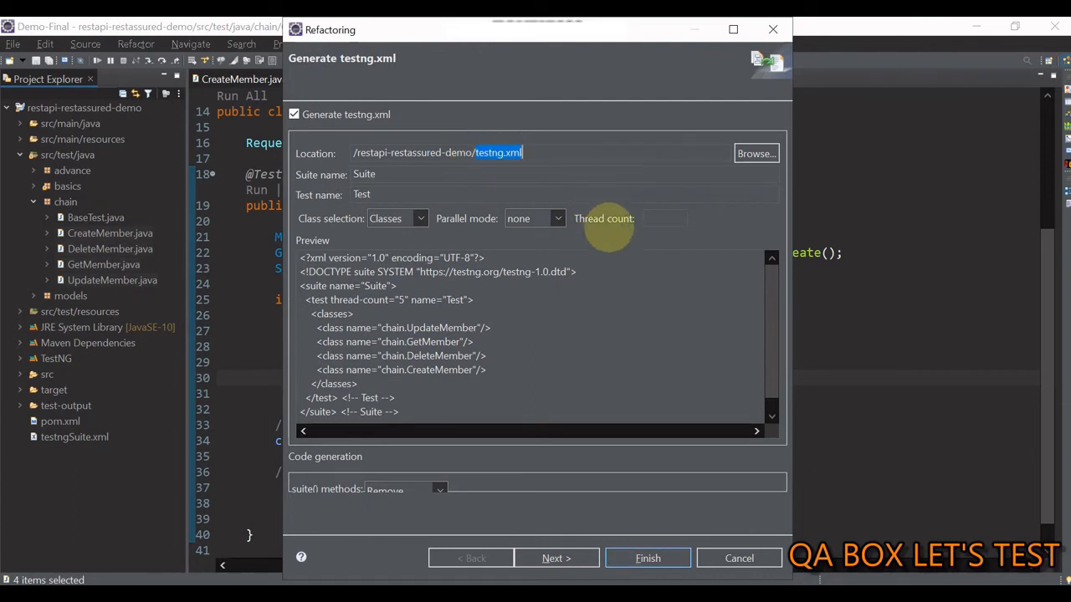
pyautogui.click(646, 559)
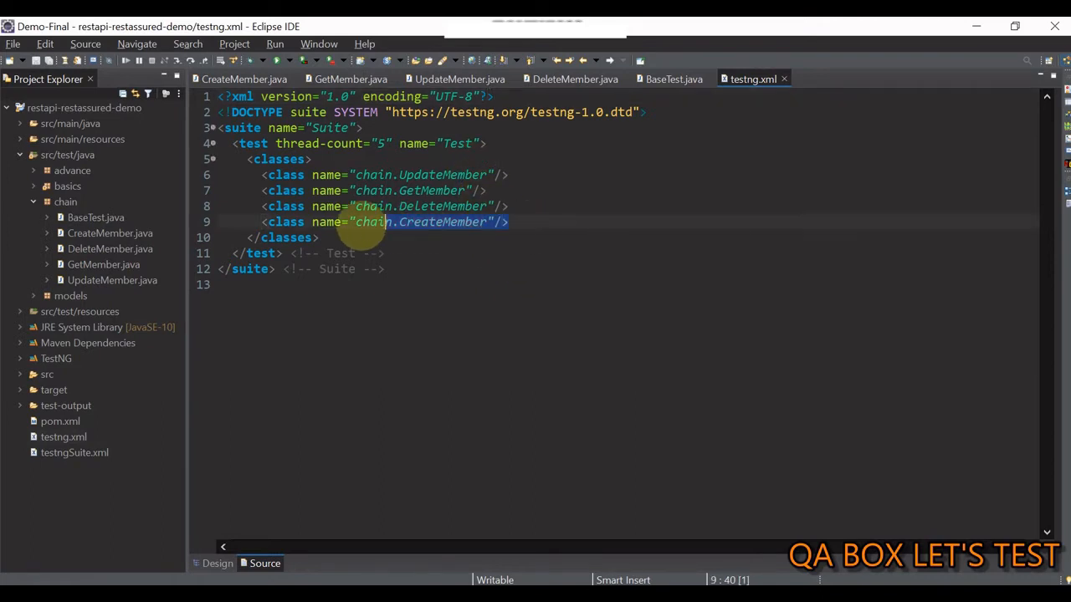
# Reorder the class entries to CreateMember, GetMember, UpdateMember, DeleteMember and save testng.xml
pyautogui.press('Delete')
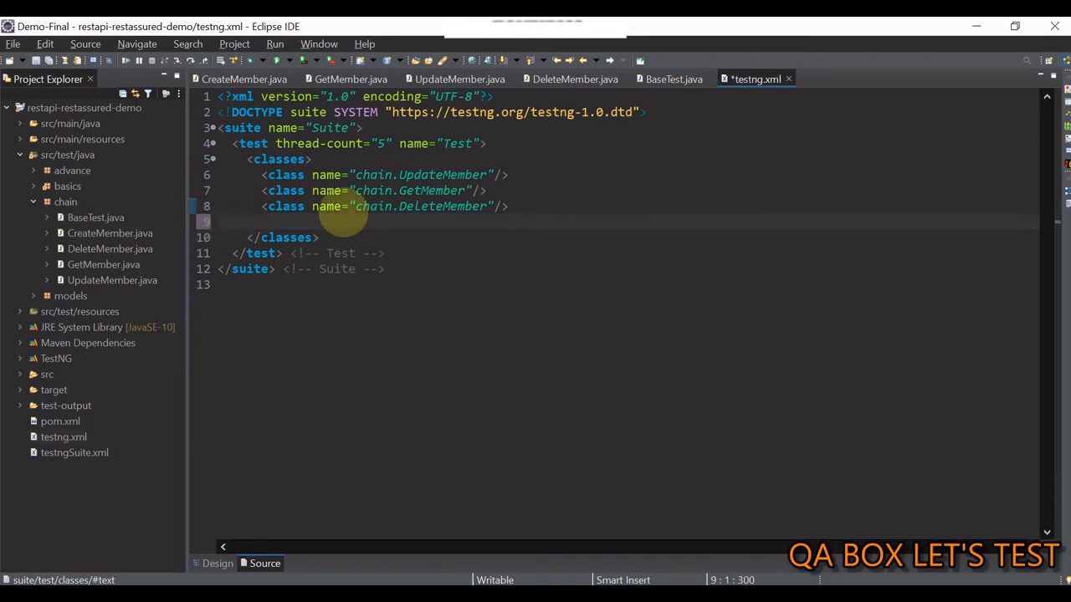
pyautogui.press('Backspace')
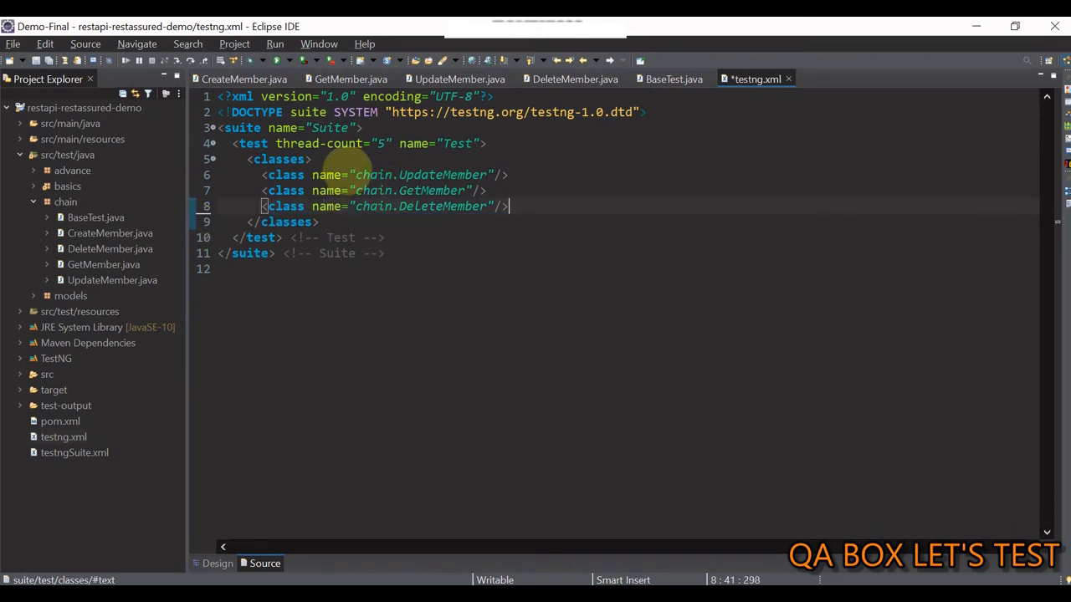
pyautogui.write('<class name="chain.CreateMember"/>')
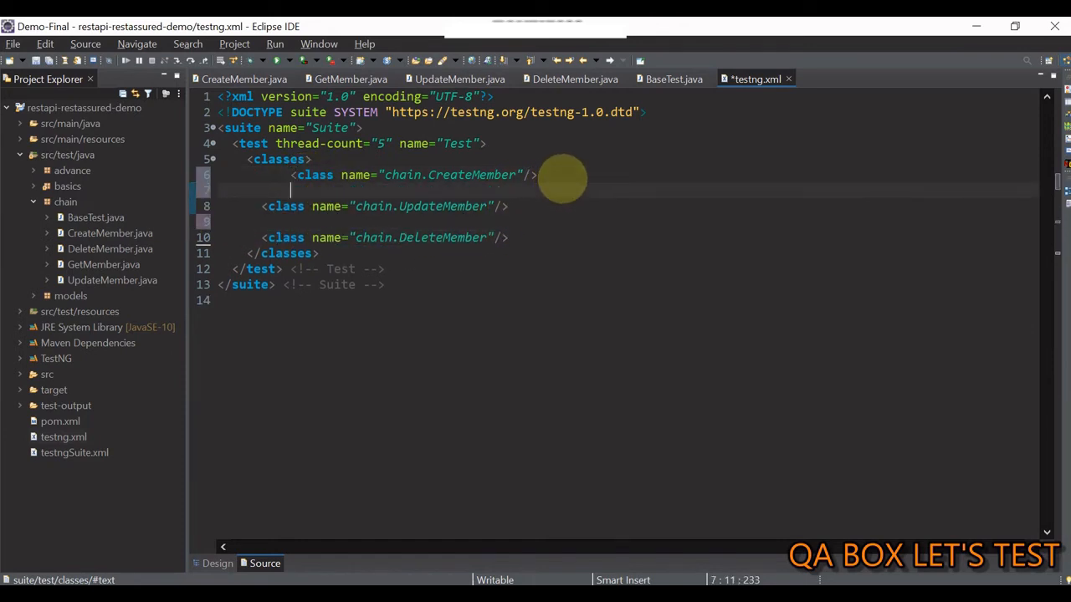
pyautogui.write('<class name="chain.GetMember"/>')
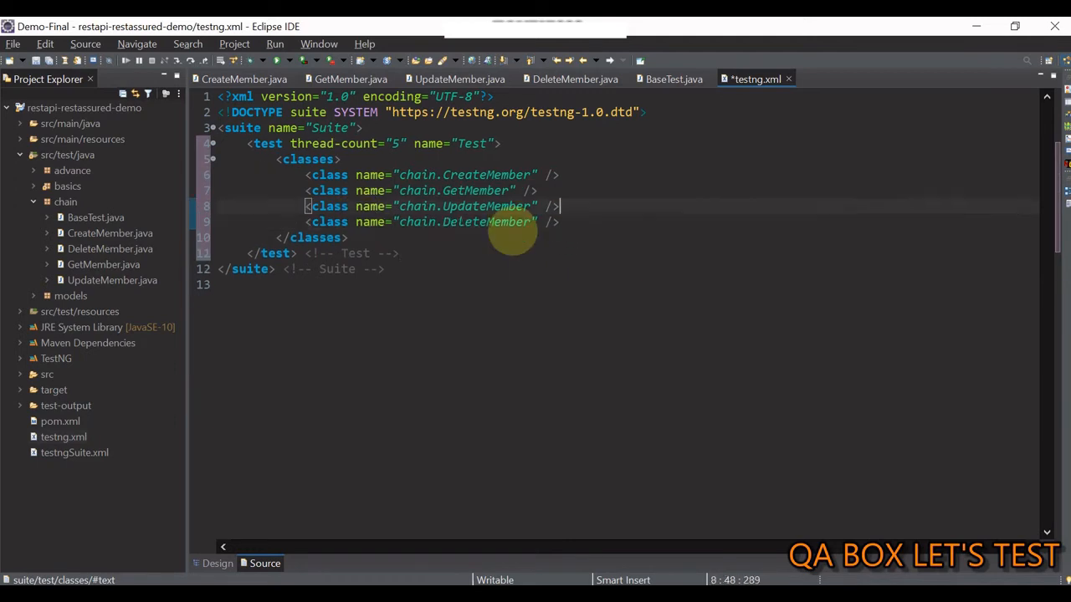
pyautogui.press('ctrl+s')
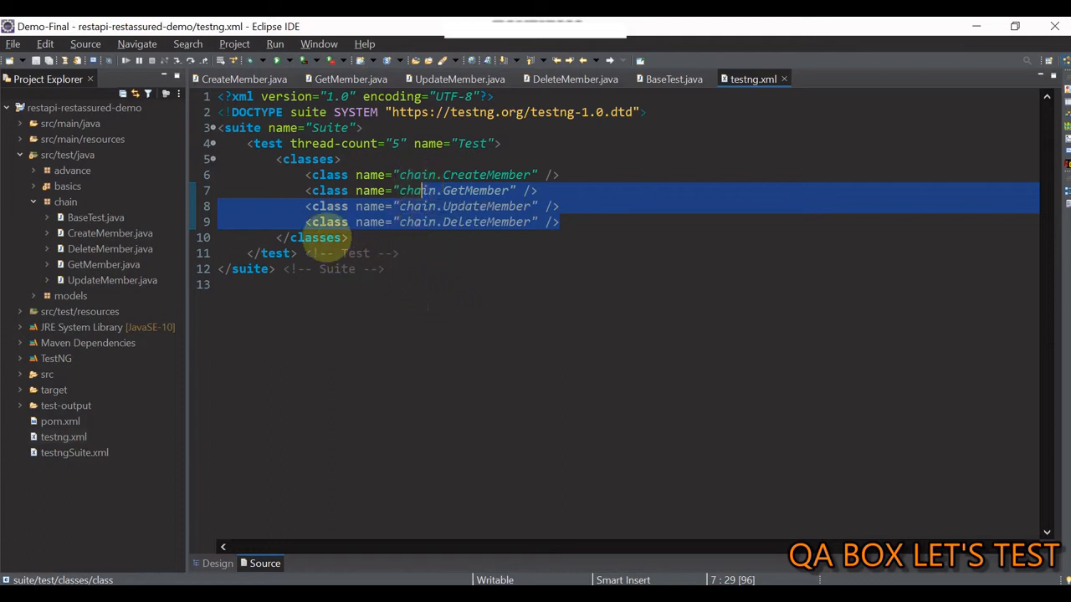
# Point out the single test element and run testng.xml as a TestNG suite
pyautogui.click(281, 144)
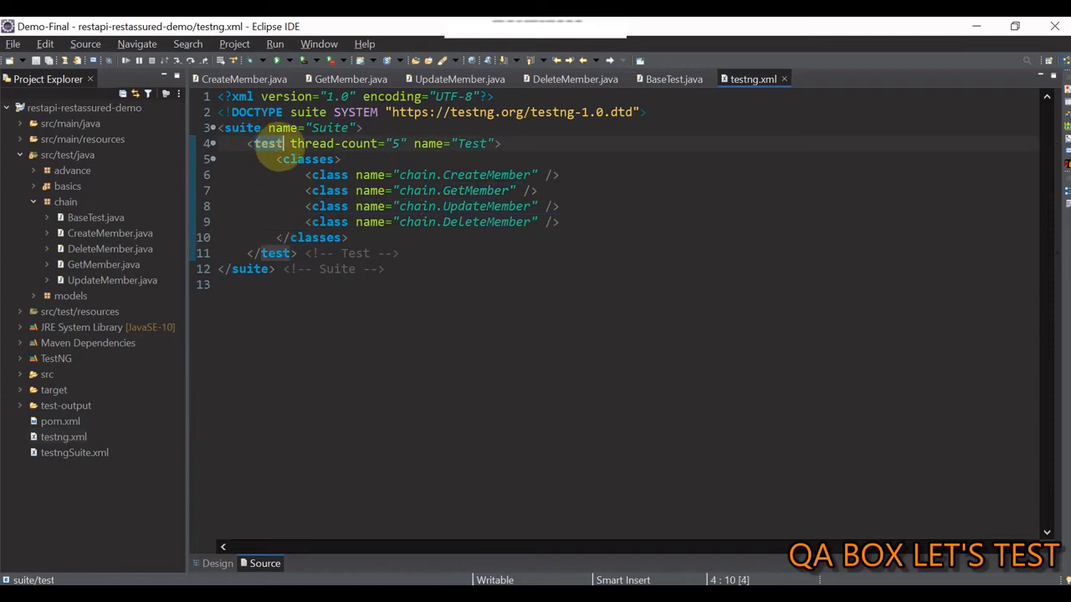
pyautogui.doubleClick(472, 143)
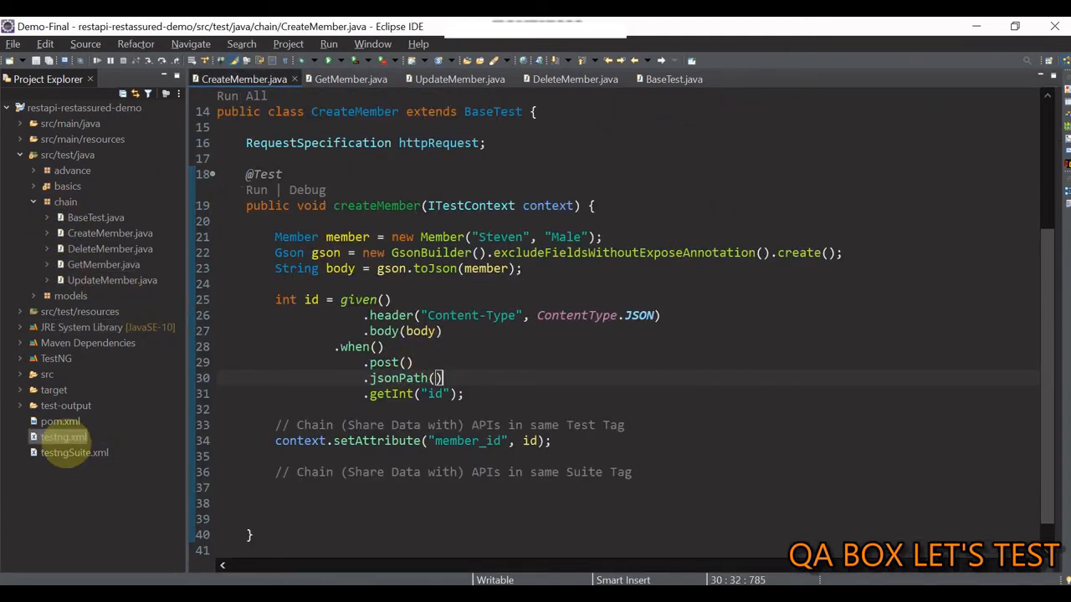
pyautogui.rightClick(64, 436)
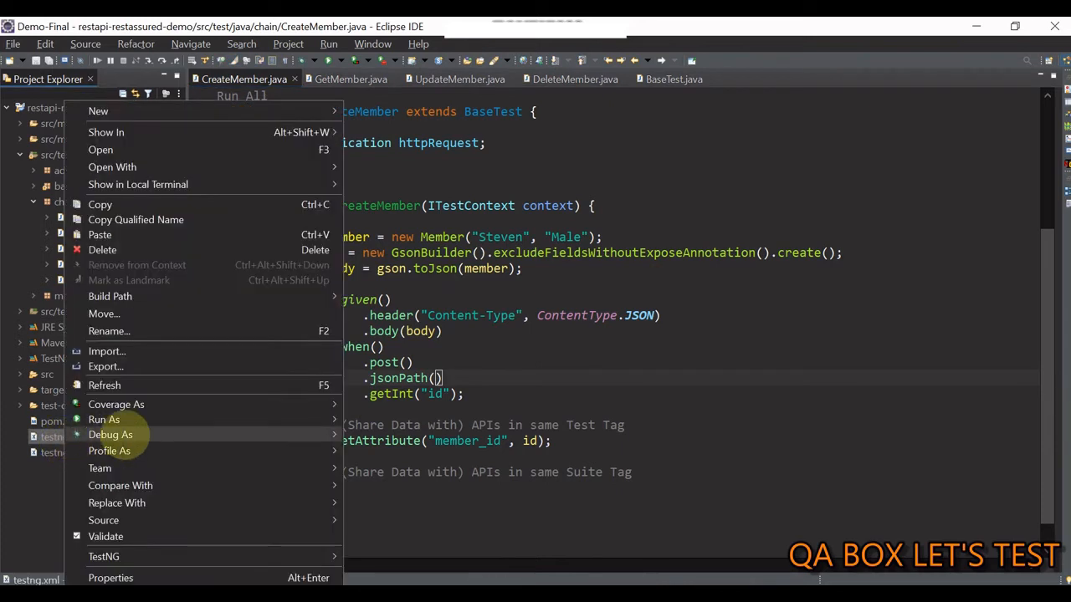
pyautogui.moveTo(104, 420)
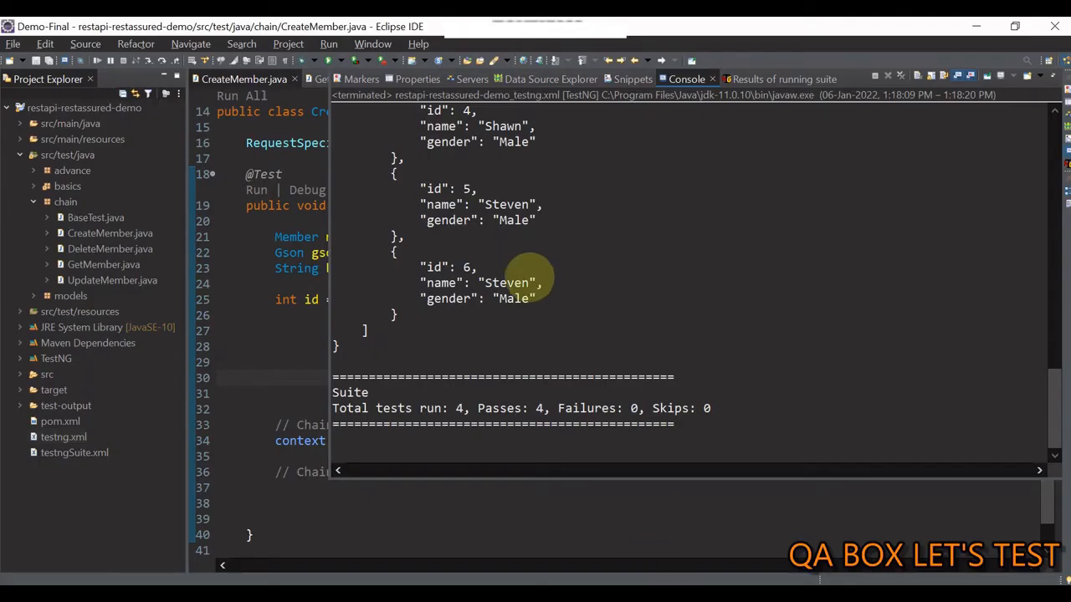
pyautogui.moveTo(542, 418)
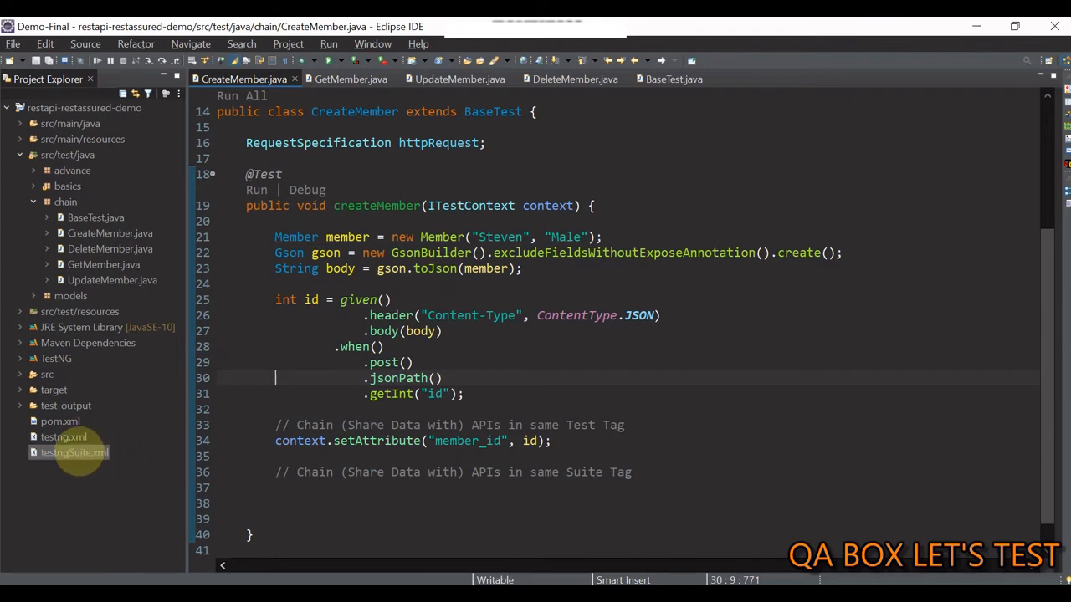
# Open testngSuite.xml, which holds each member class in its own test block
pyautogui.doubleClick(73, 452)
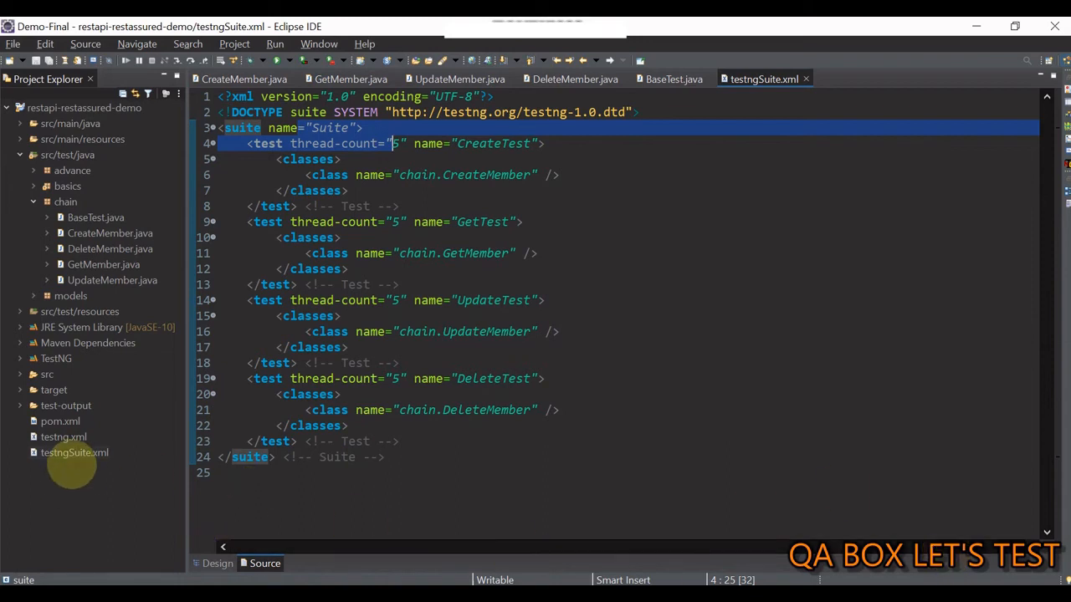
# Run testngSuite.xml as a TestNG suite, review the 1 pass / 3 failures in the Console, then hide it
pyautogui.rightClick(74, 452)
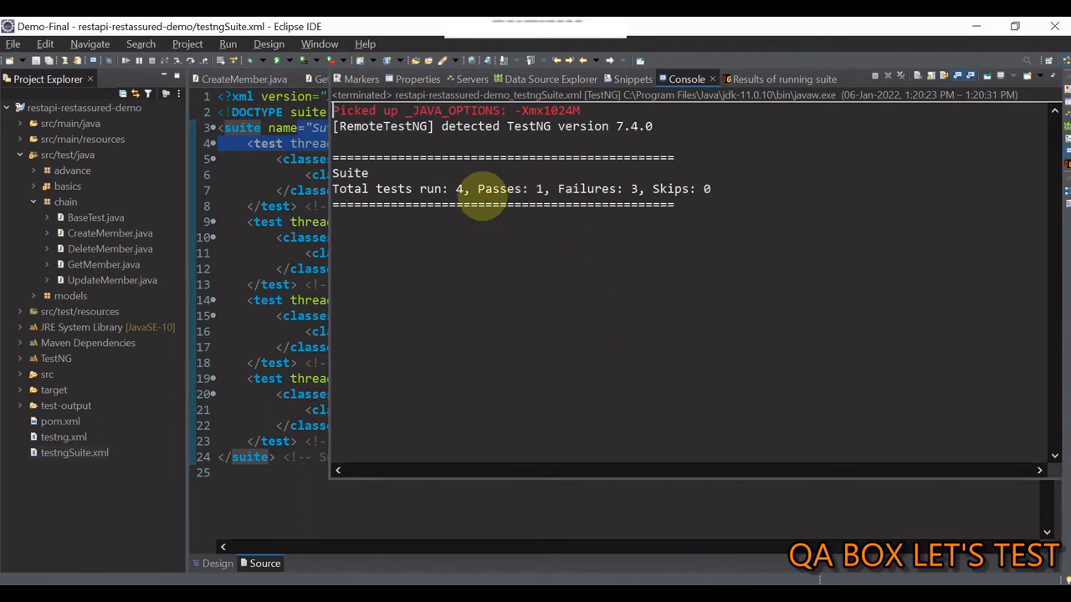
pyautogui.doubleClick(503, 187)
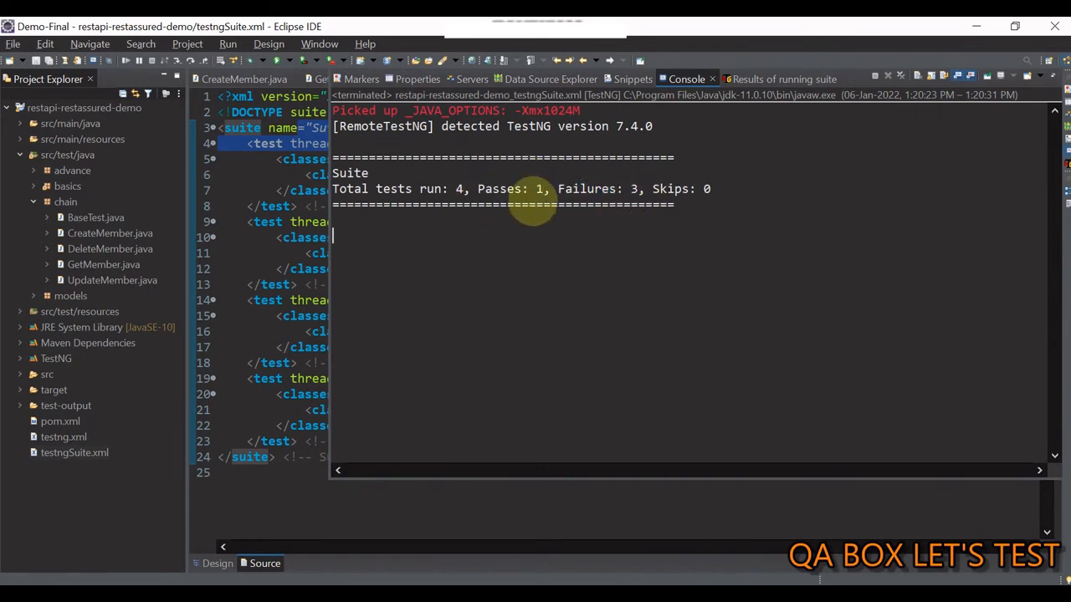
pyautogui.doubleClick(511, 187)
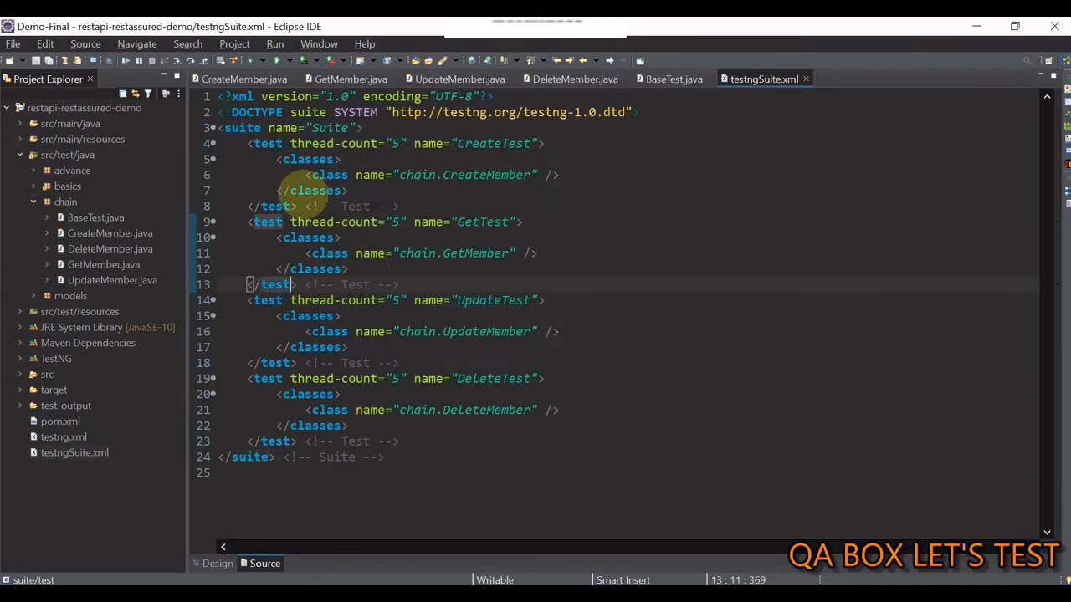
# Review the separate CreateTest, GetTest, UpdateTest and DeleteTest blocks in testngSuite.xml
pyautogui.moveTo(249, 144); pyautogui.dragTo(298, 207)
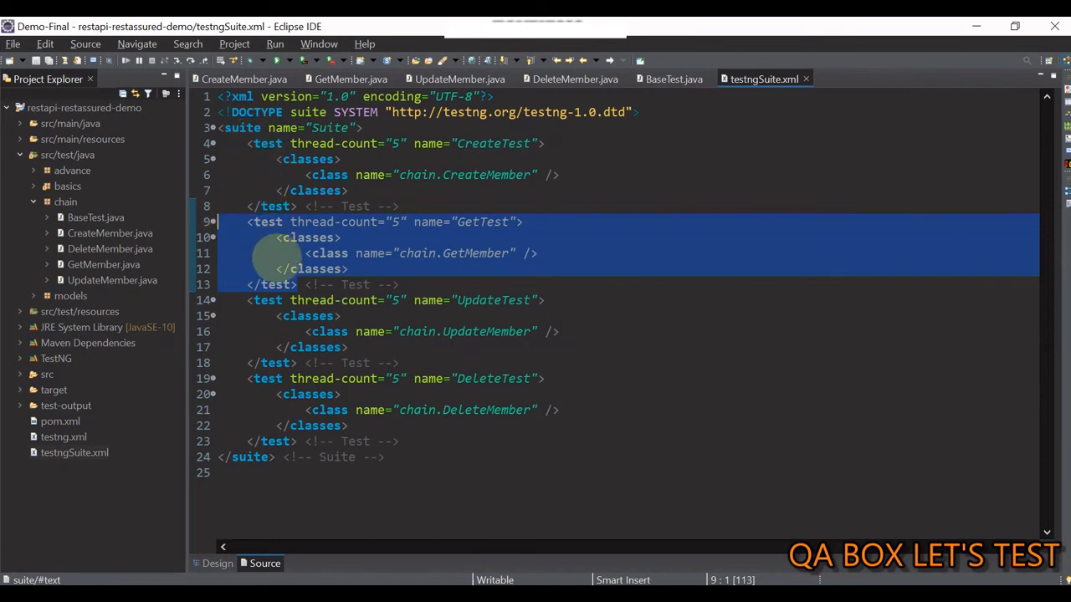
pyautogui.click(542, 301)
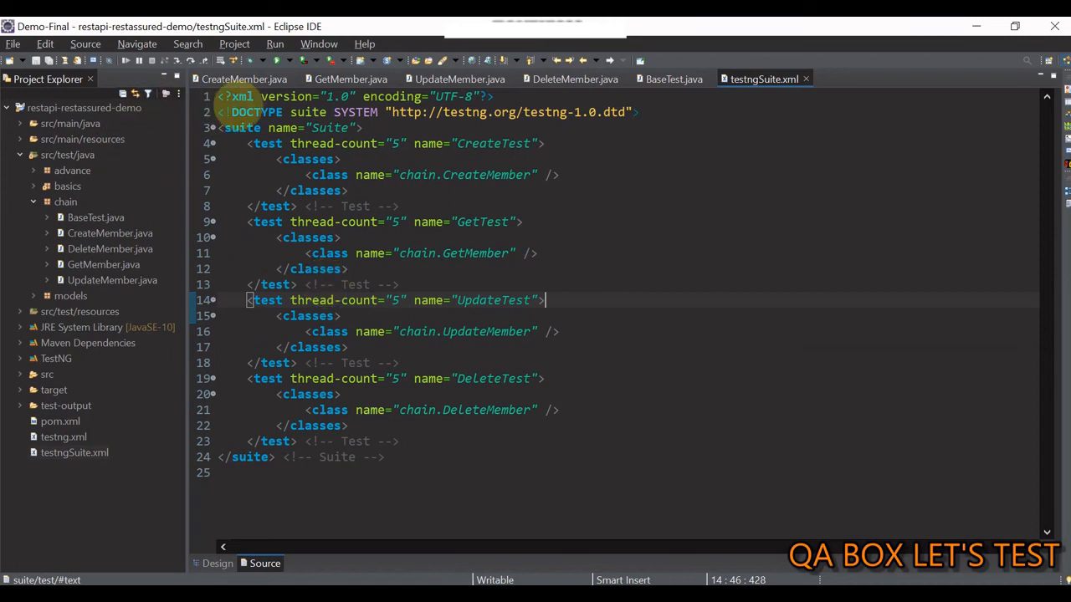
# In CreateMember, store the id via context.getSuite().setAttribute("member_id", id) and close IAttributes.class
pyautogui.click(244, 79)
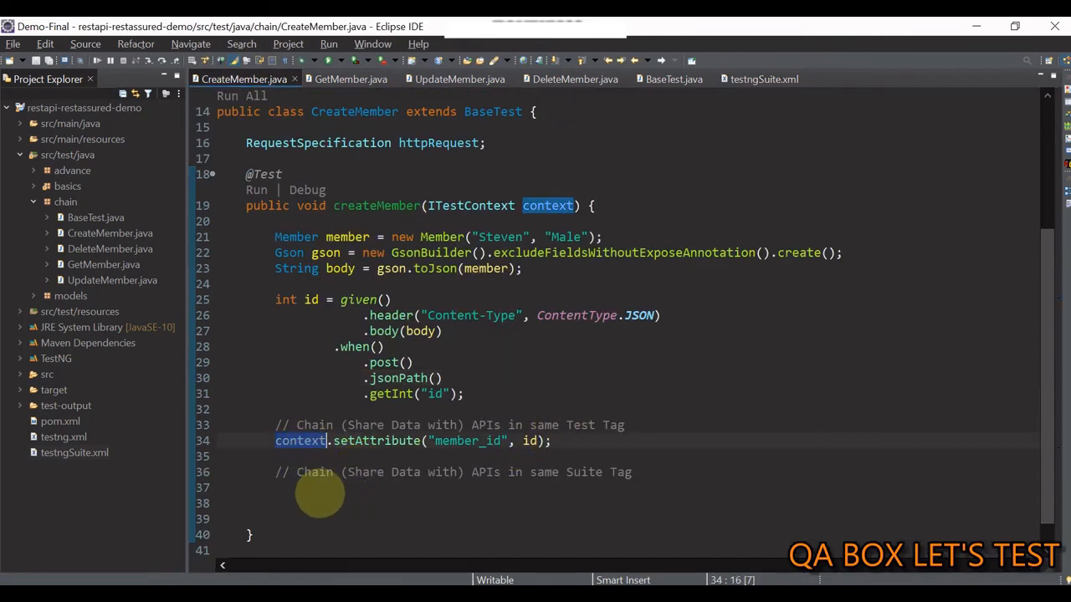
pyautogui.write('context.ge')
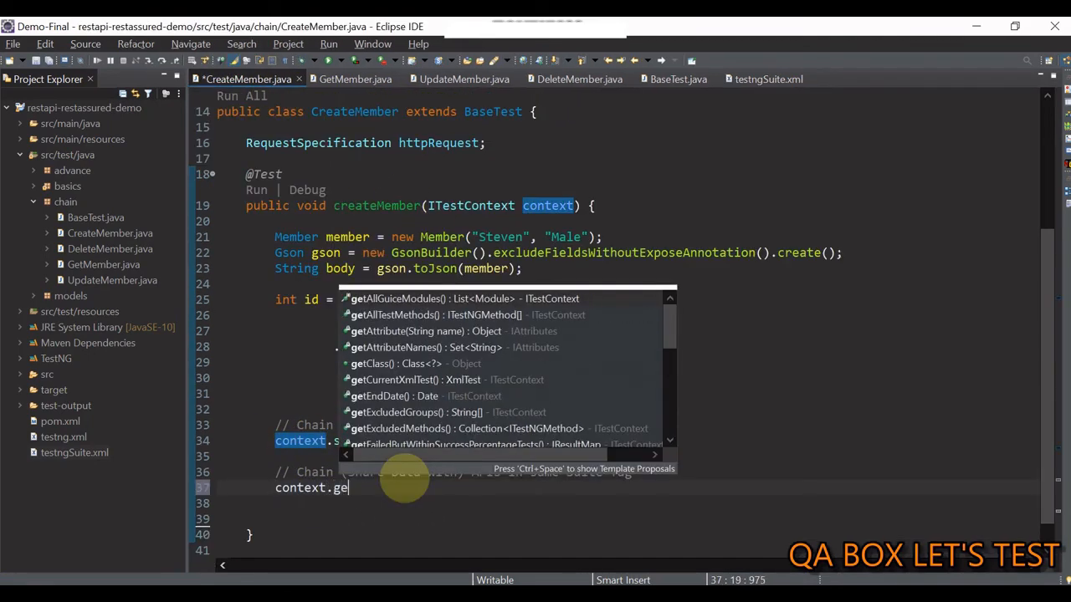
pyautogui.write('Suite(')
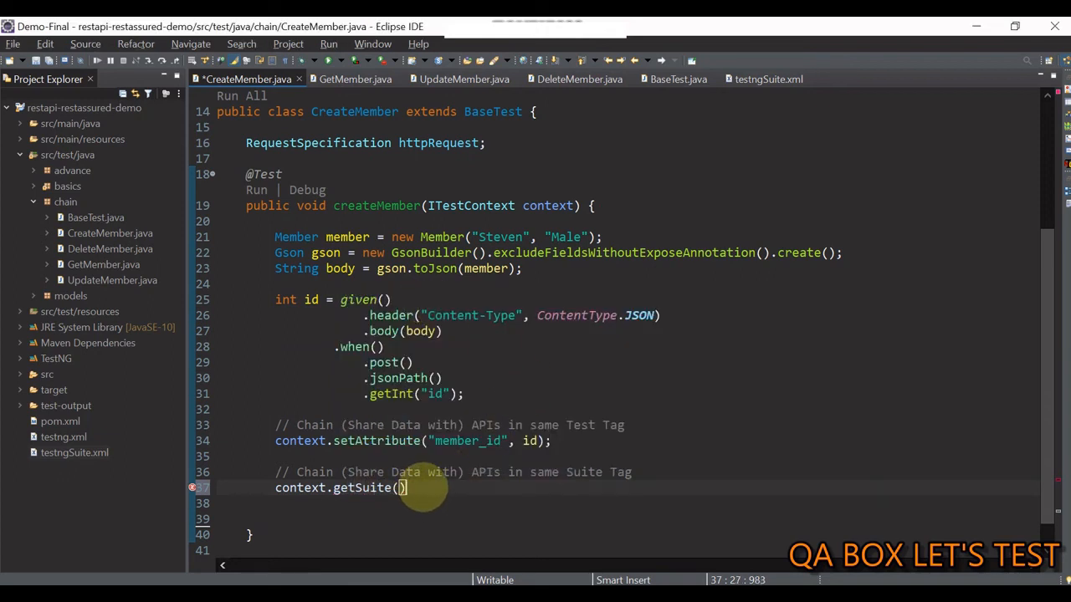
pyautogui.write('.set')
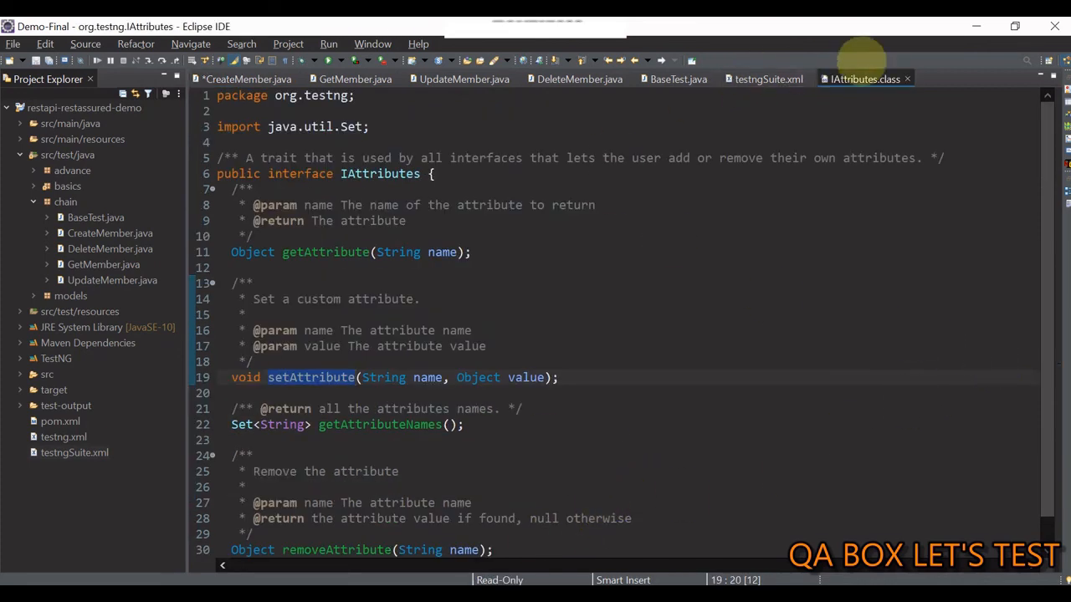
pyautogui.click(248, 79)
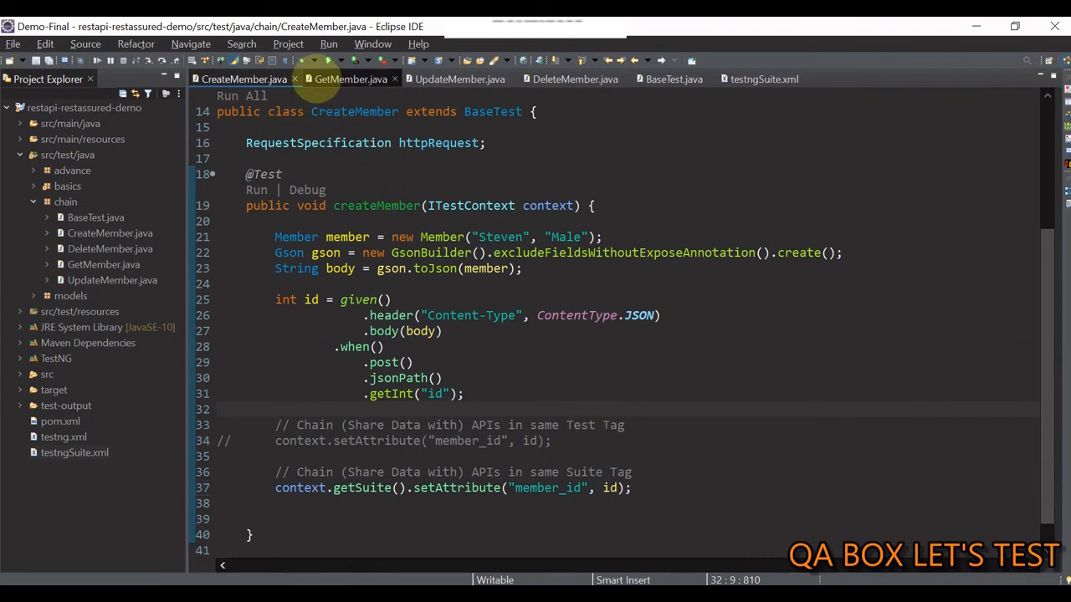
# In GetMember and UpdateMember, comment out the test-level member_id read in favour of the suite-level one
pyautogui.click(350, 79)
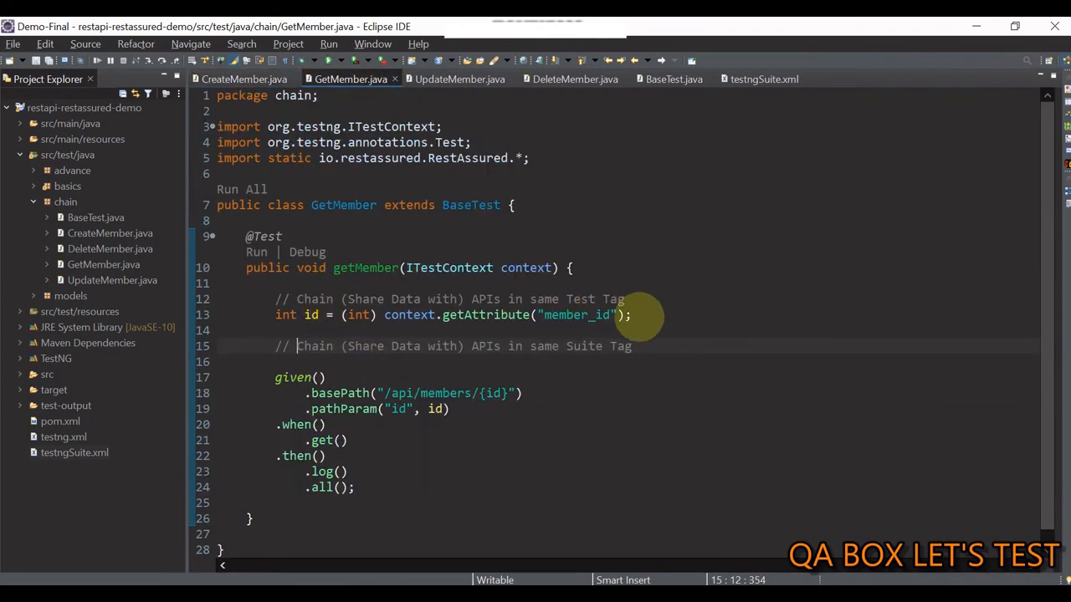
pyautogui.tripleClick(452, 315)
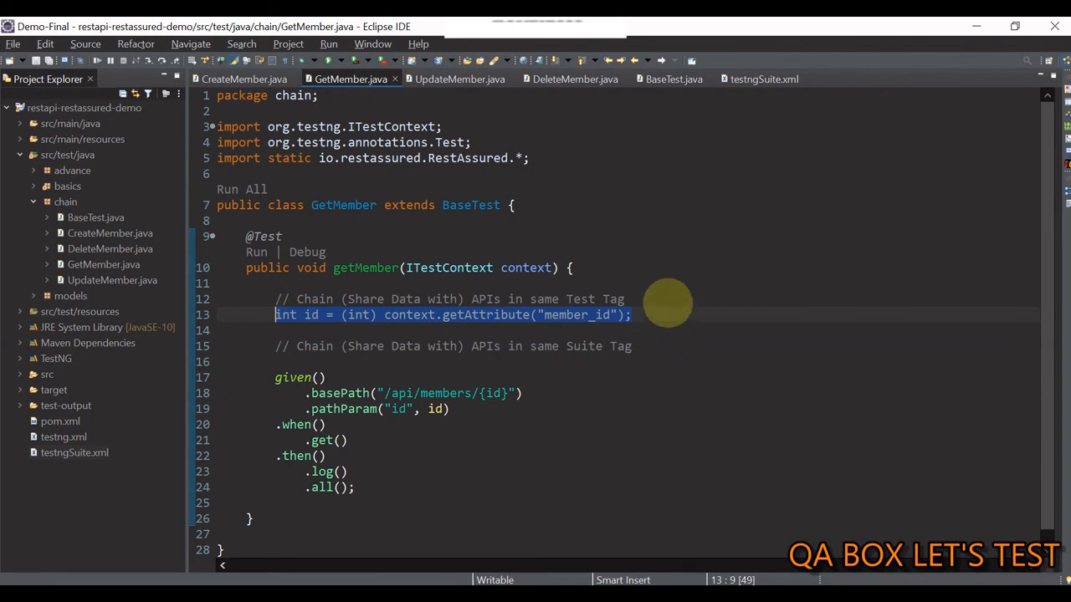
pyautogui.press('ctrl+/')
pyautogui.write('int id = (int) context.getSuite().getAttribute("member_id");')
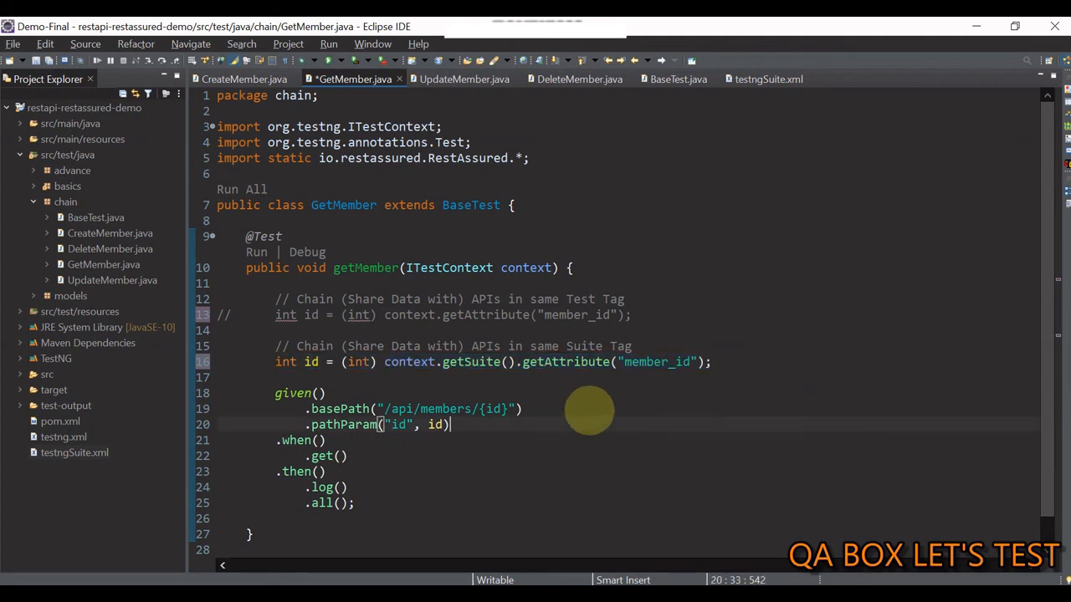
pyautogui.click(455, 79)
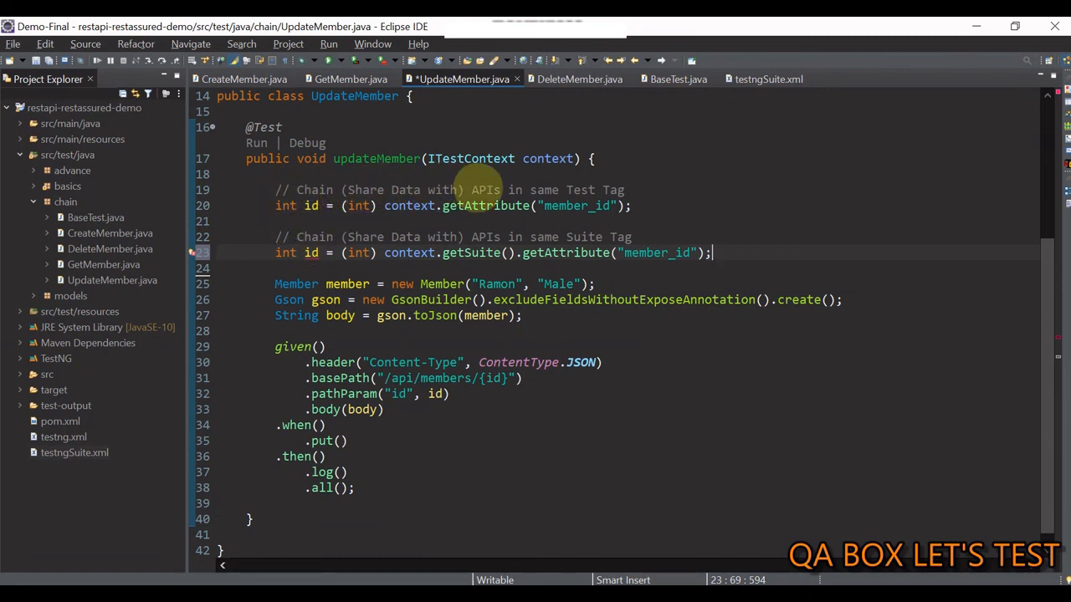
pyautogui.moveTo(377, 237)
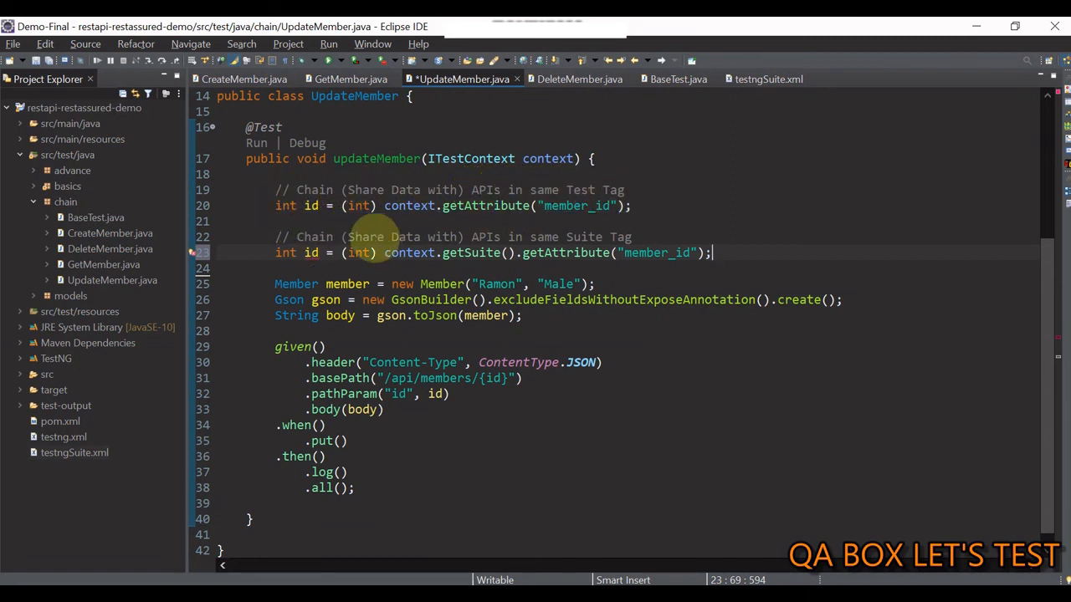
pyautogui.moveTo(487, 238)
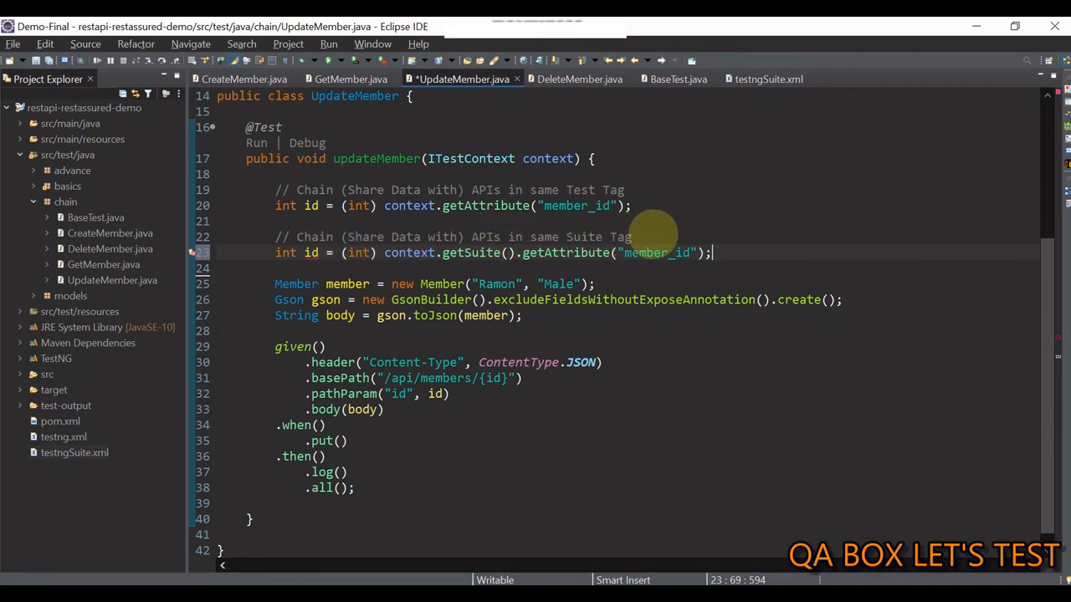
pyautogui.click(633, 206)
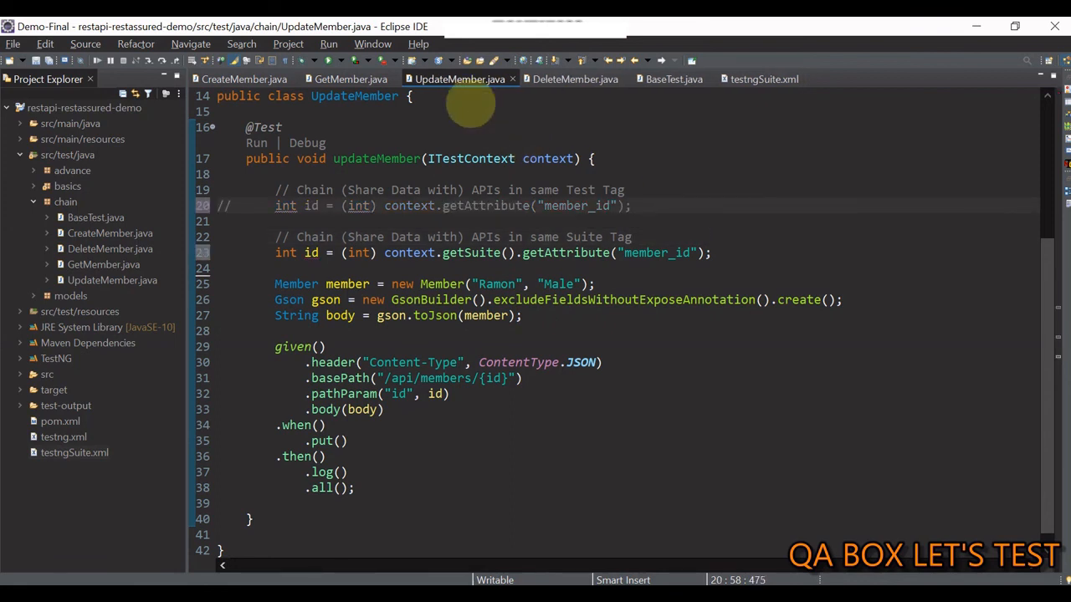
# In DeleteMember, add int id = (int) context.getSuite().getAttribute("member_id"); and save
pyautogui.click(574, 79)
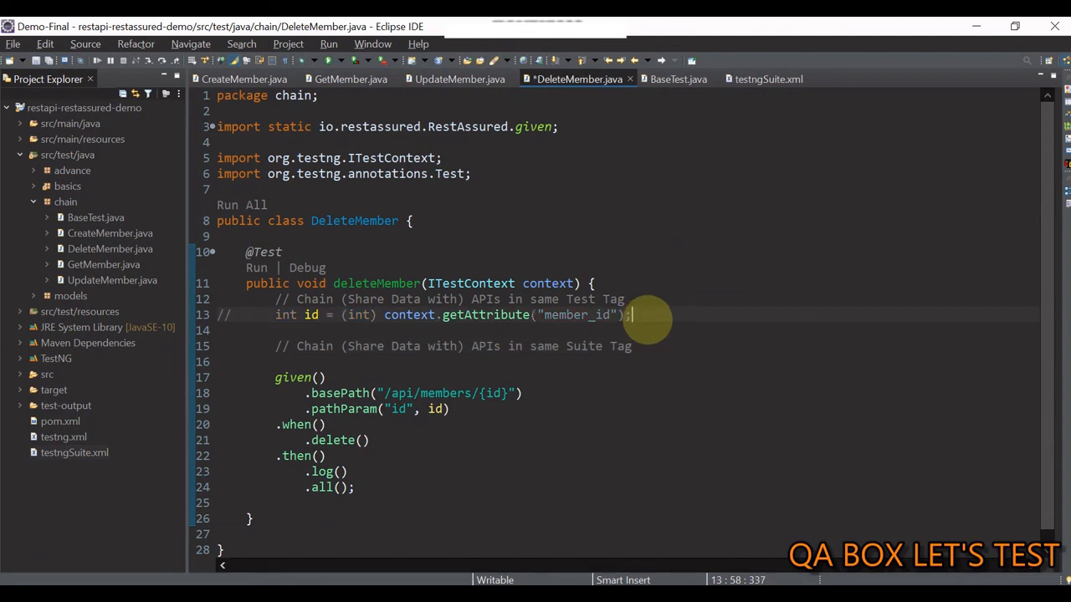
pyautogui.write('int id = (int) context.getSuite().getAttribute("member_id");')
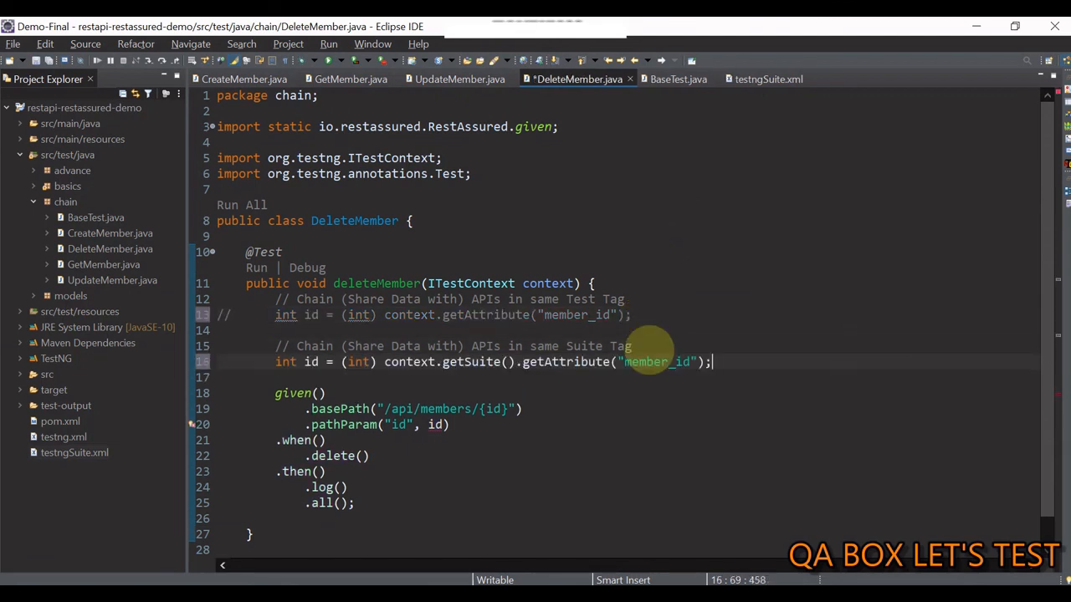
pyautogui.press('Ctrl+s')
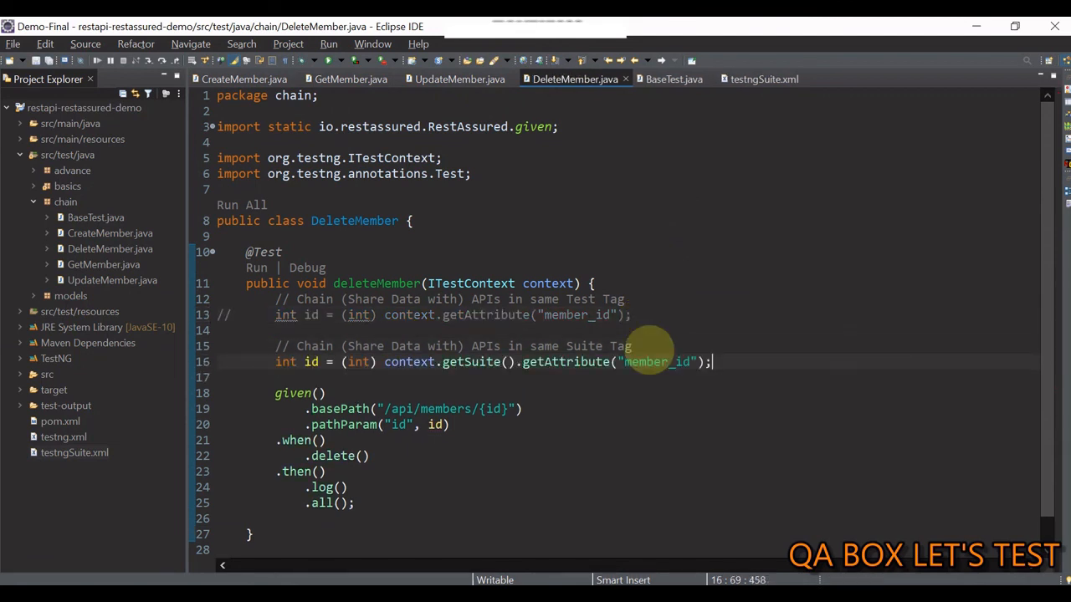
# Run testngSuite.xml as a TestNG suite and confirm 4 passes in the results and Console
pyautogui.rightClick(66, 452)
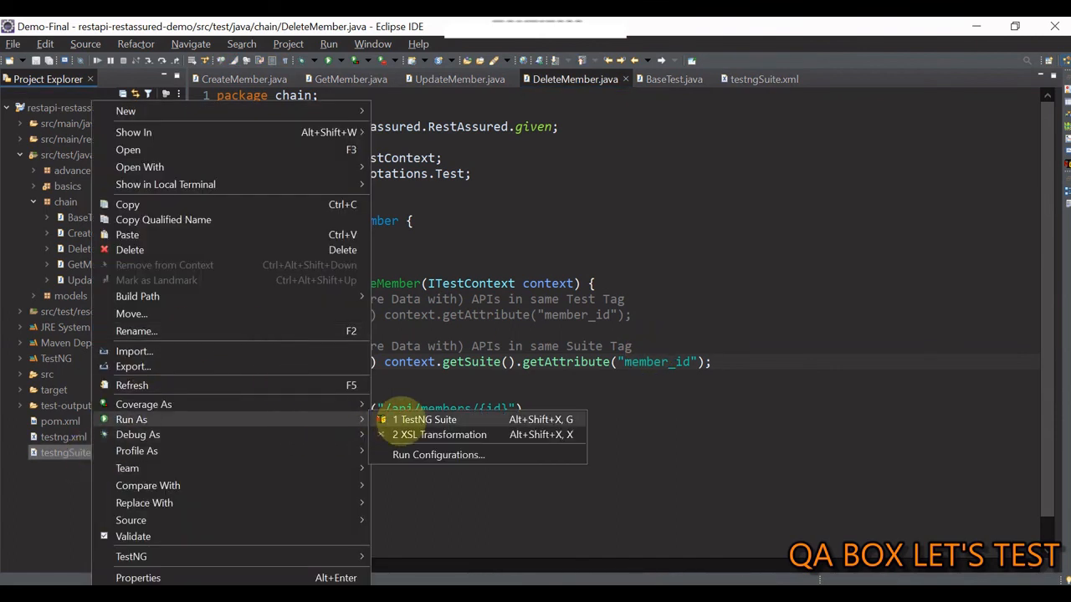
pyautogui.click(425, 420)
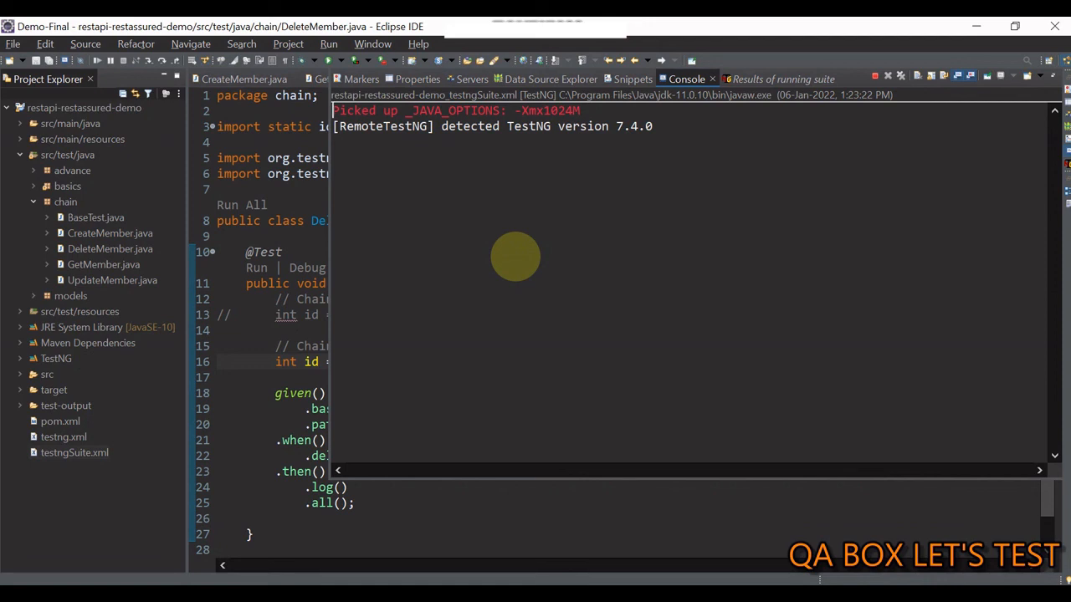
pyautogui.click(778, 79)
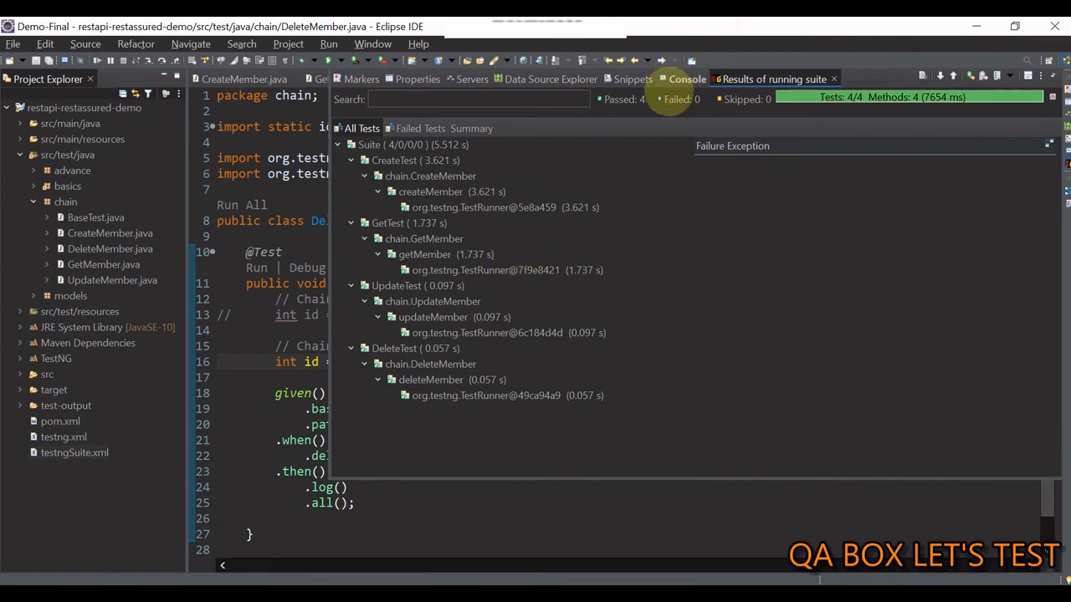
pyautogui.click(686, 79)
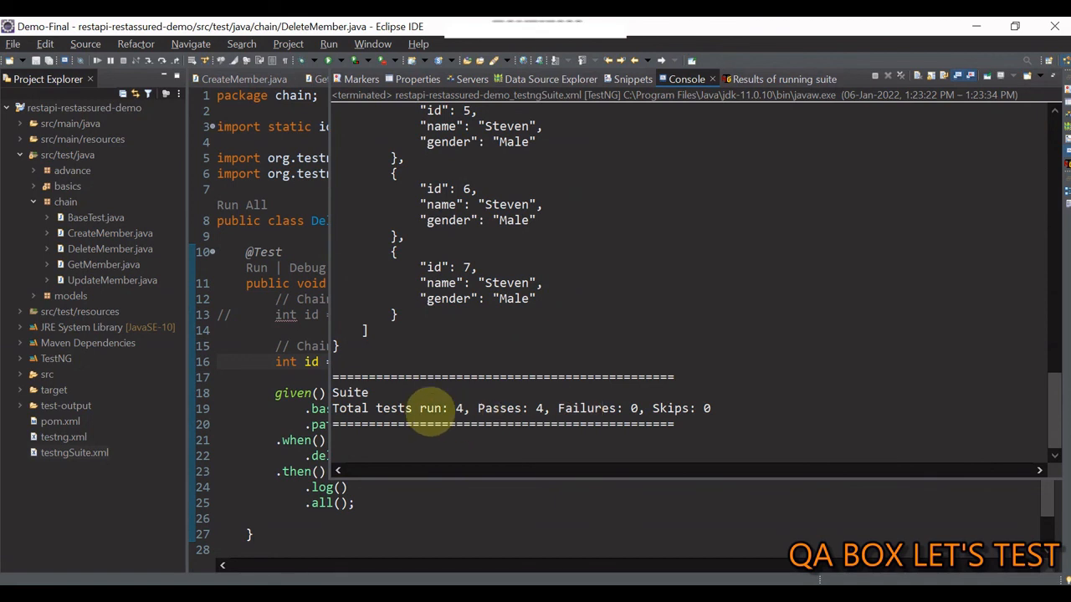
pyautogui.doubleClick(536, 408)
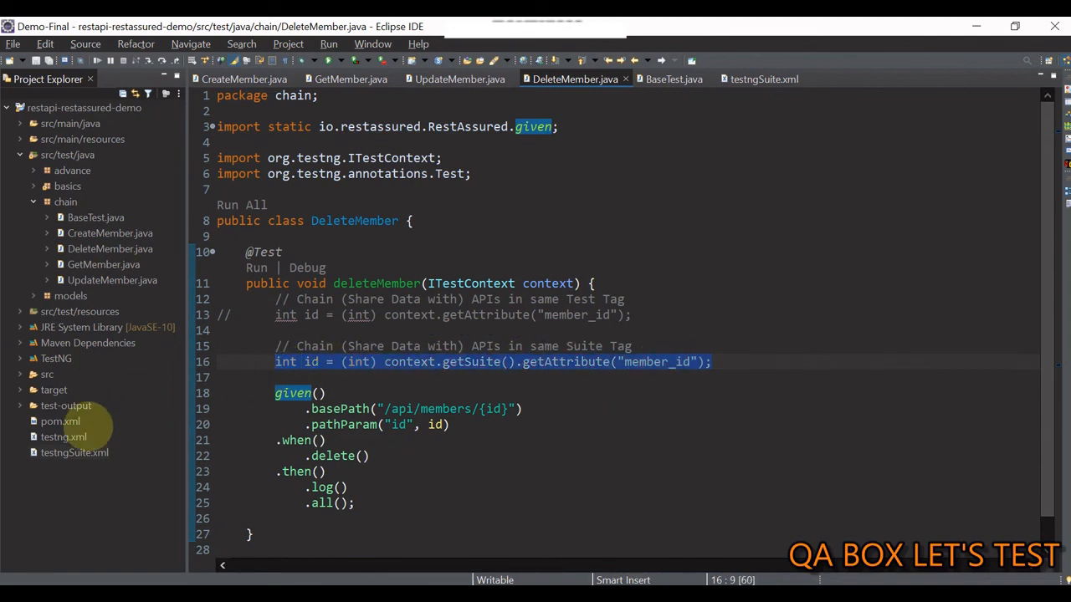
# Open testng.xml and review its suite element and the test block with four classes
pyautogui.click(59, 437)
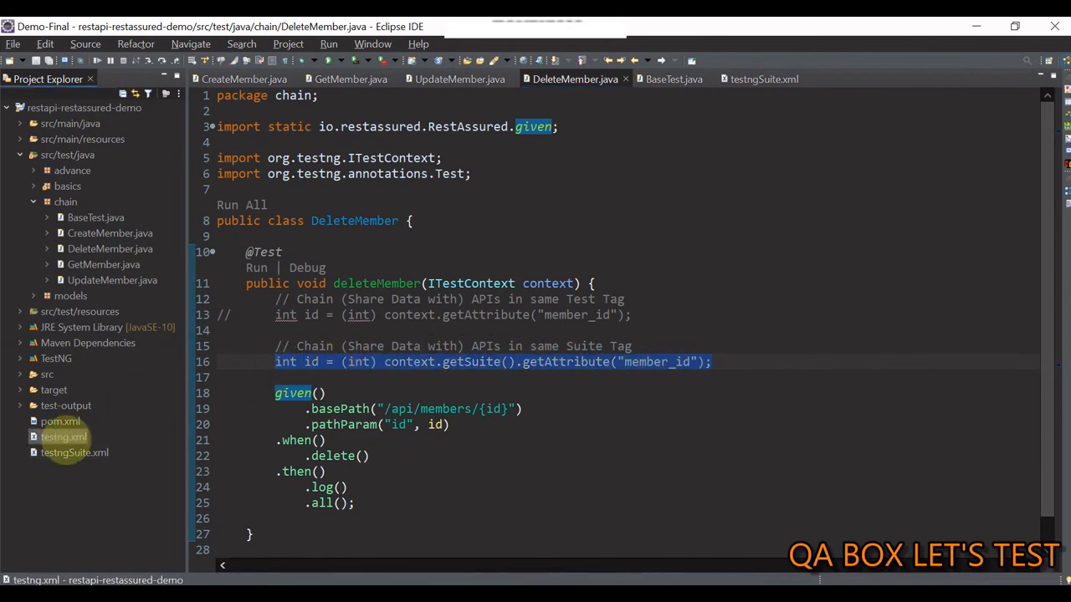
pyautogui.doubleClick(62, 435)
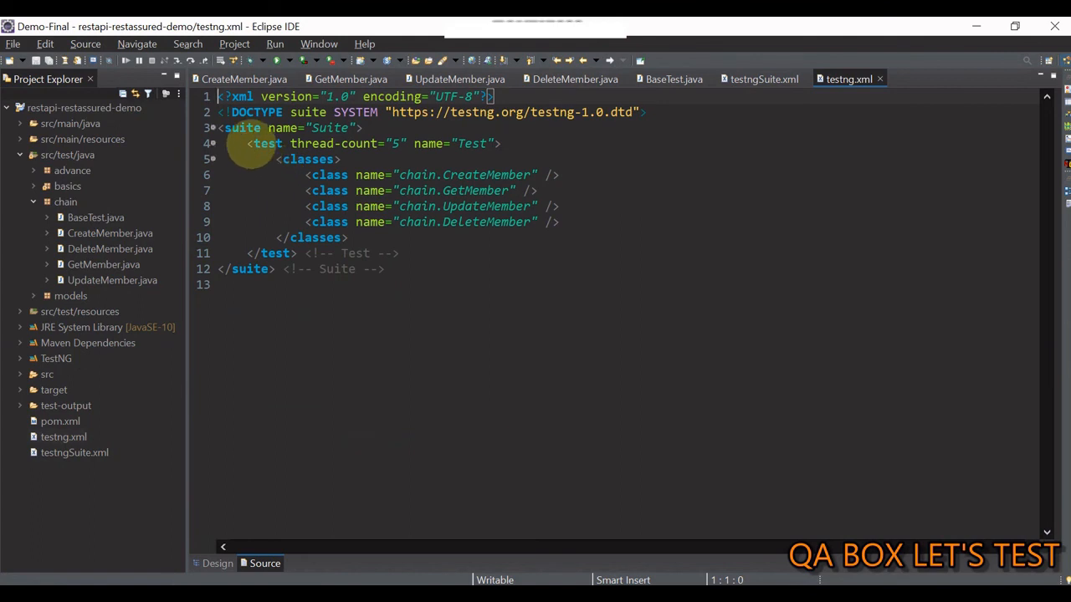
pyautogui.moveTo(248, 144); pyautogui.dragTo(297, 254)
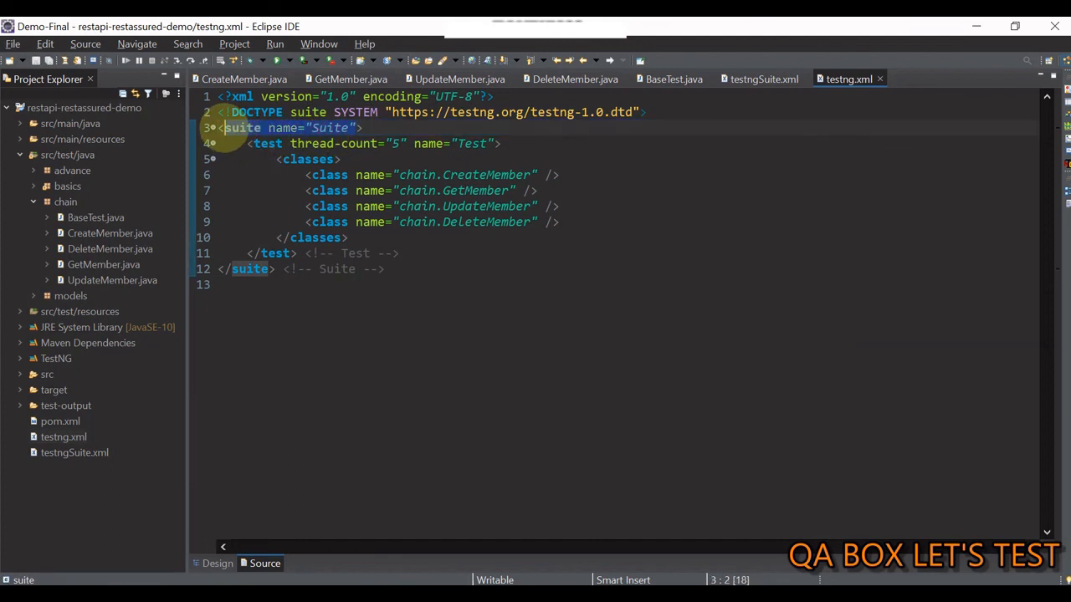
pyautogui.moveTo(247, 144); pyautogui.dragTo(348, 237)
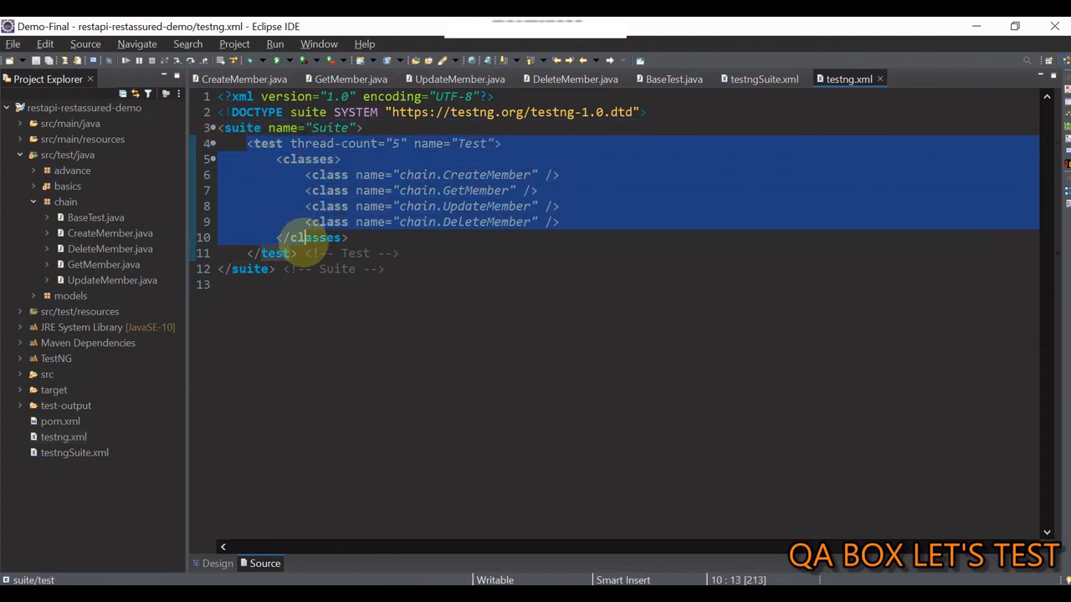
# Run testng.xml as a TestNG suite and check the Console shows 4 passes
pyautogui.click(64, 436)
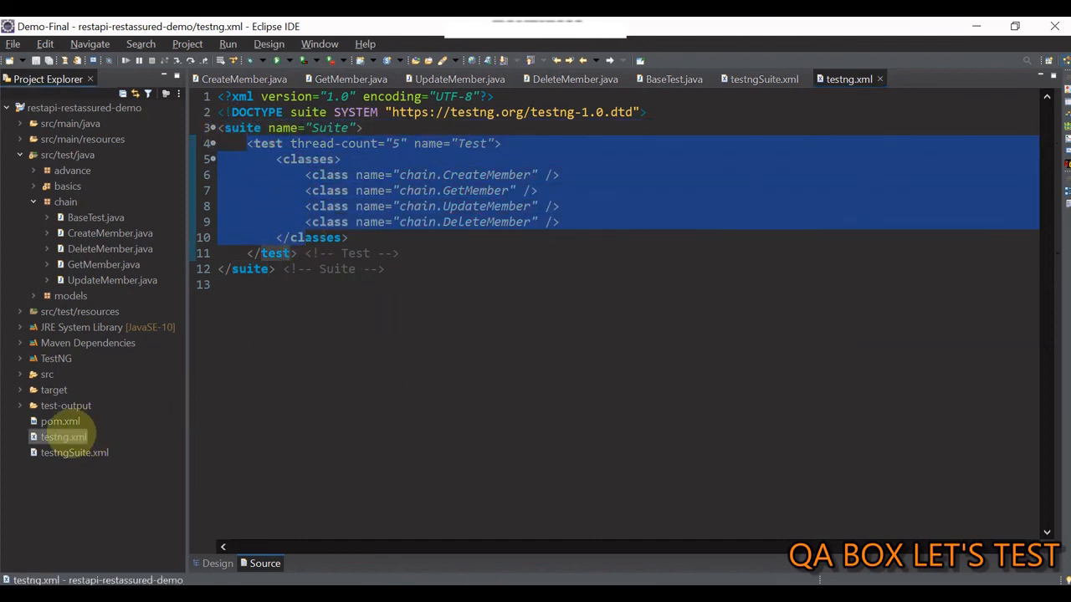
pyautogui.rightClick(64, 437)
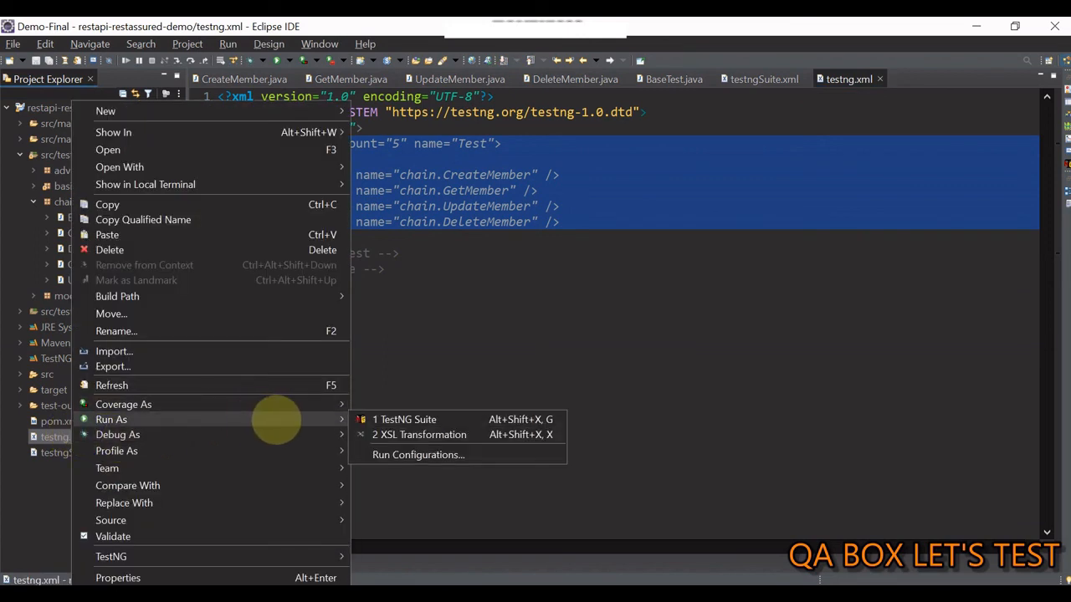
pyautogui.moveTo(405, 418)
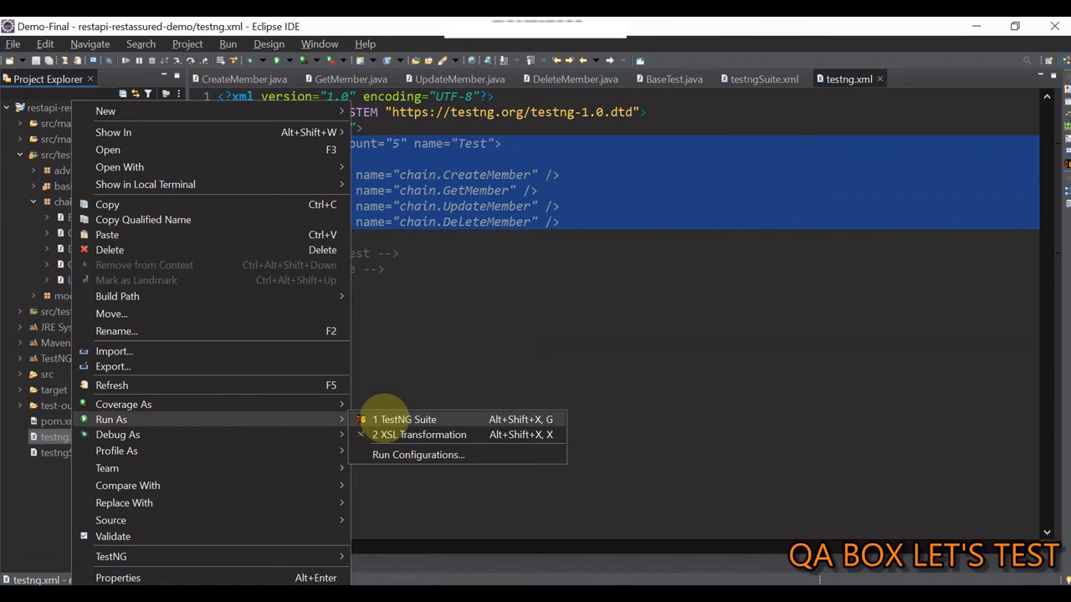
pyautogui.click(405, 419)
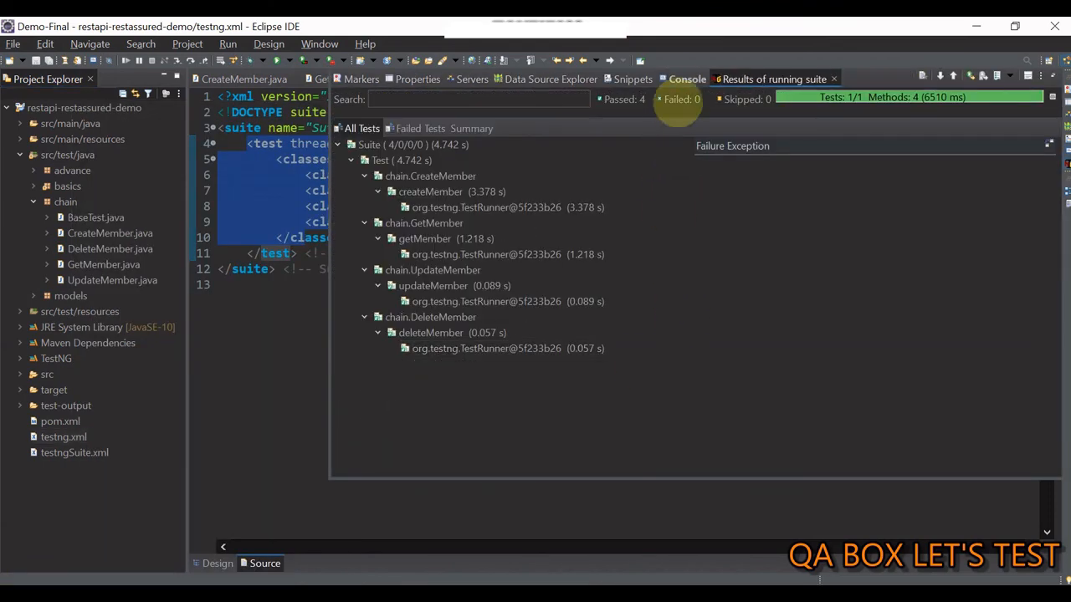
pyautogui.click(688, 79)
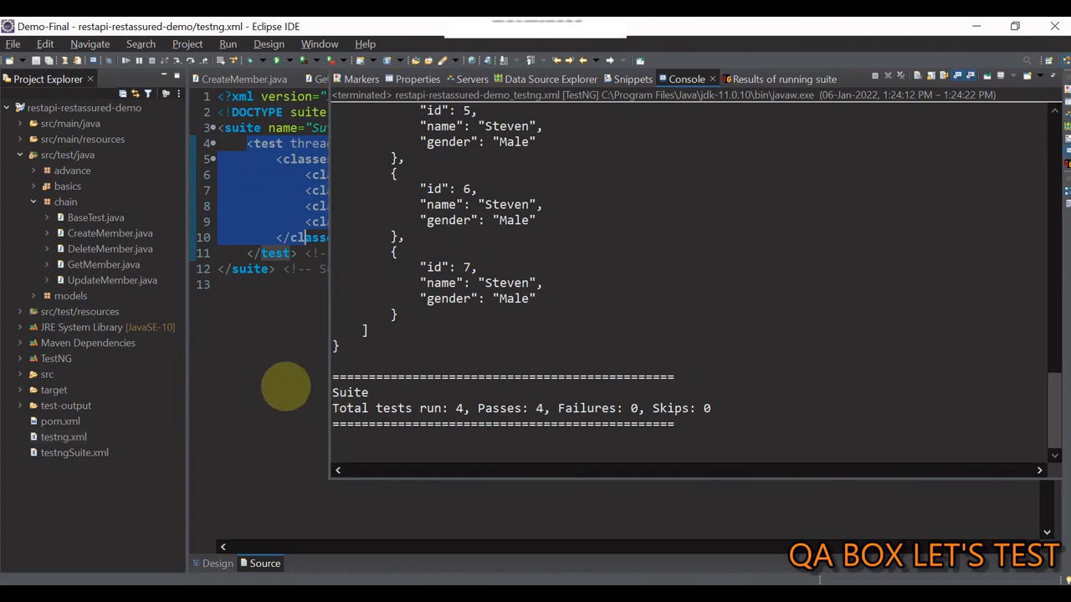